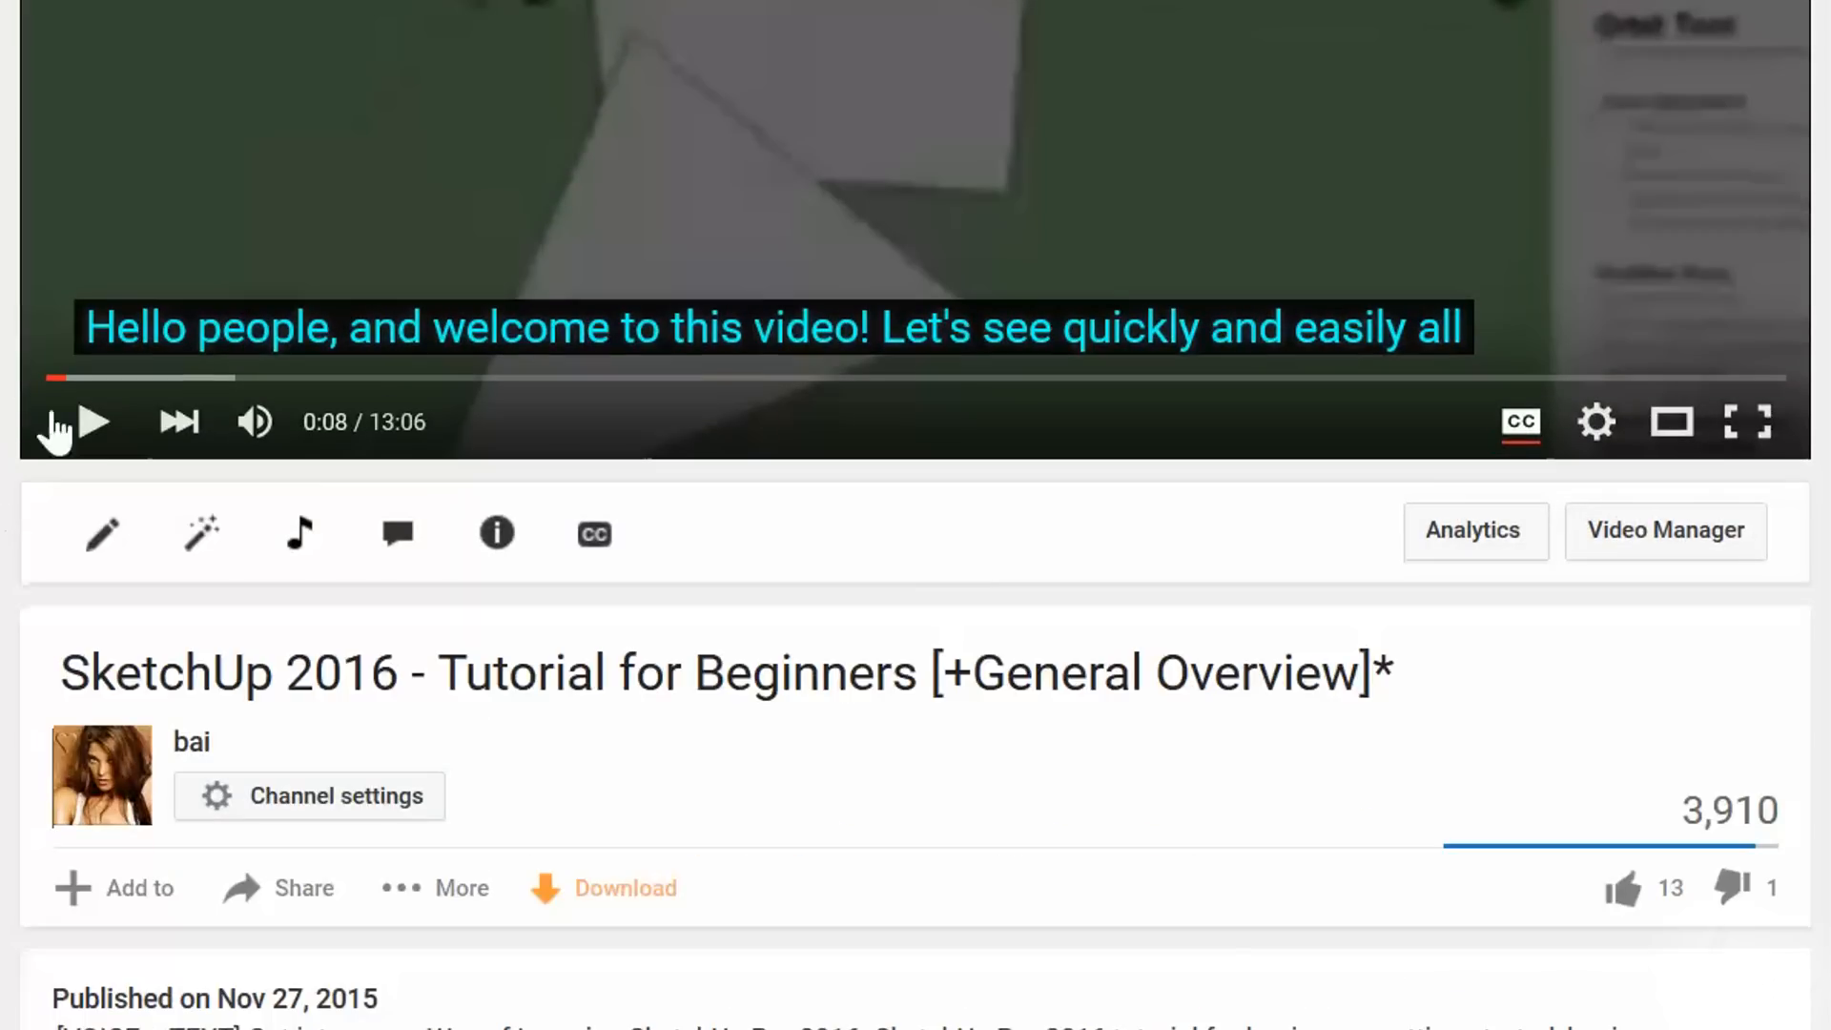
Resume the SketchUp tutorial video and turn on its captions
left_click(95, 421)
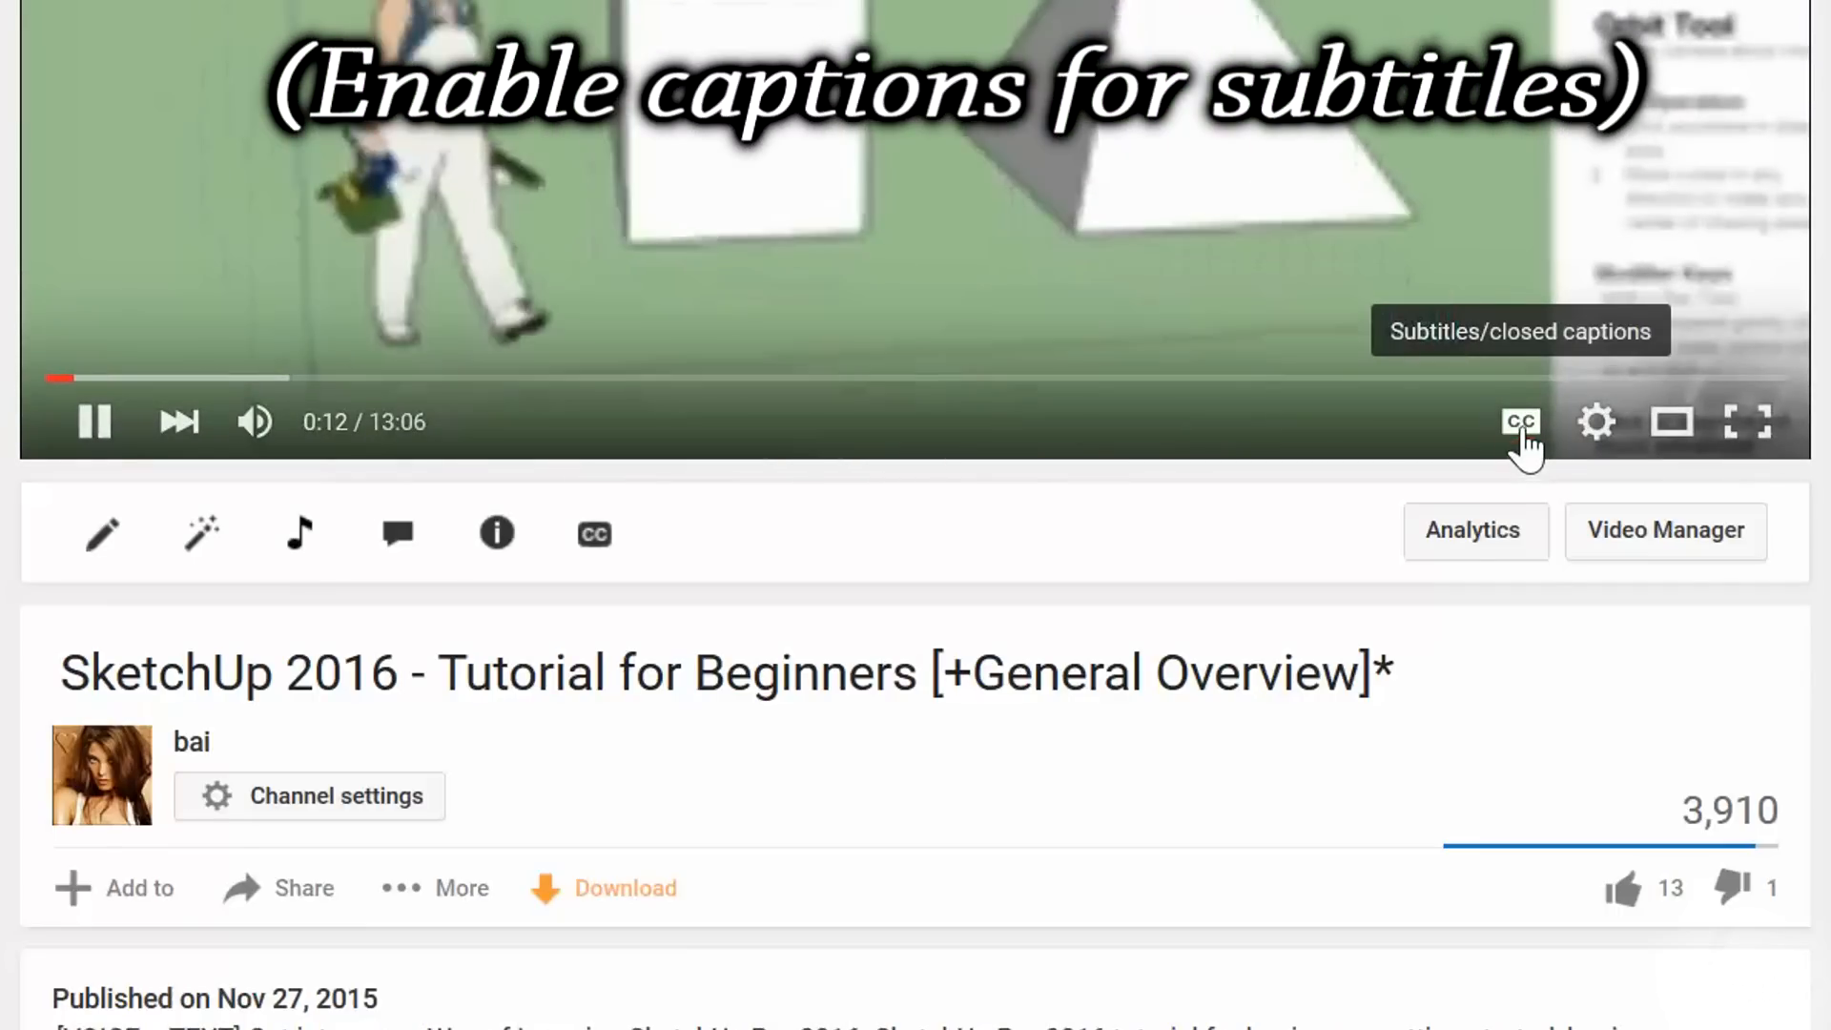
left_click(1519, 421)
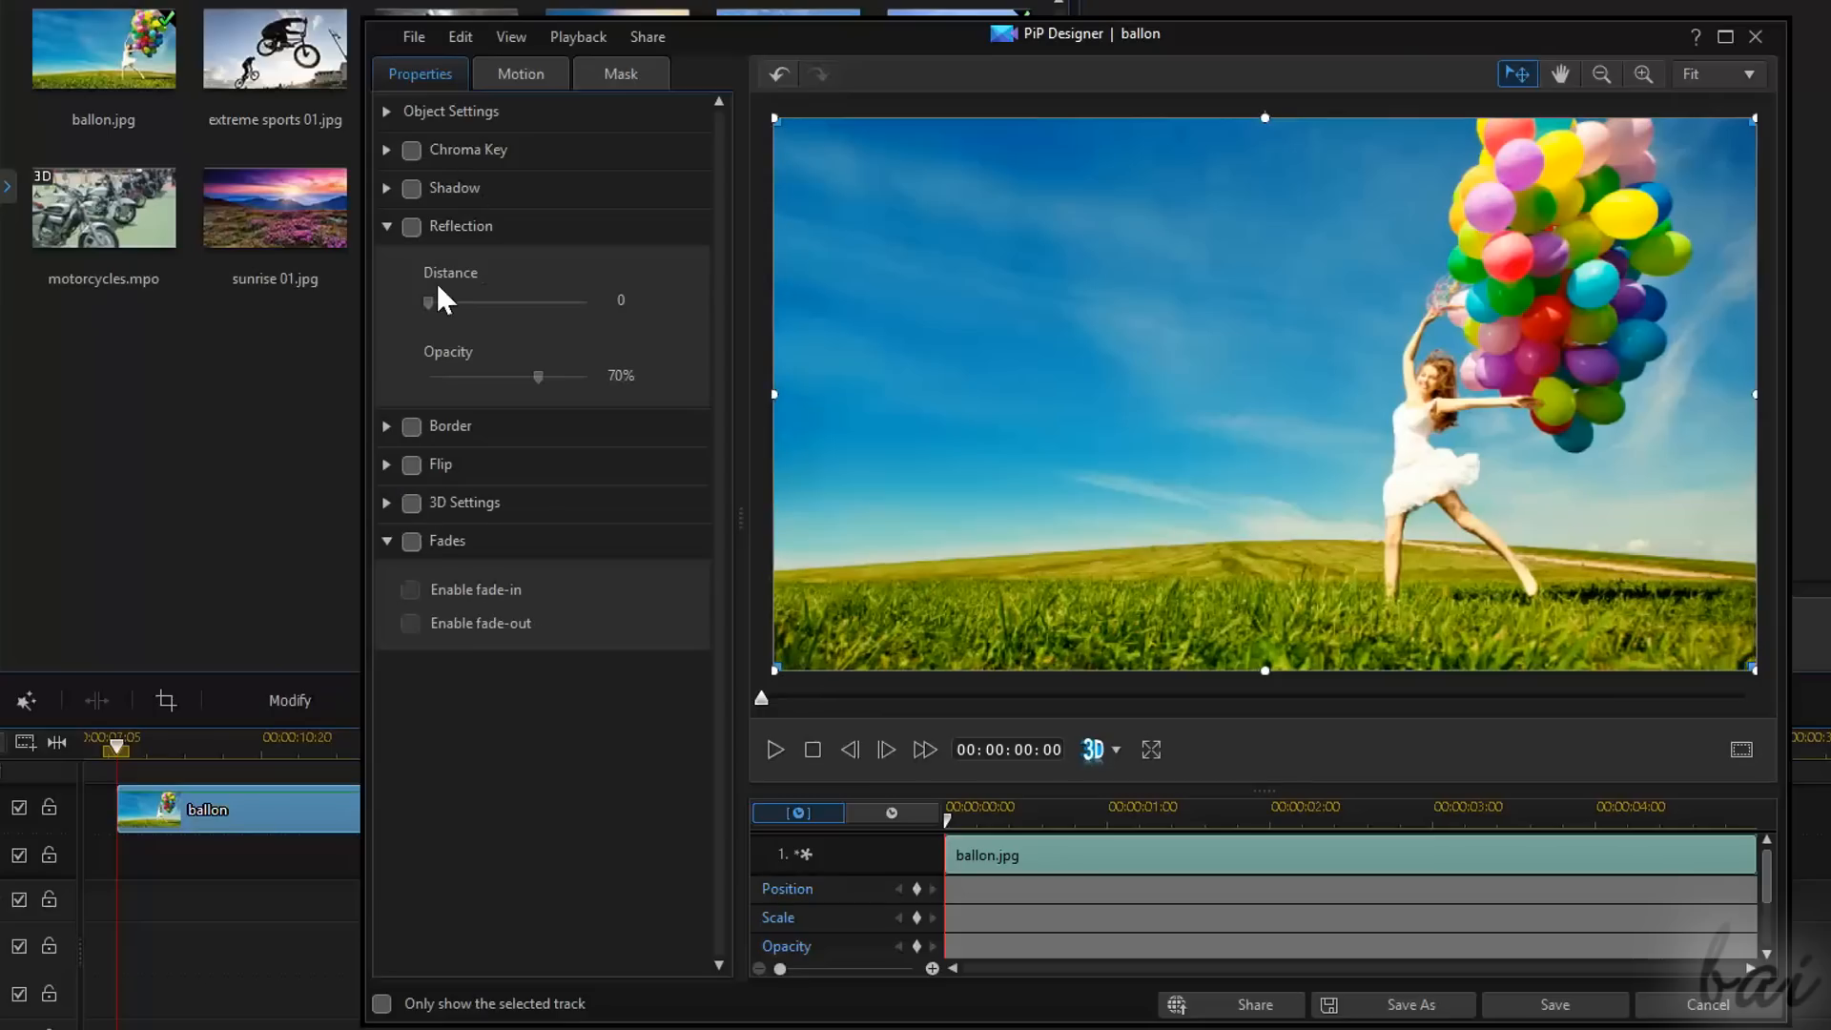
Add a reflection to the ballon photo and switch off its Color Adjustment
left_click(411, 225)
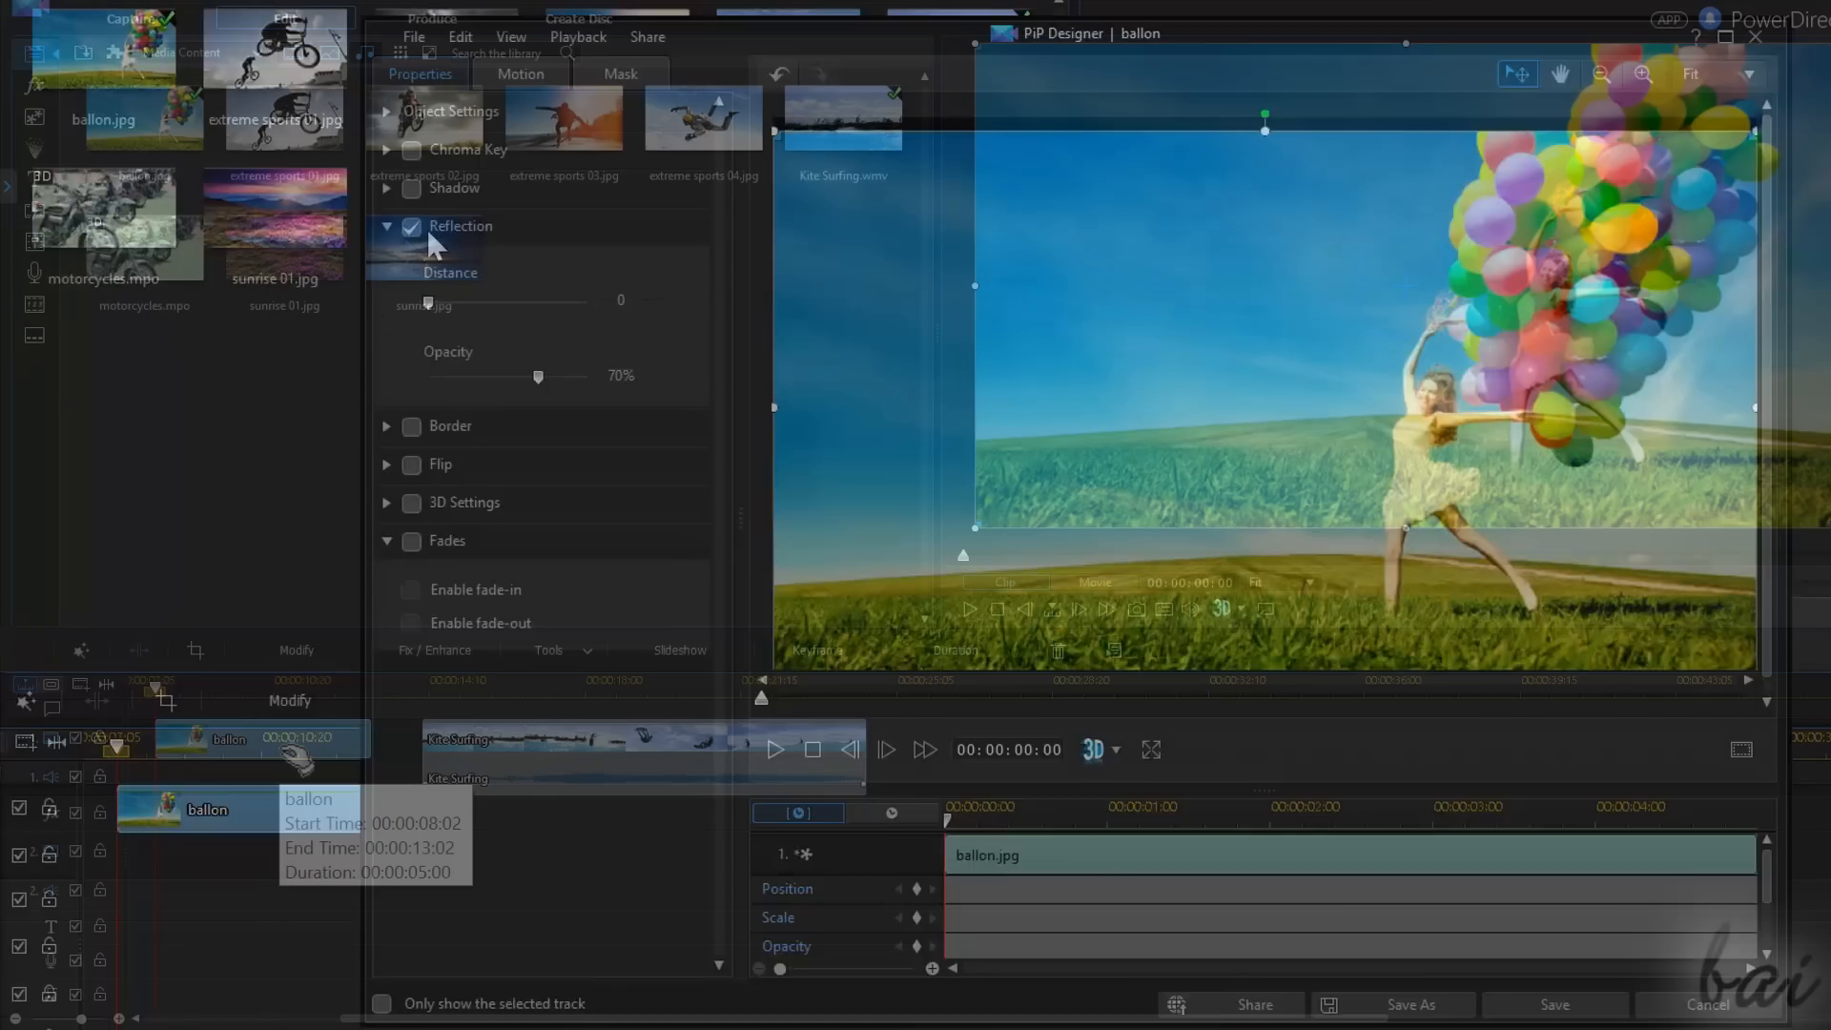
left_click(433, 650)
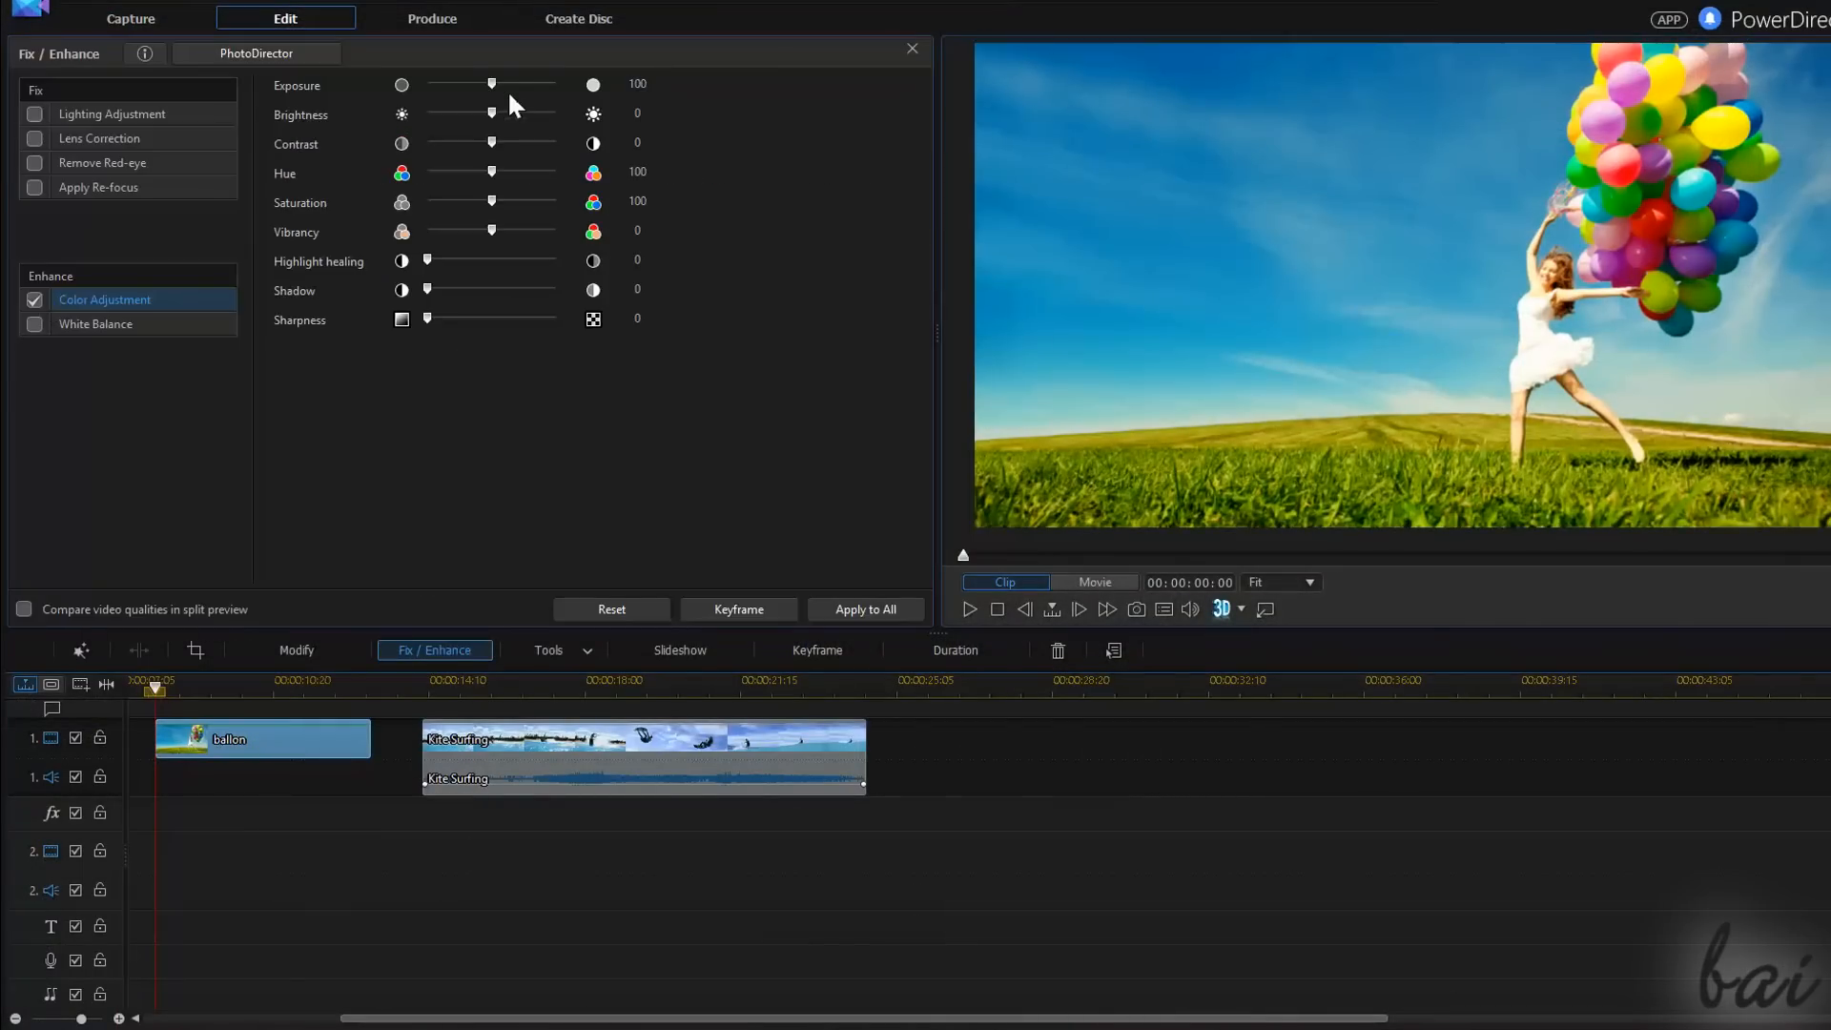
left_click(550, 650)
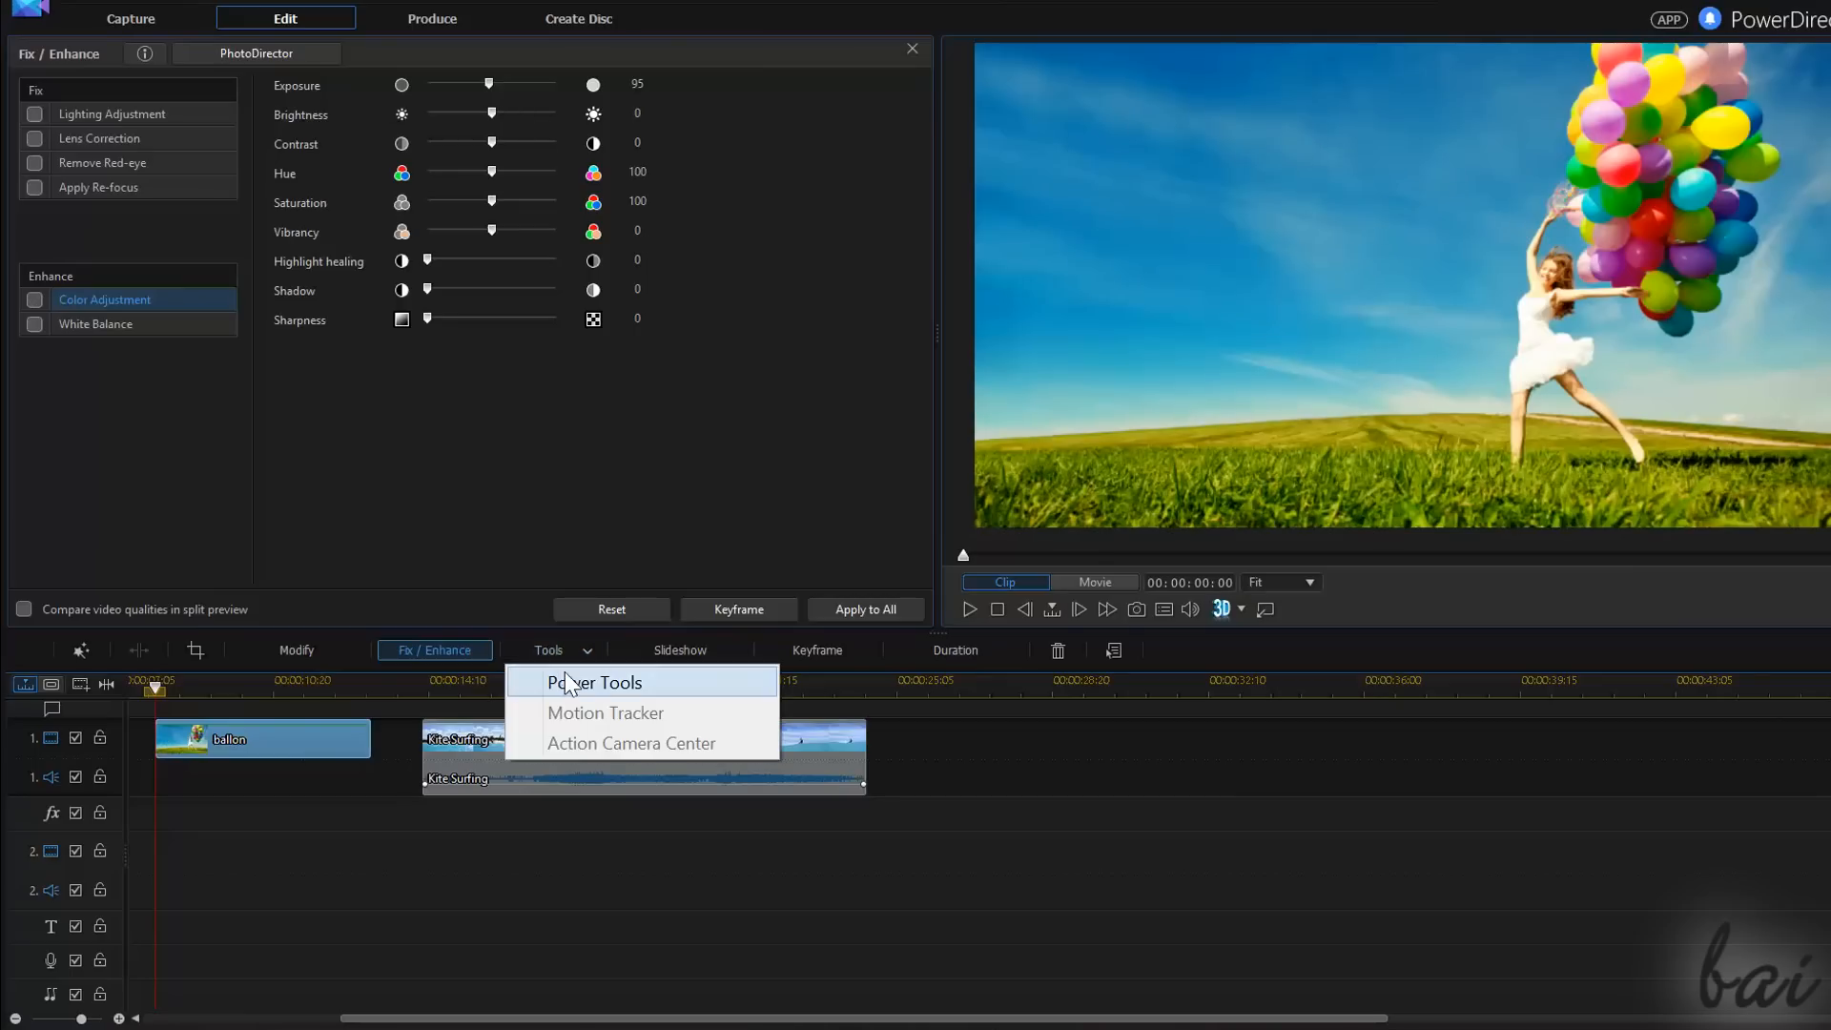
left_click(597, 682)
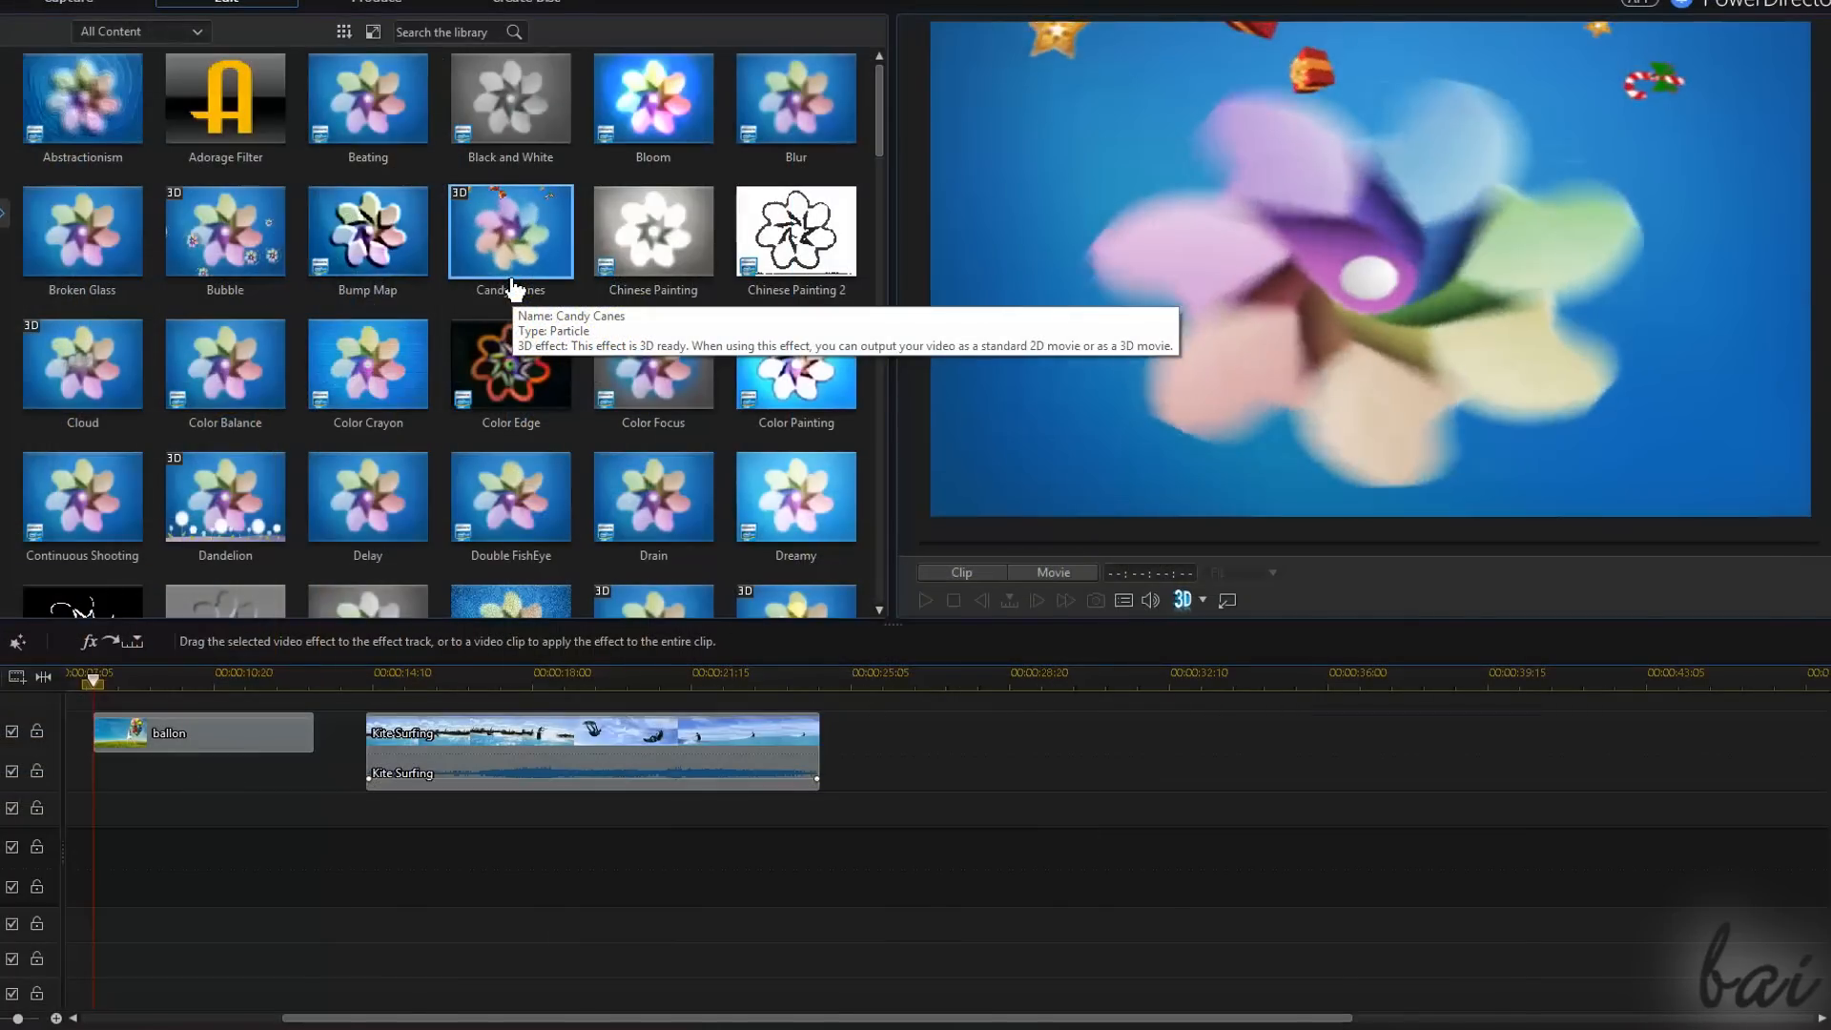
mouse_move(224, 374)
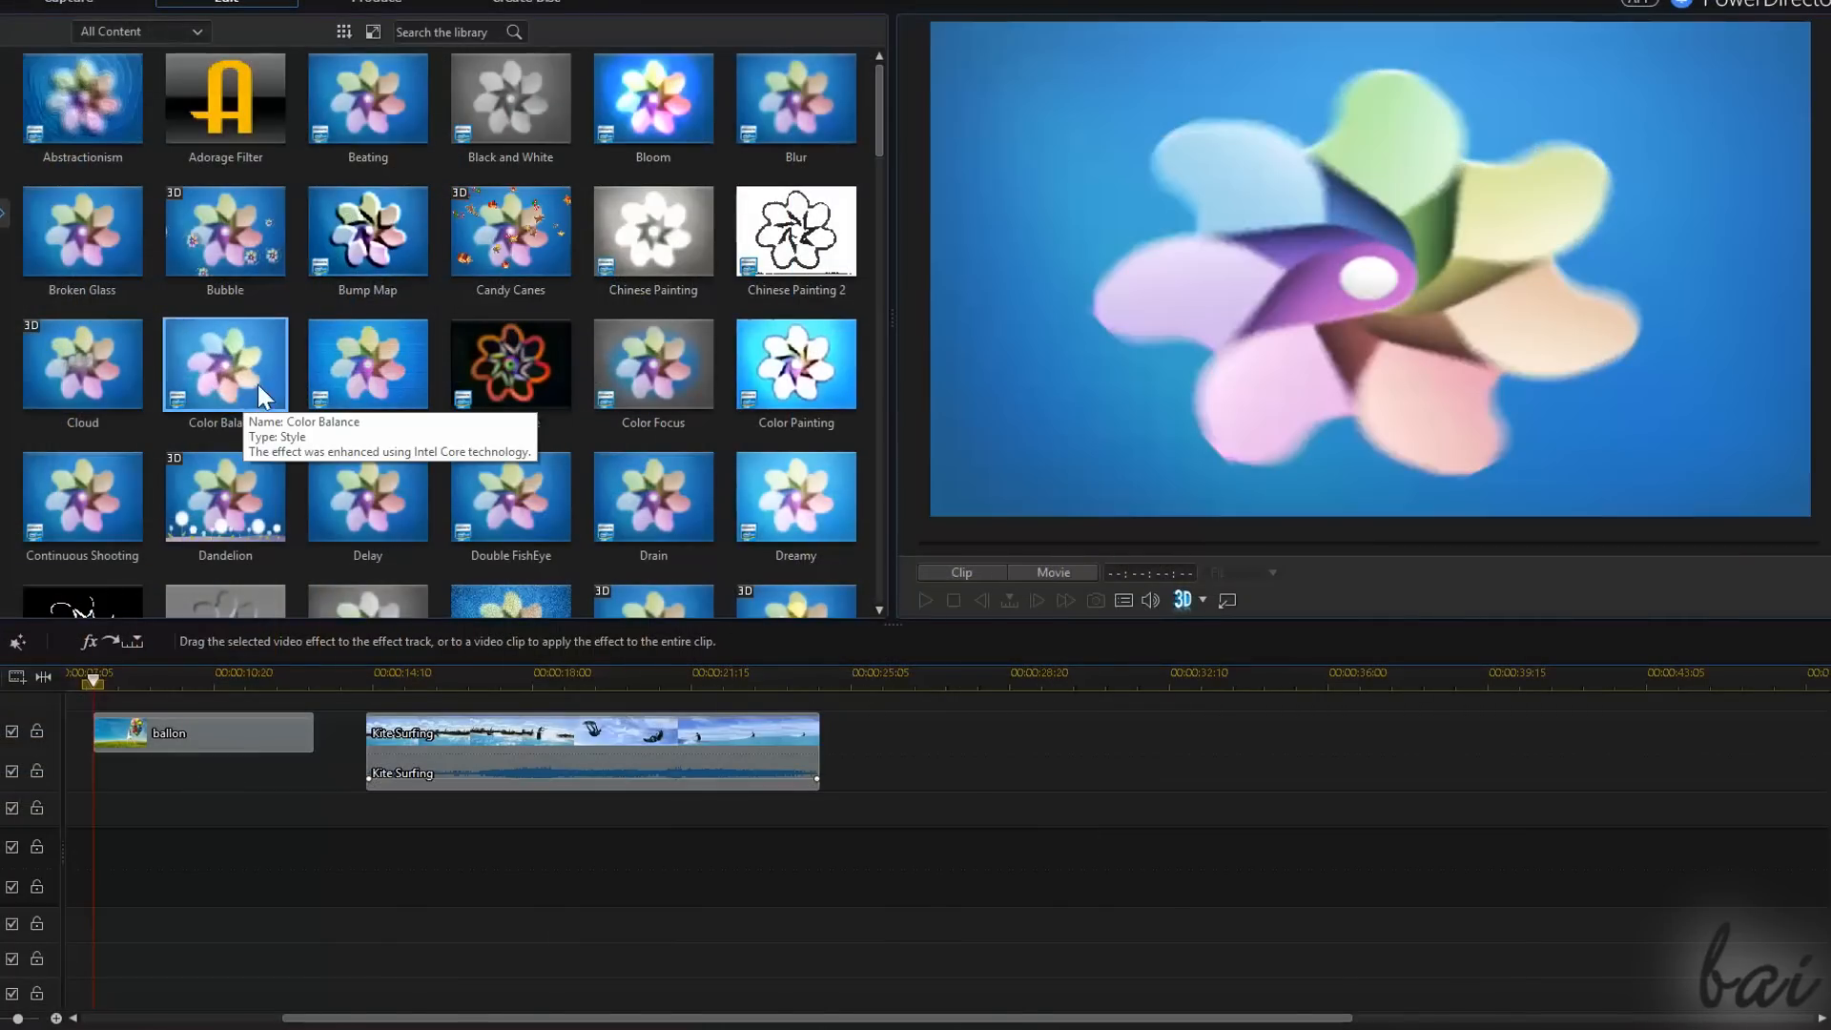
mouse_move(368, 374)
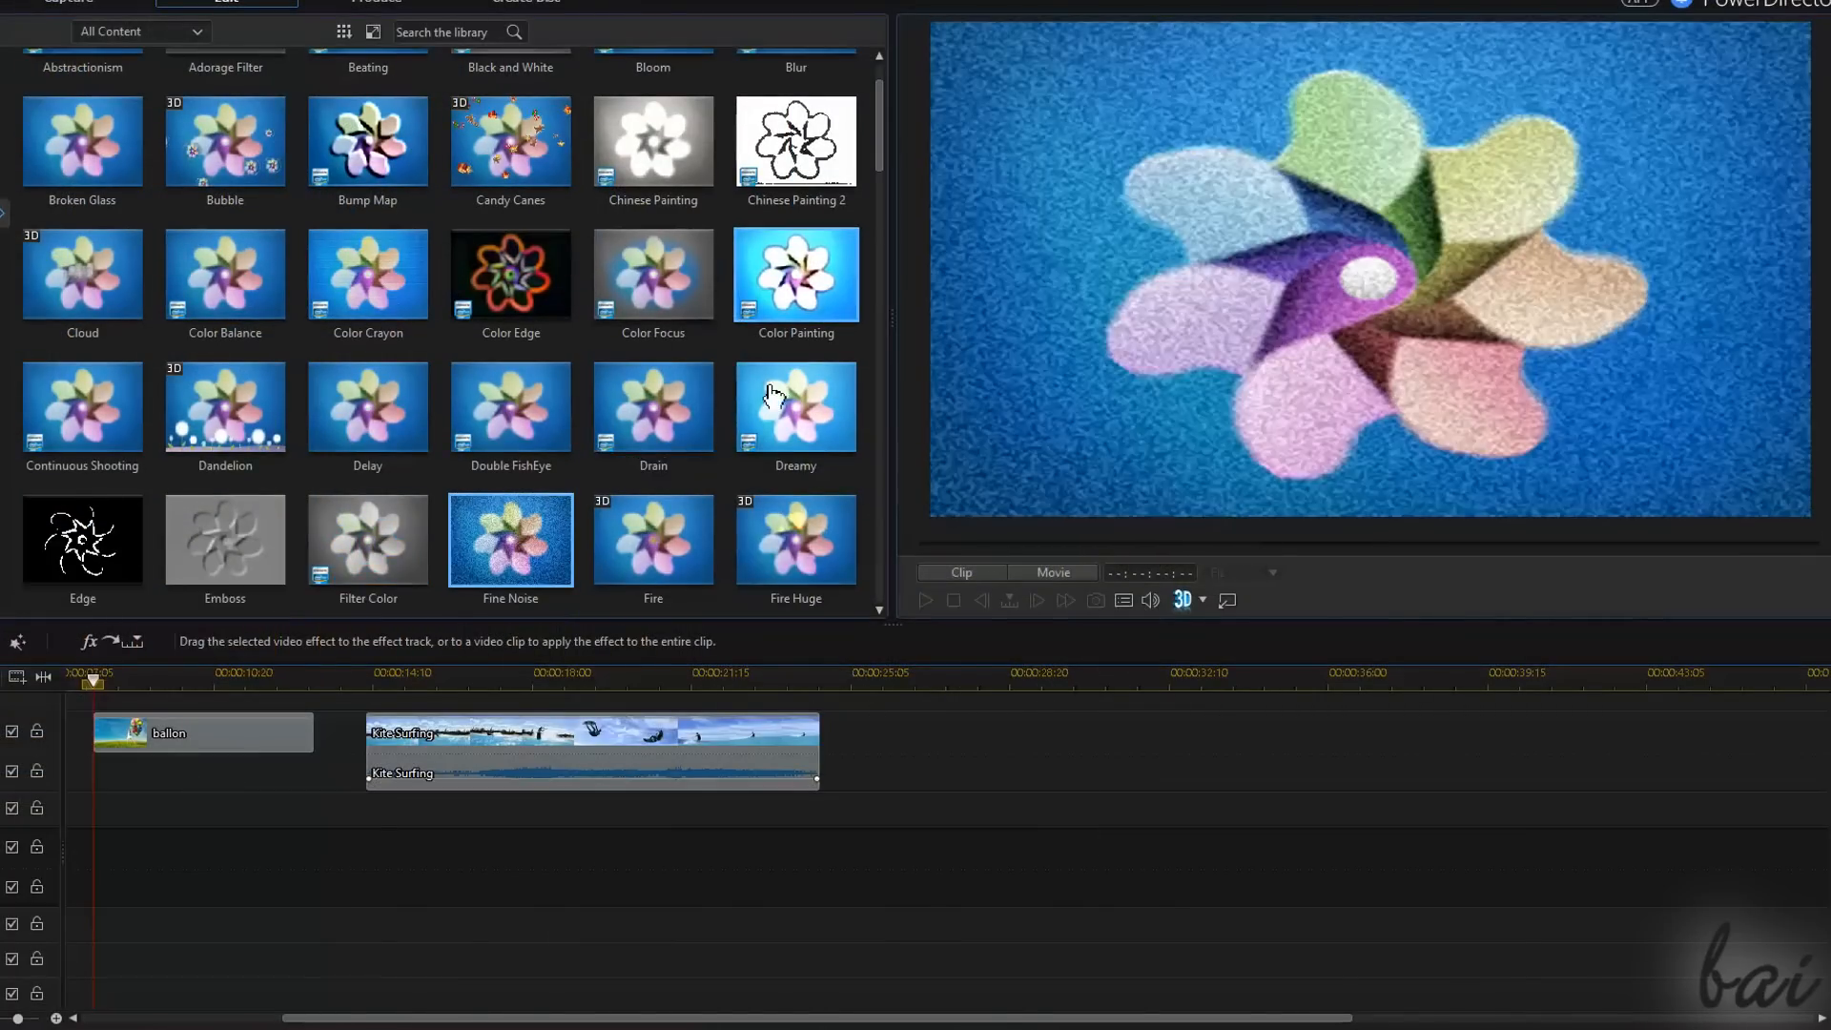
left_click(82, 405)
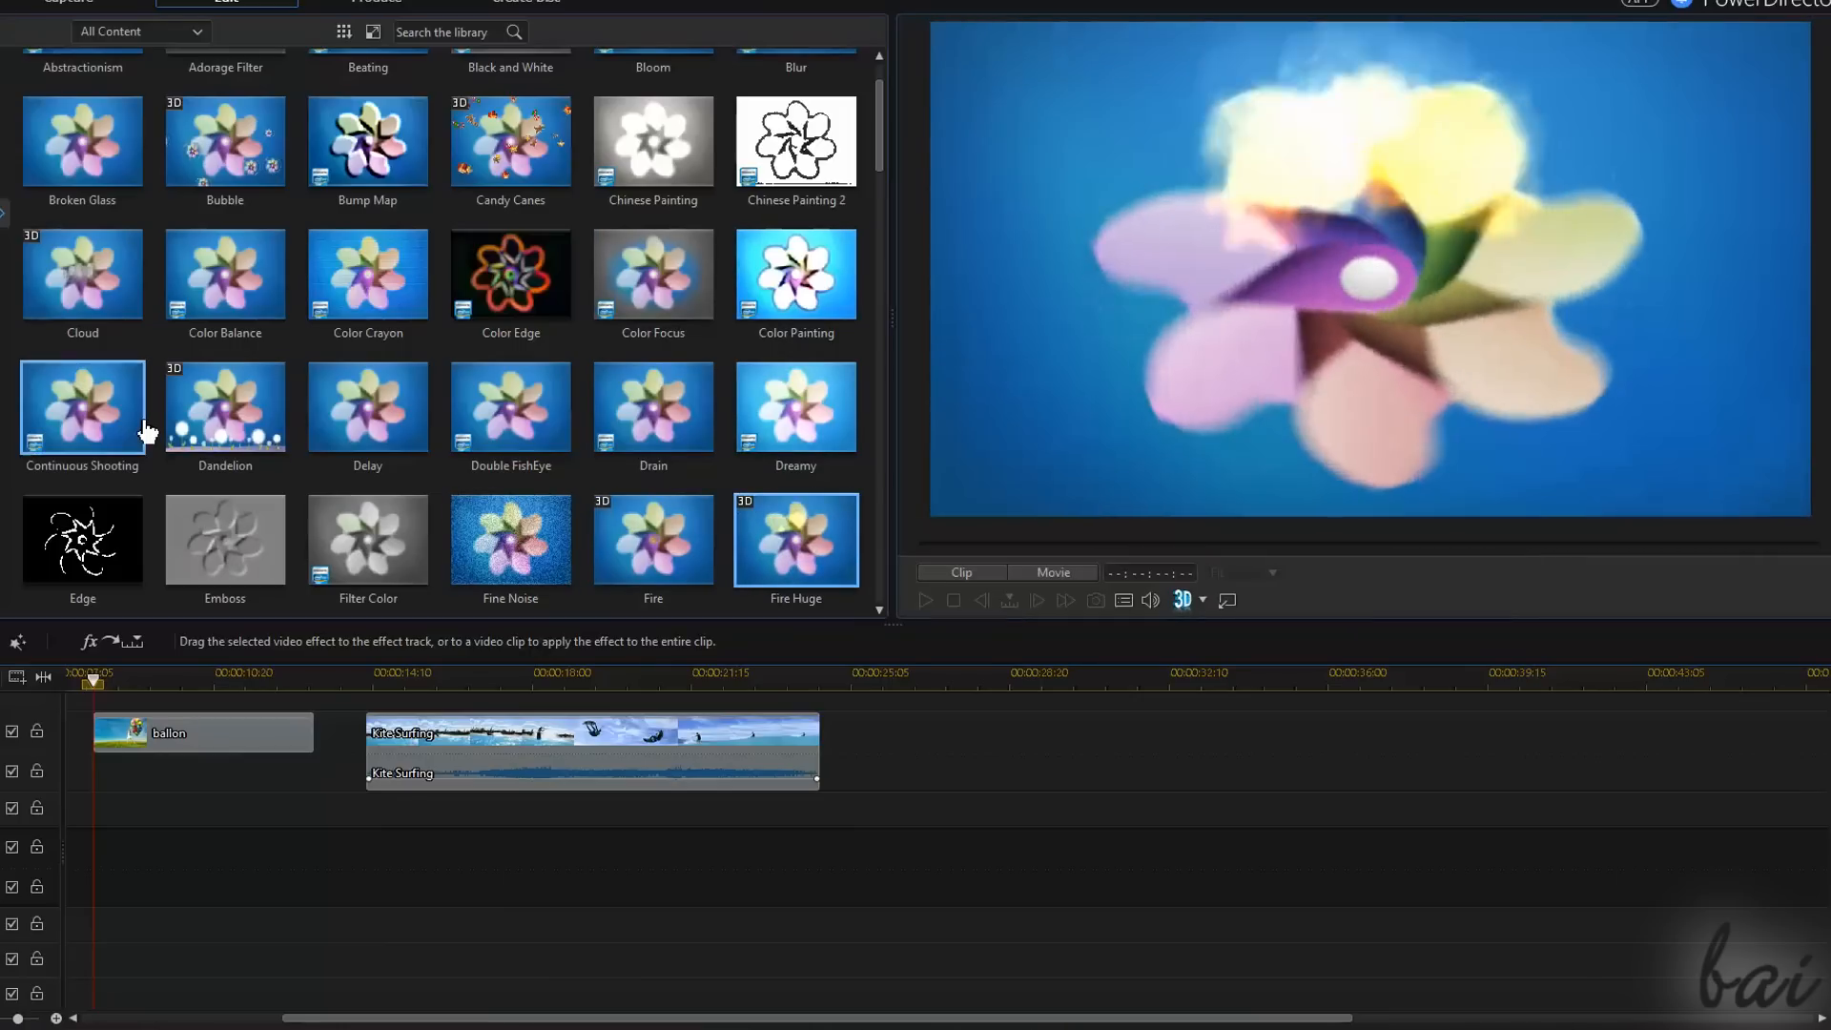
mouse_move(366, 406)
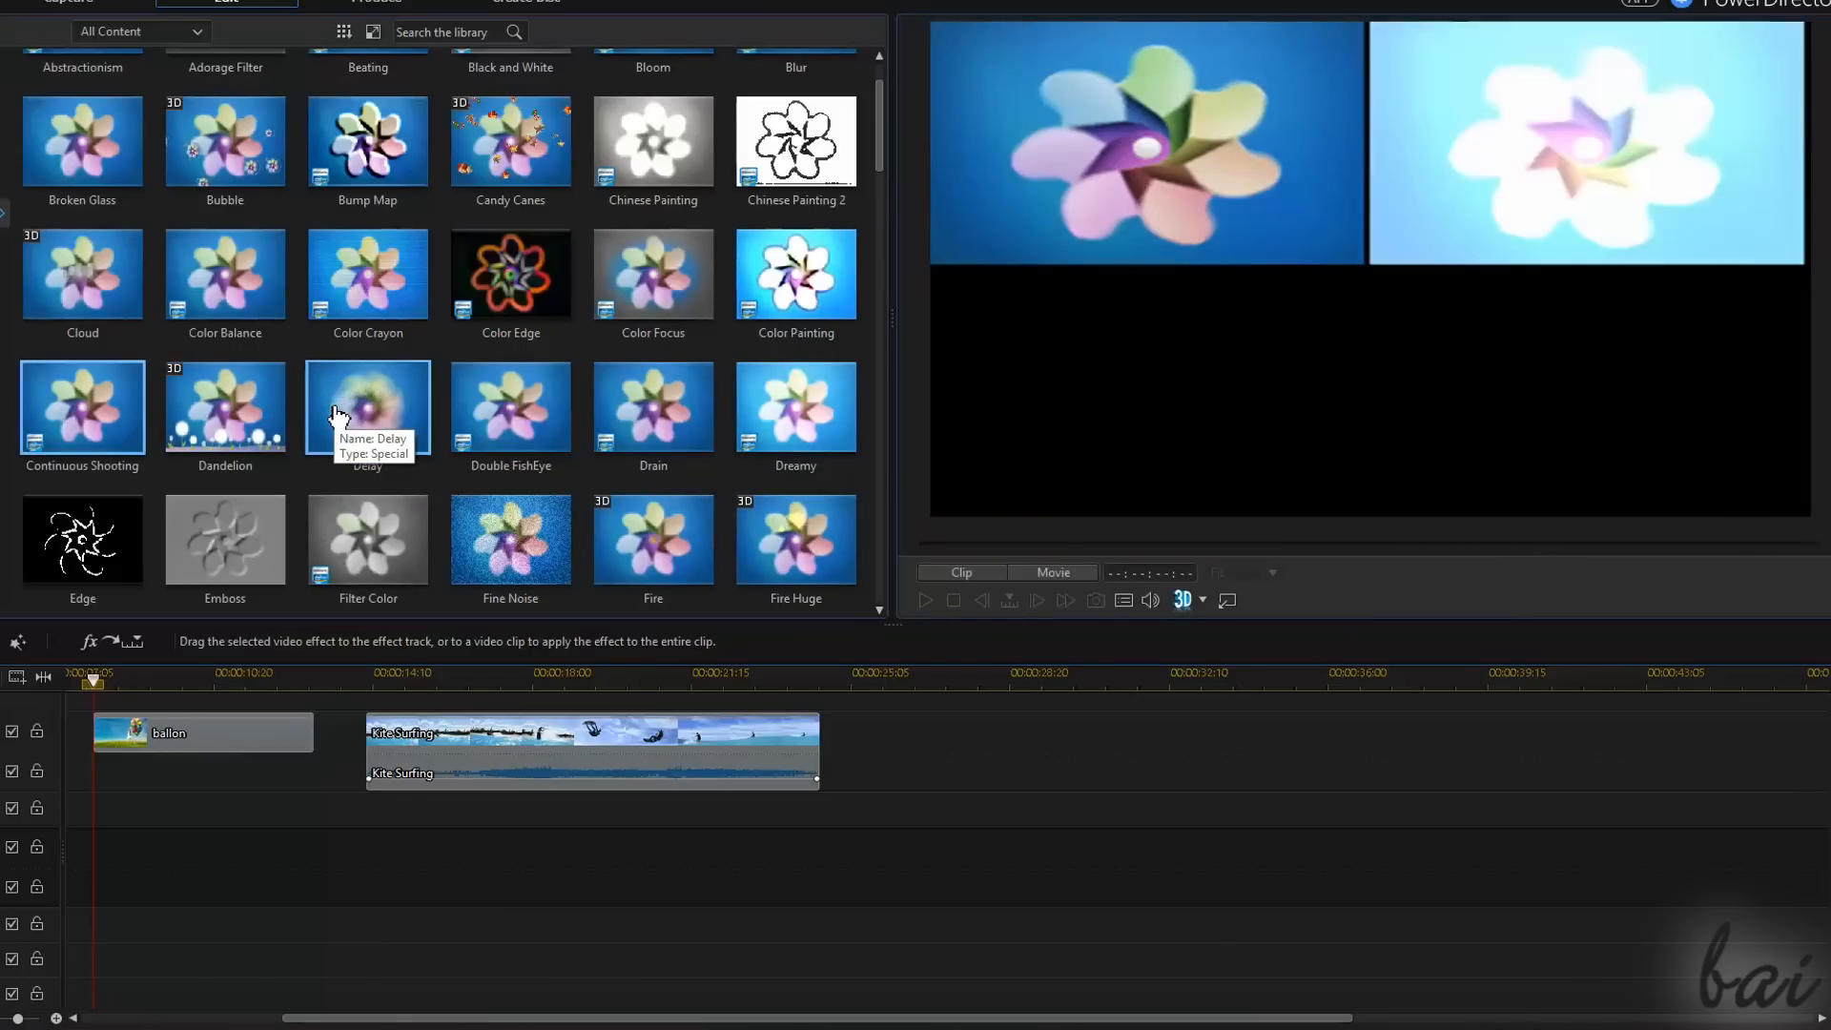
left_click(54, 84)
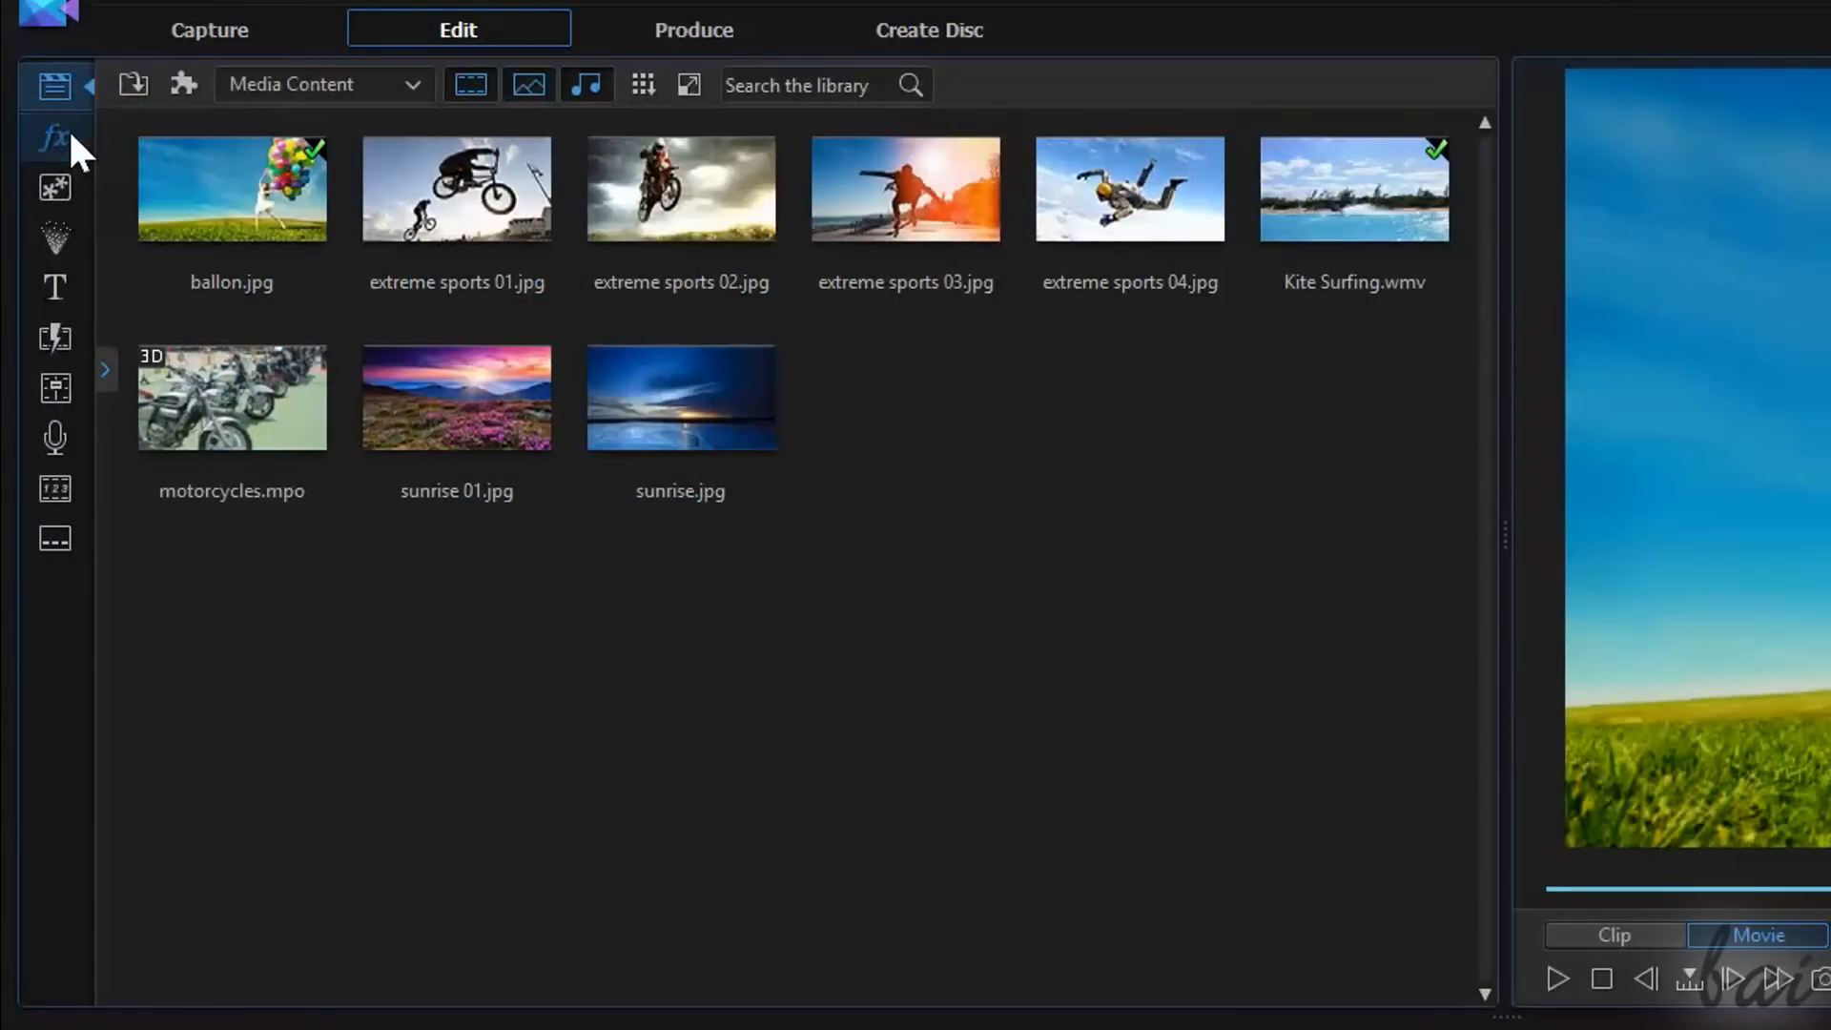
left_click(53, 138)
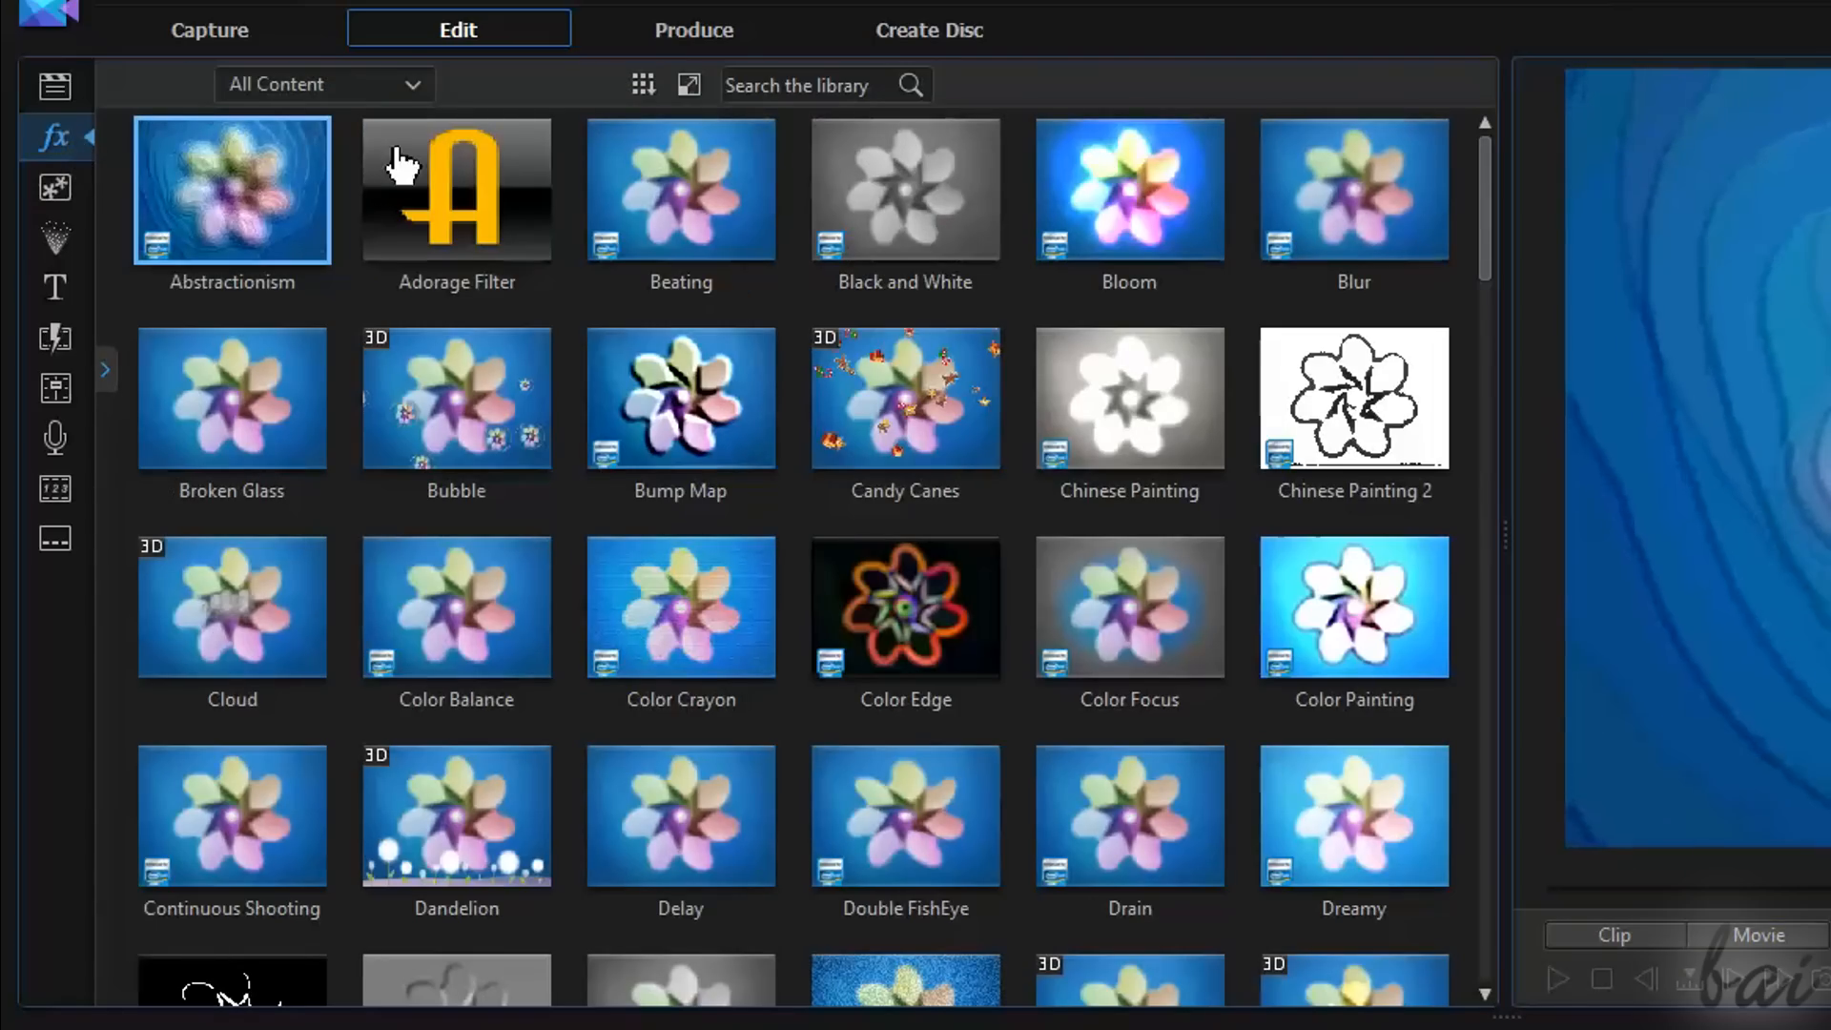
mouse_move(681, 193)
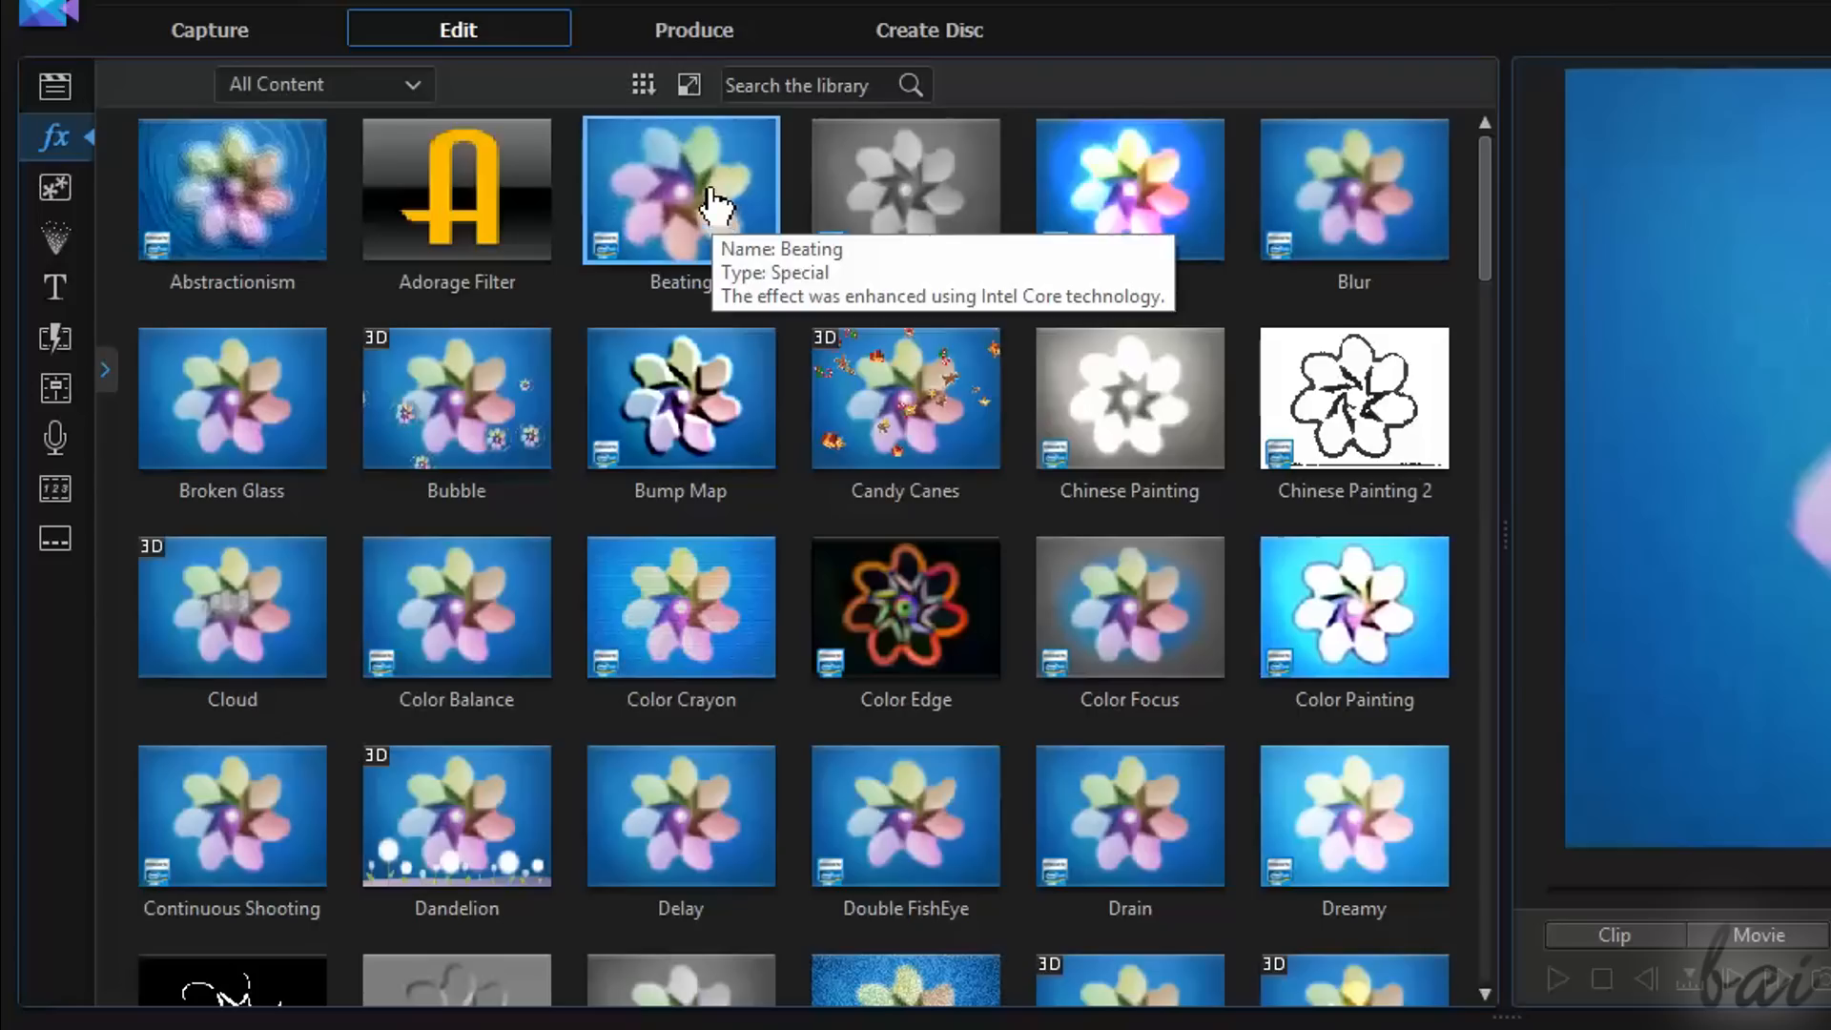
mouse_move(1191, 204)
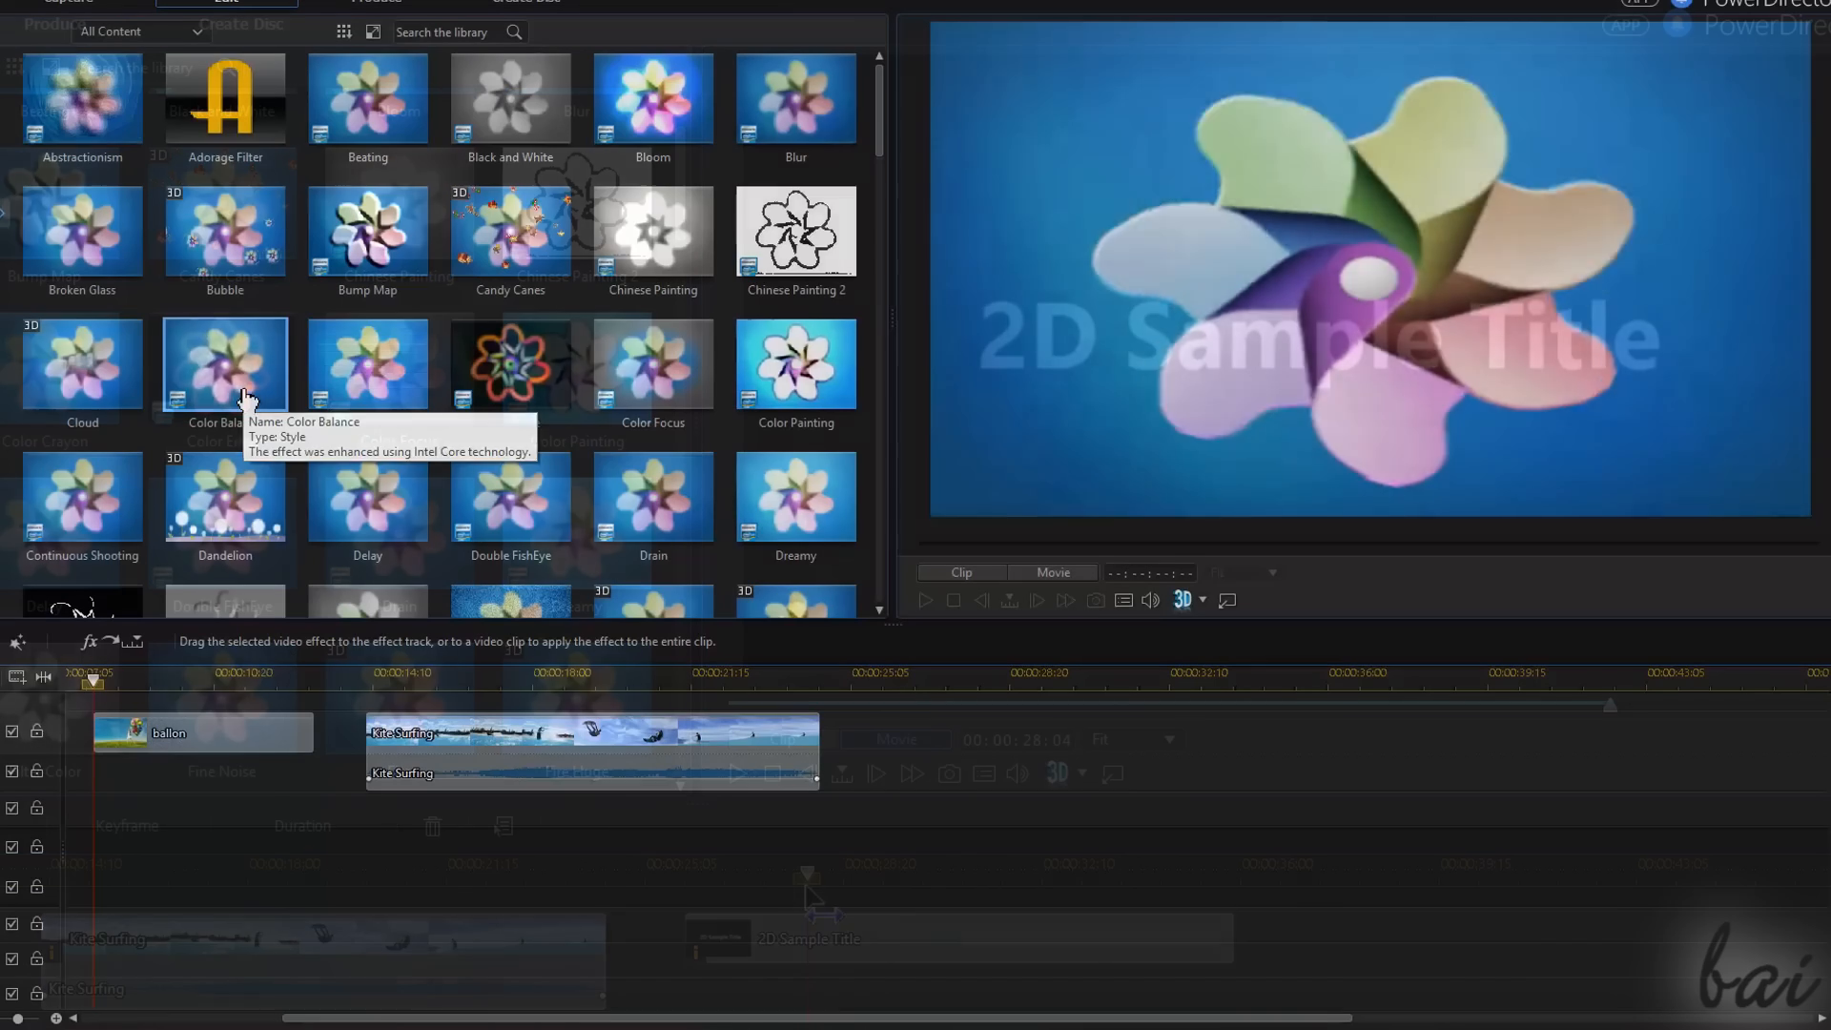
mouse_move(367, 365)
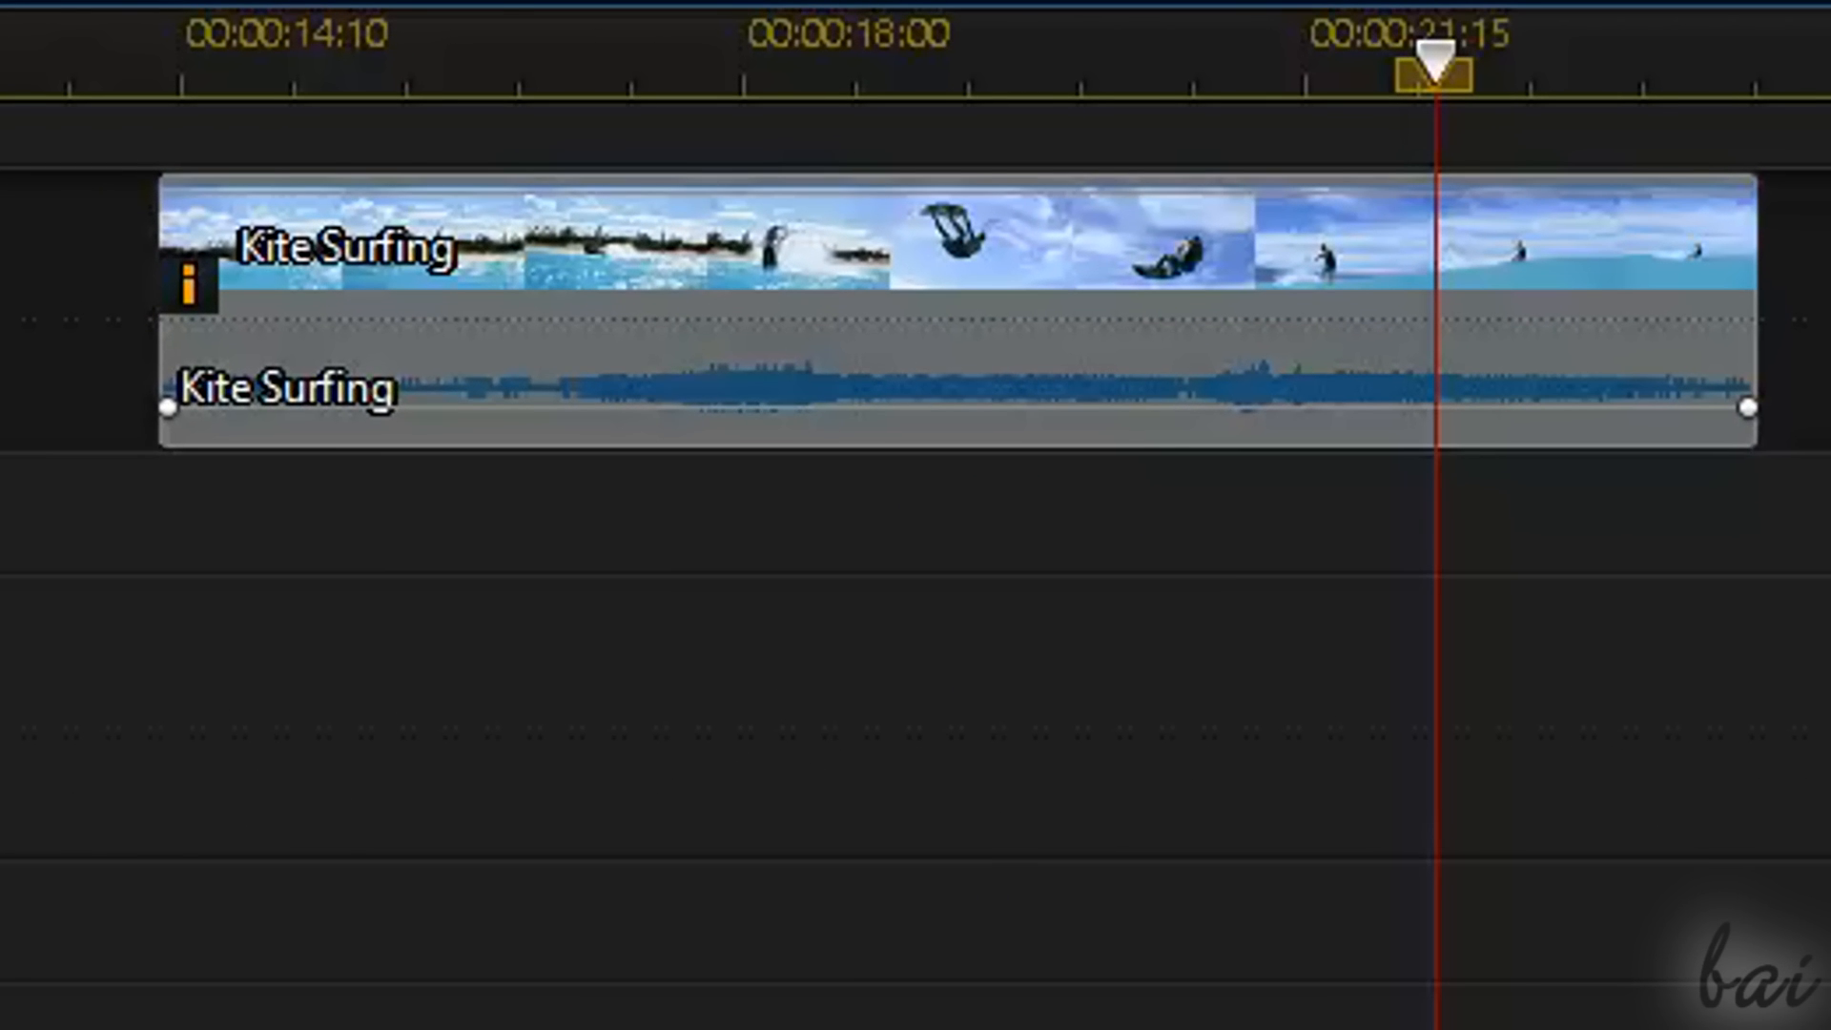
mouse_move(193, 286)
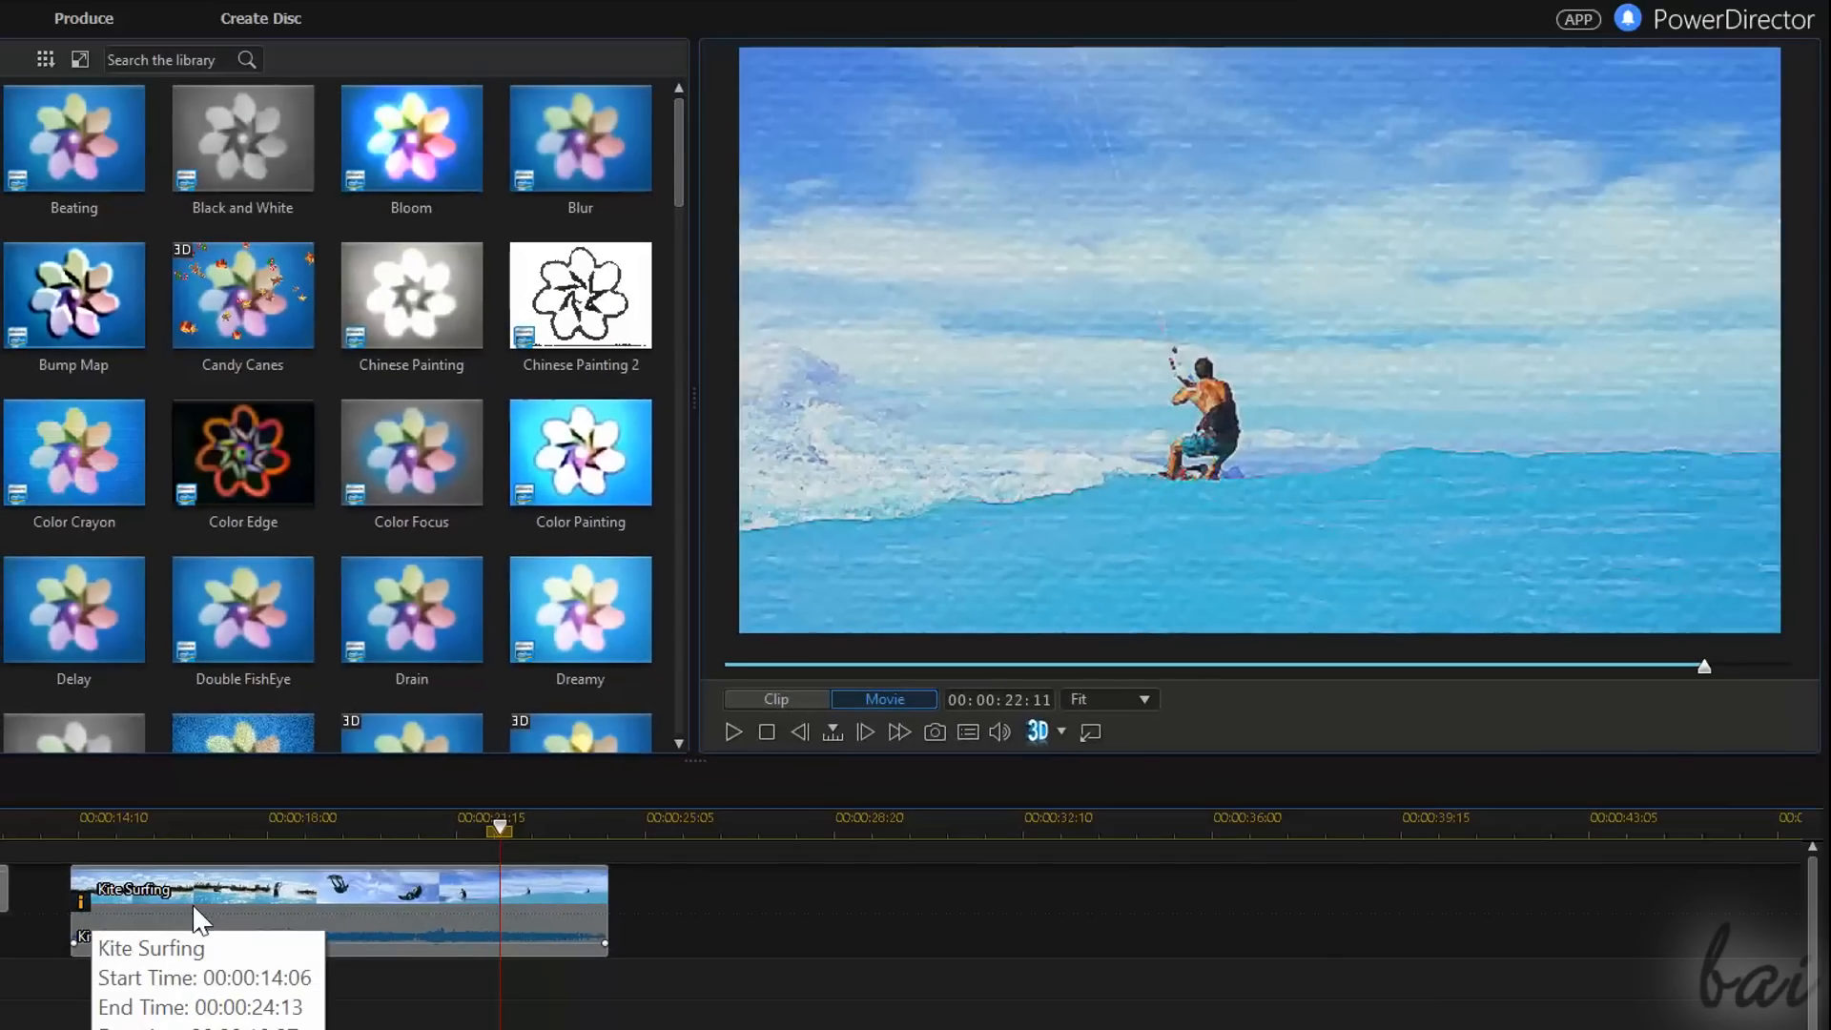
mouse_move(239, 1000)
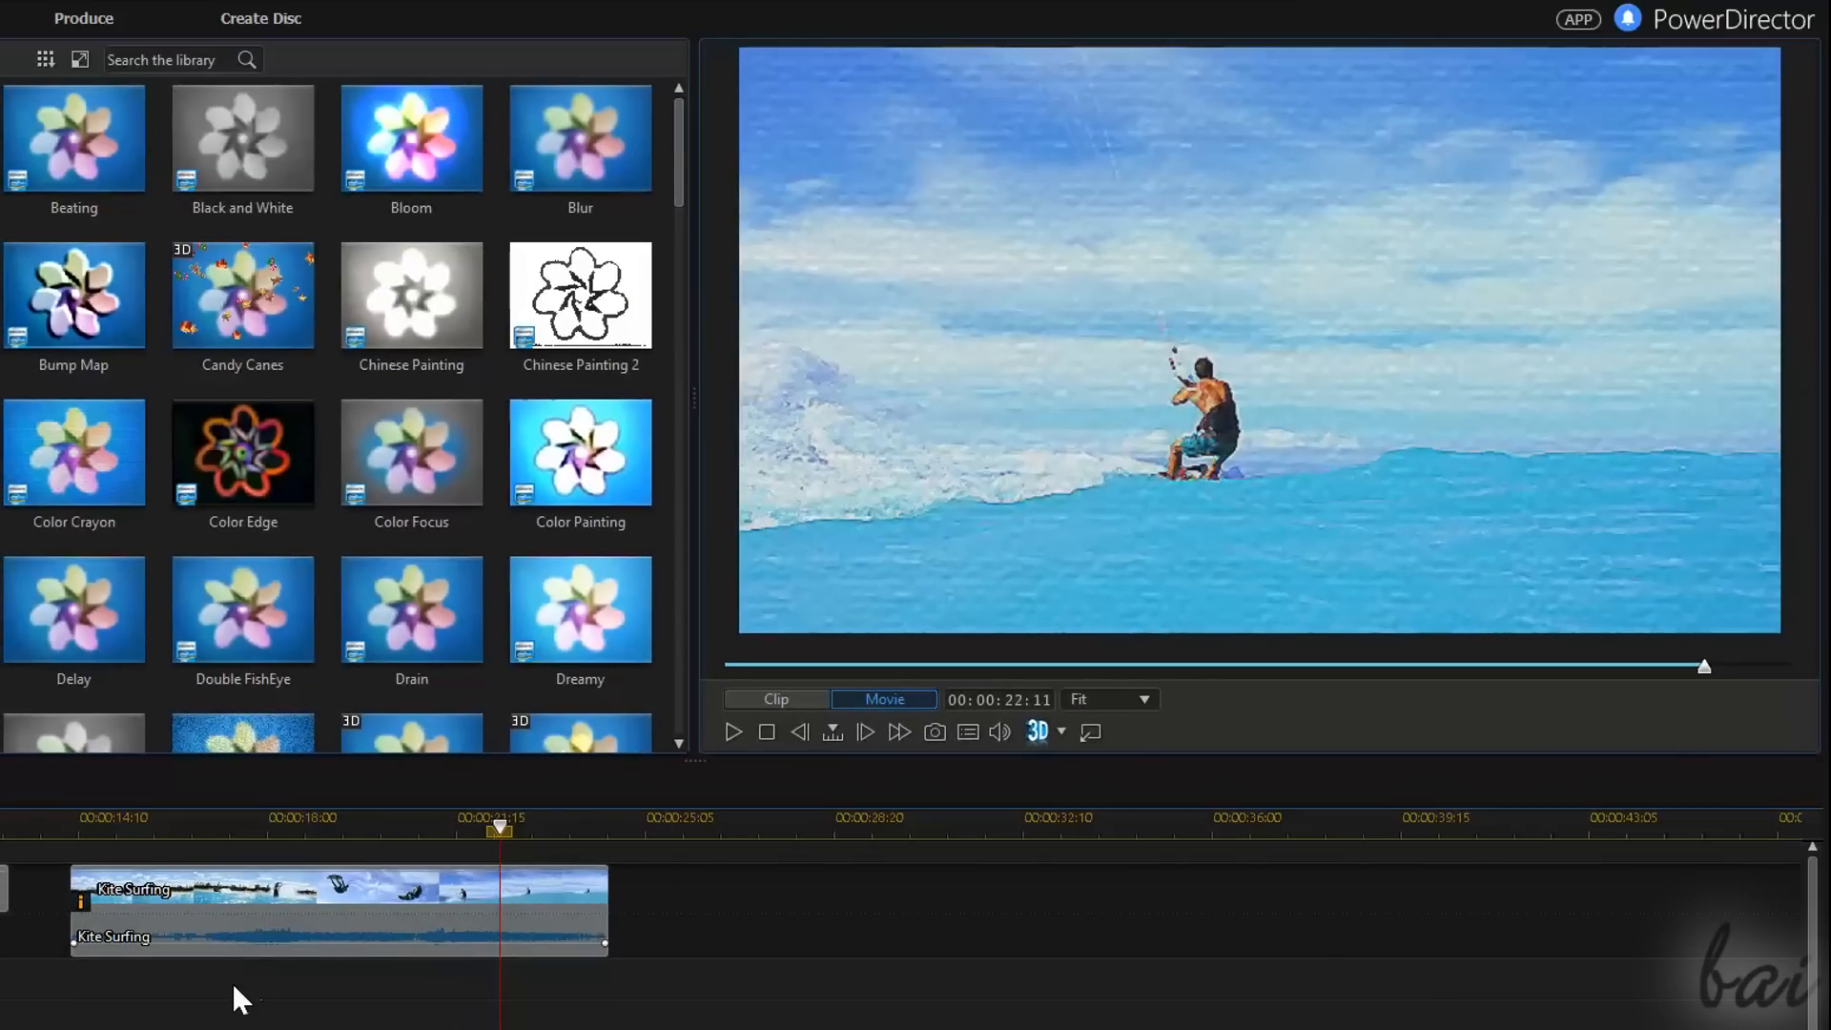
Select the Kite Surfing clip on the timeline
left_click(338, 911)
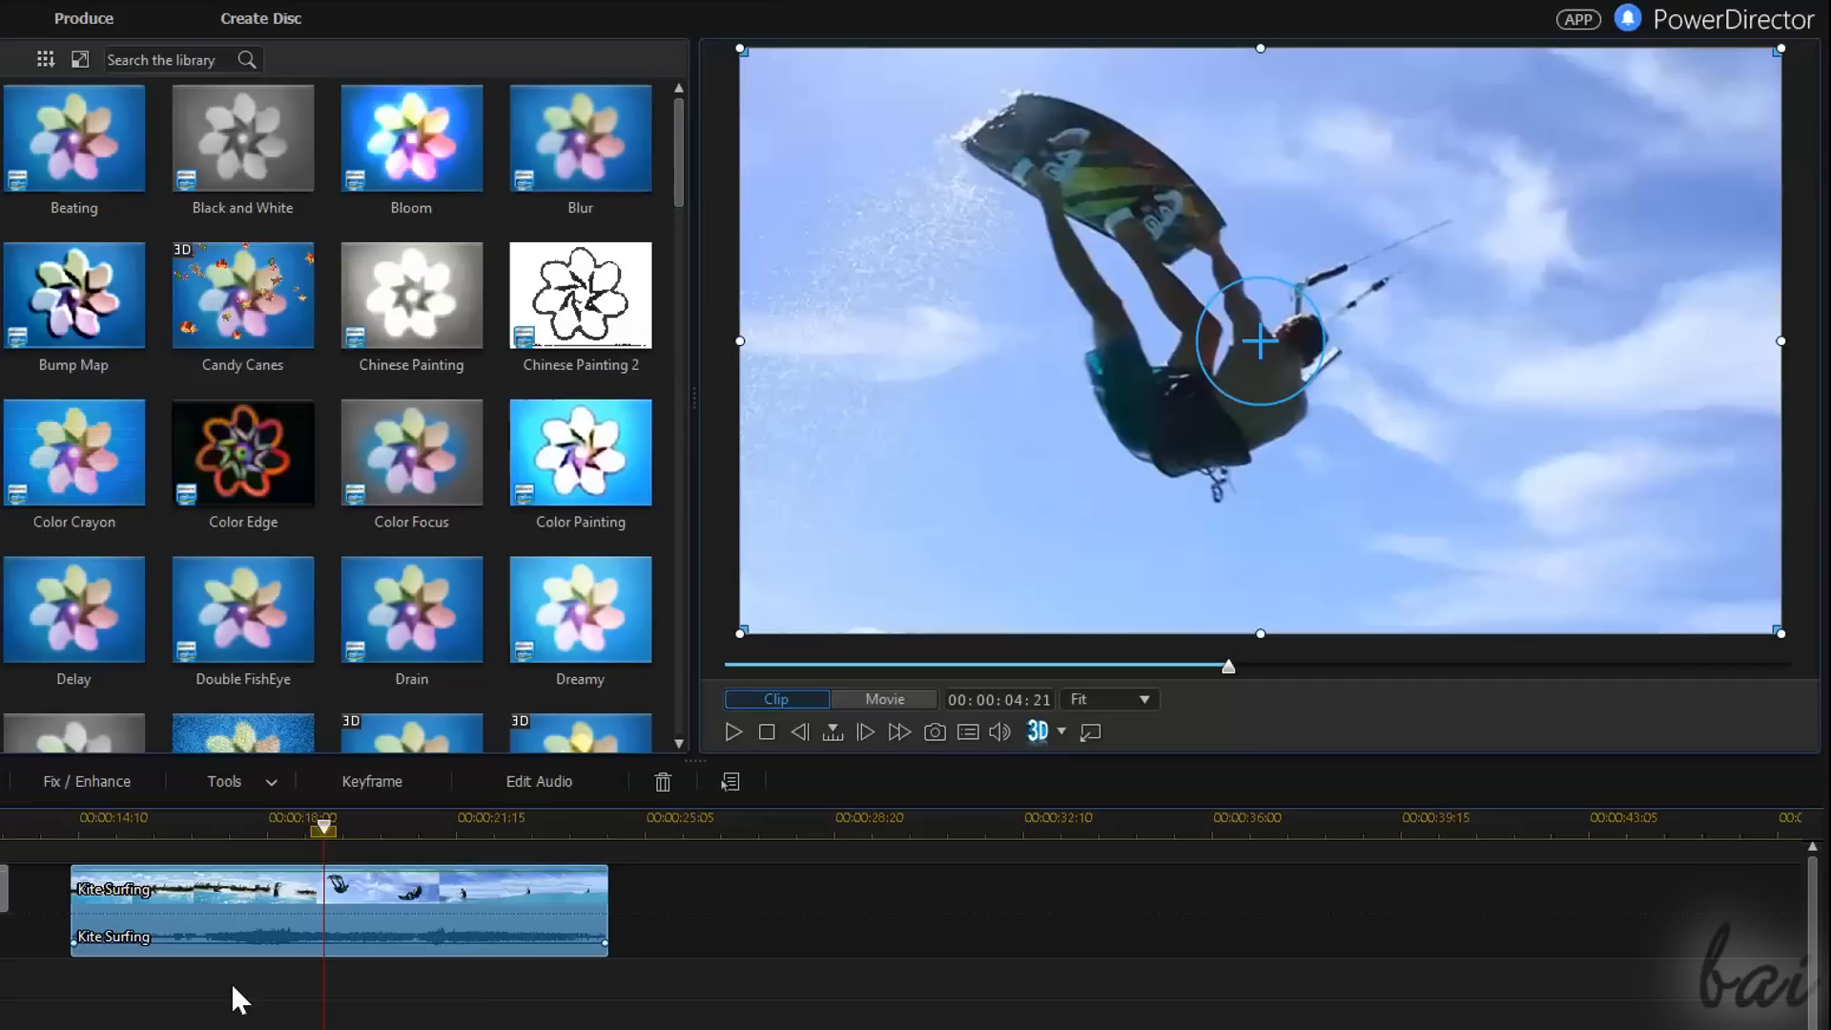
mouse_move(269, 946)
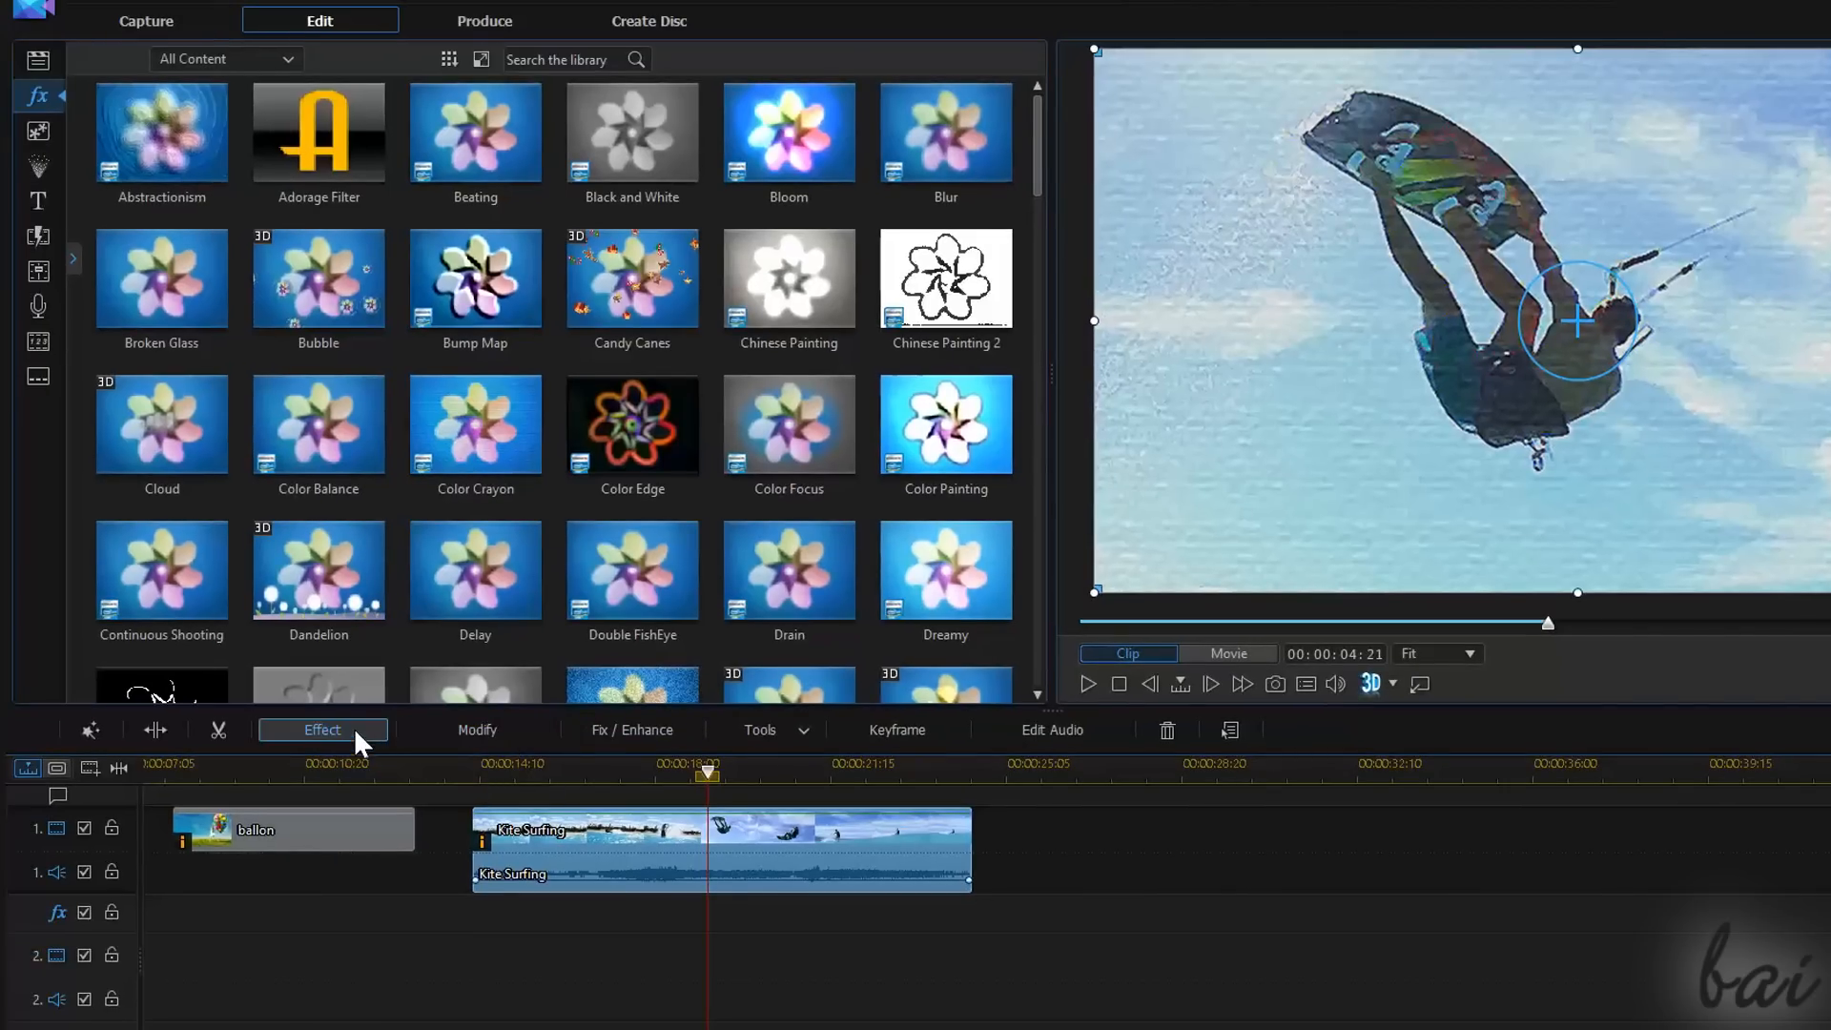
mouse_move(323, 728)
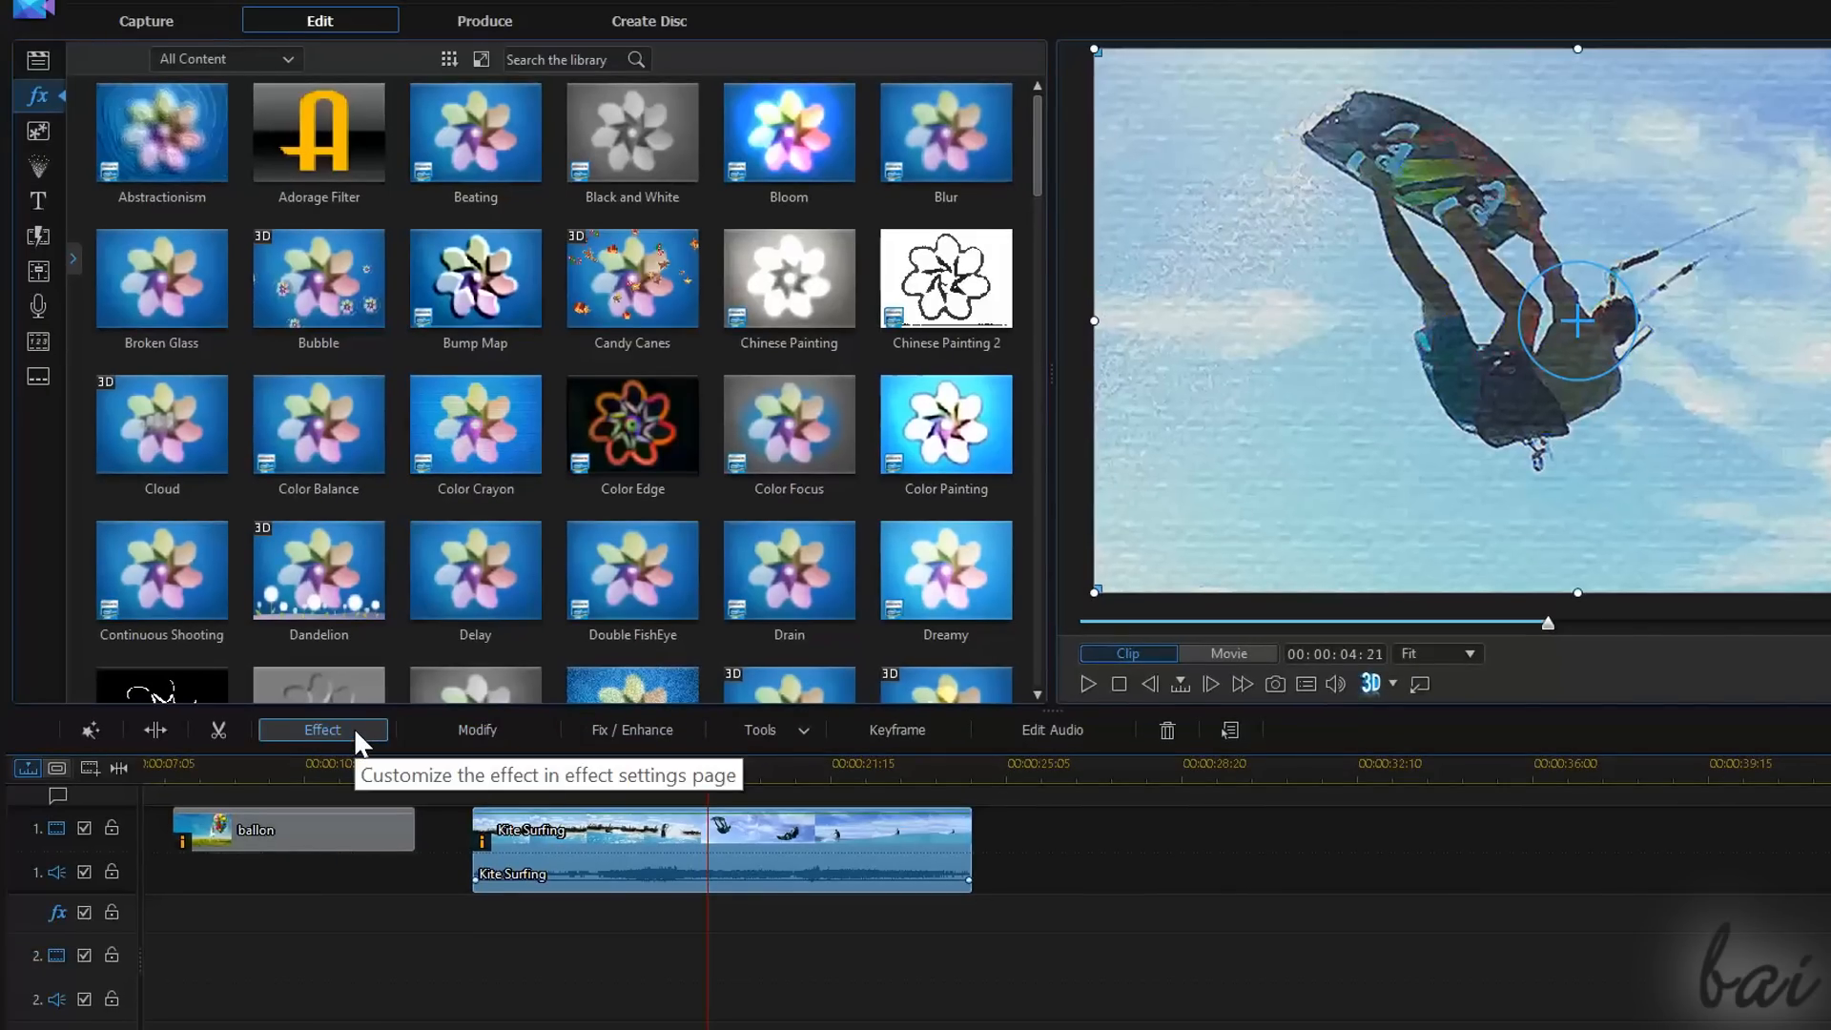
Open the Kite Surfing effect settings and select Color Crayon in the list
left_click(321, 729)
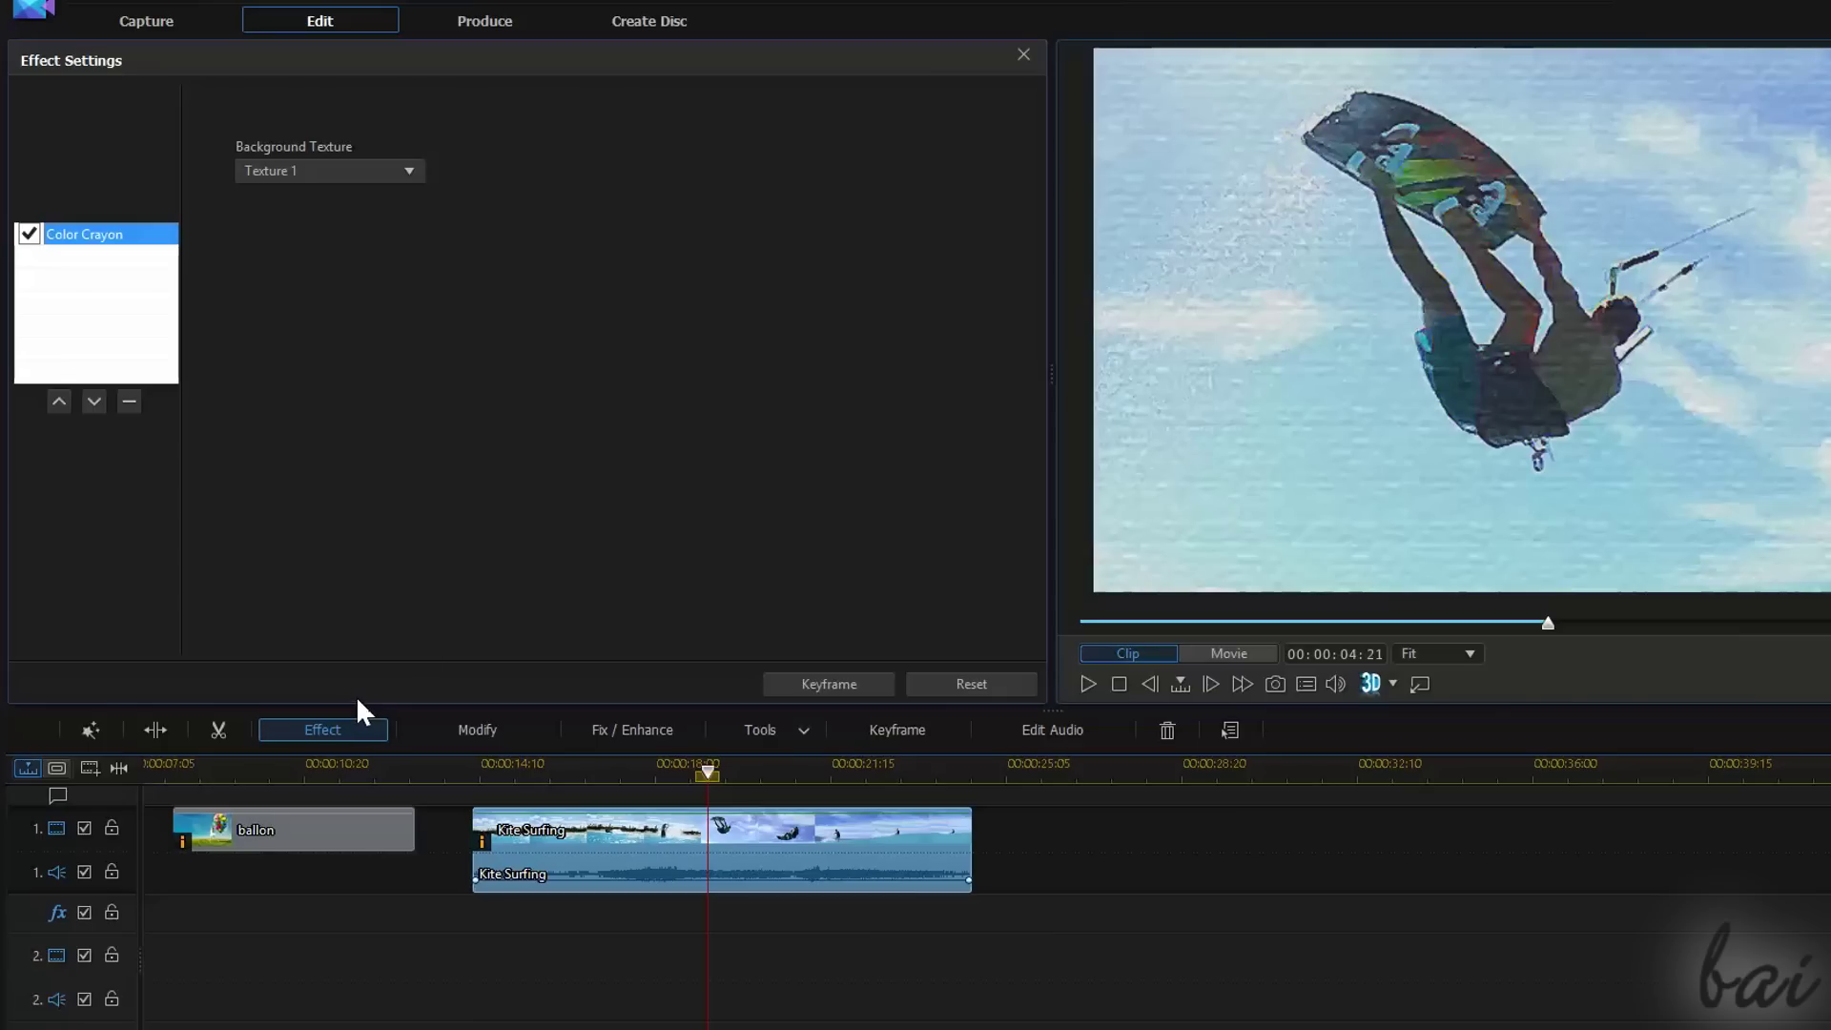
mouse_move(508, 551)
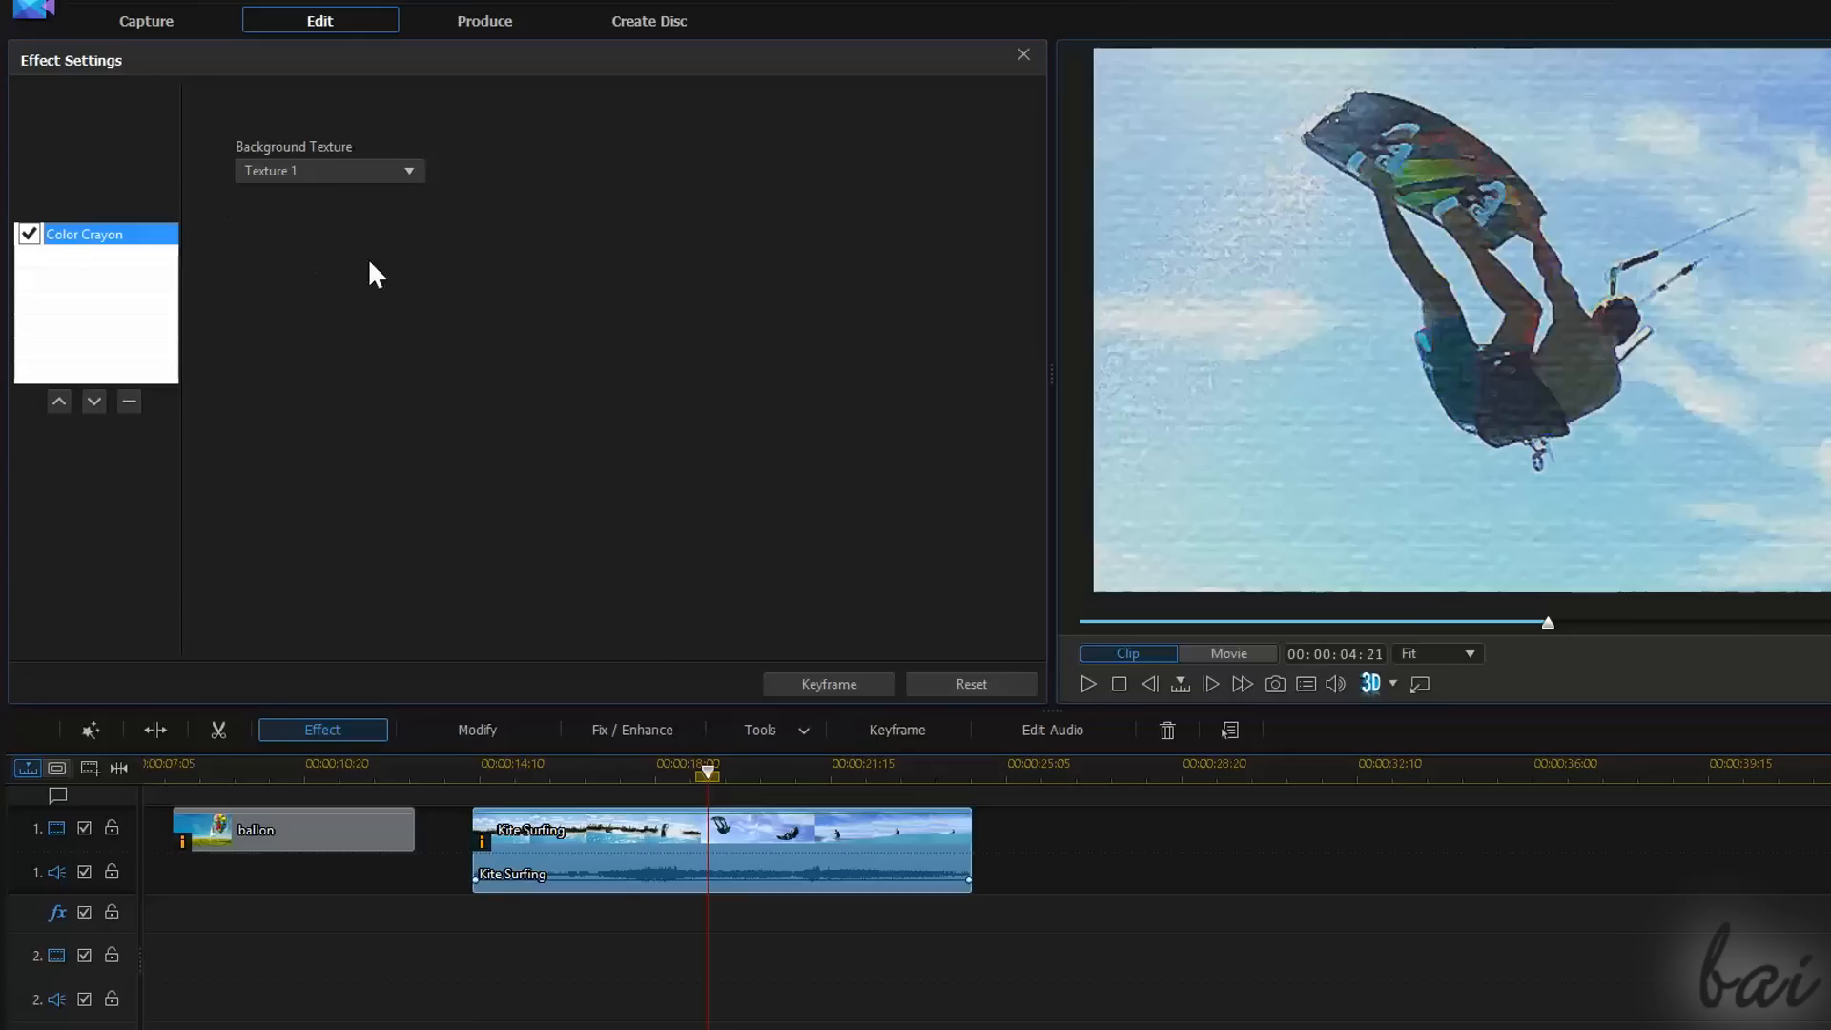
mouse_move(459, 508)
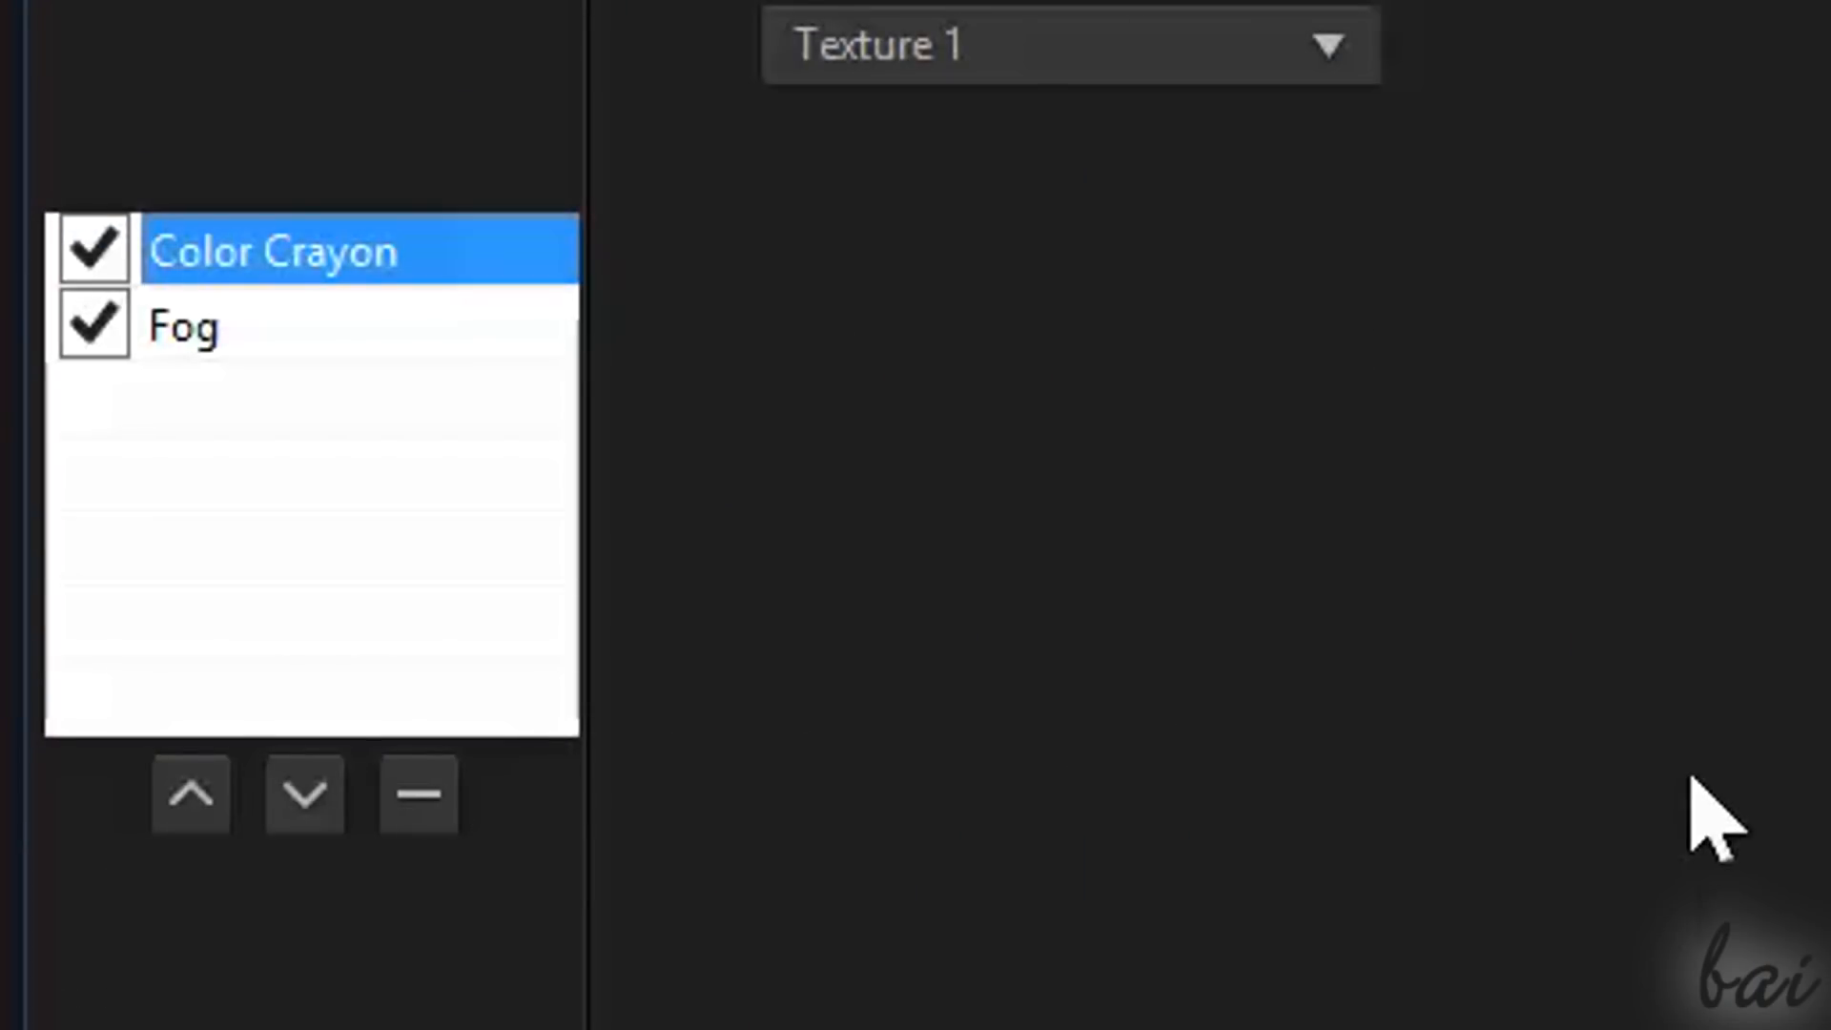
mouse_move(402, 297)
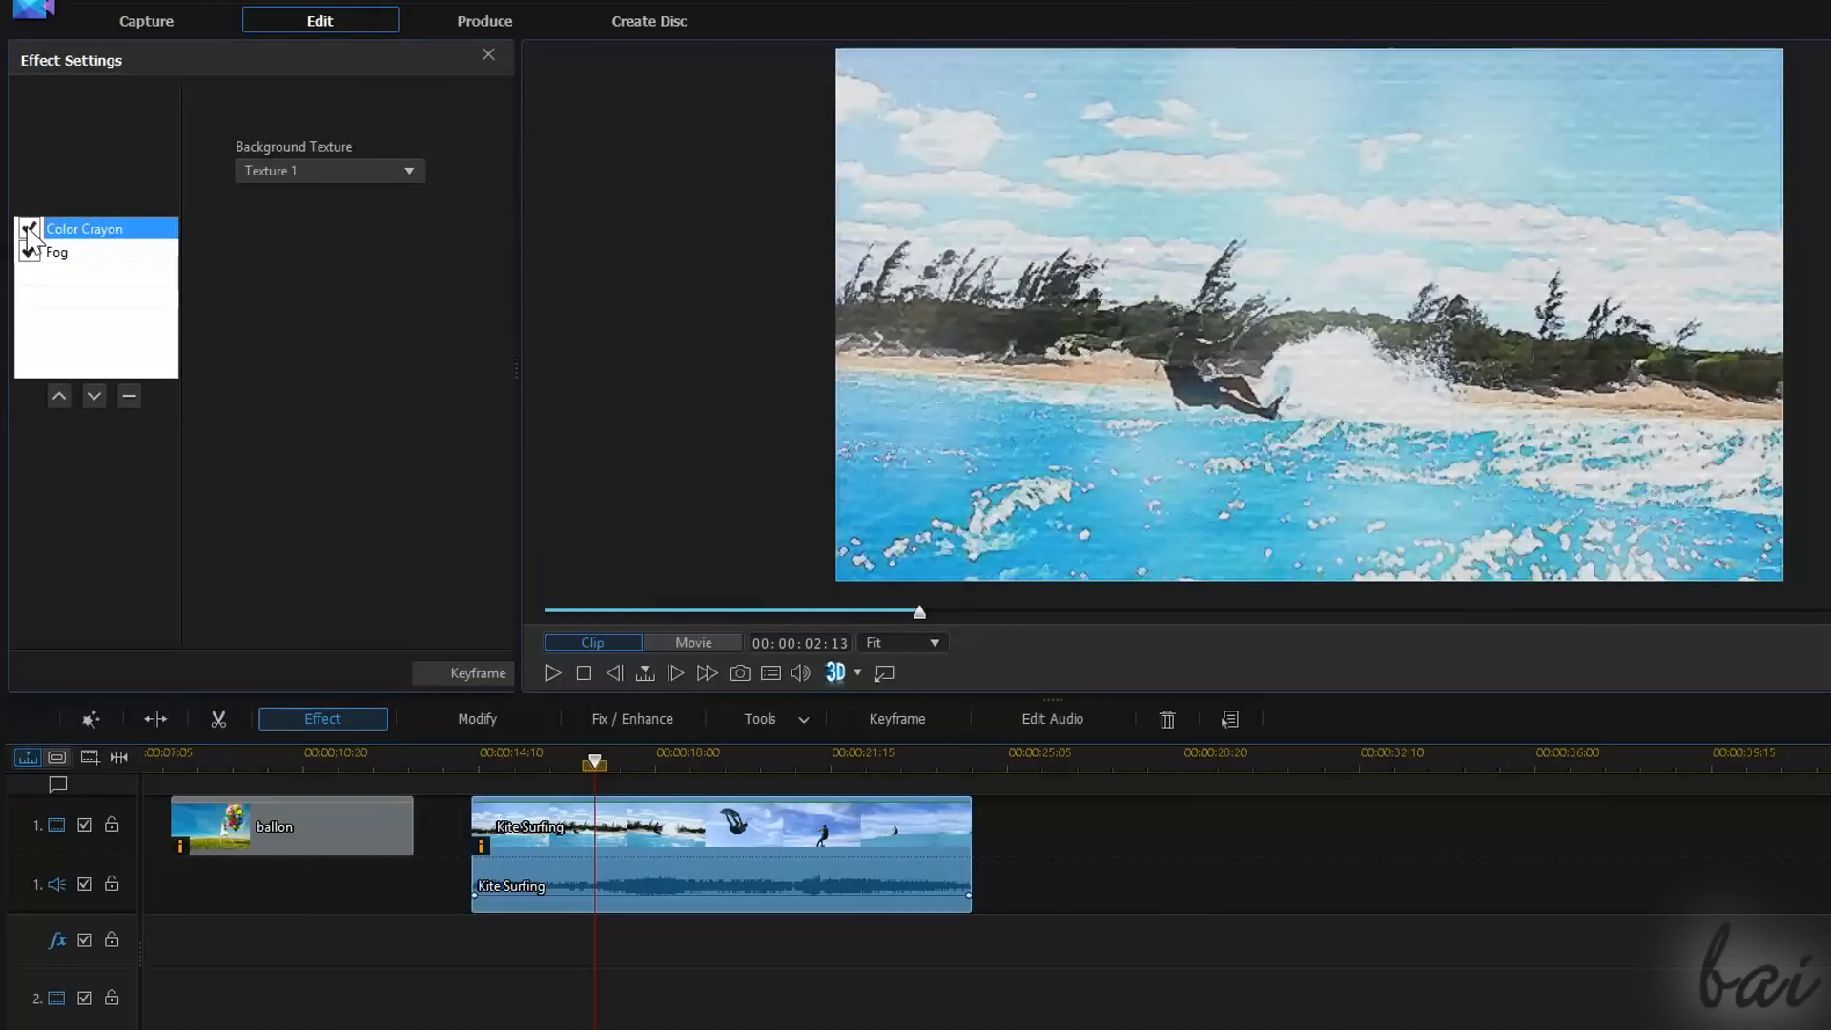
left_click(30, 229)
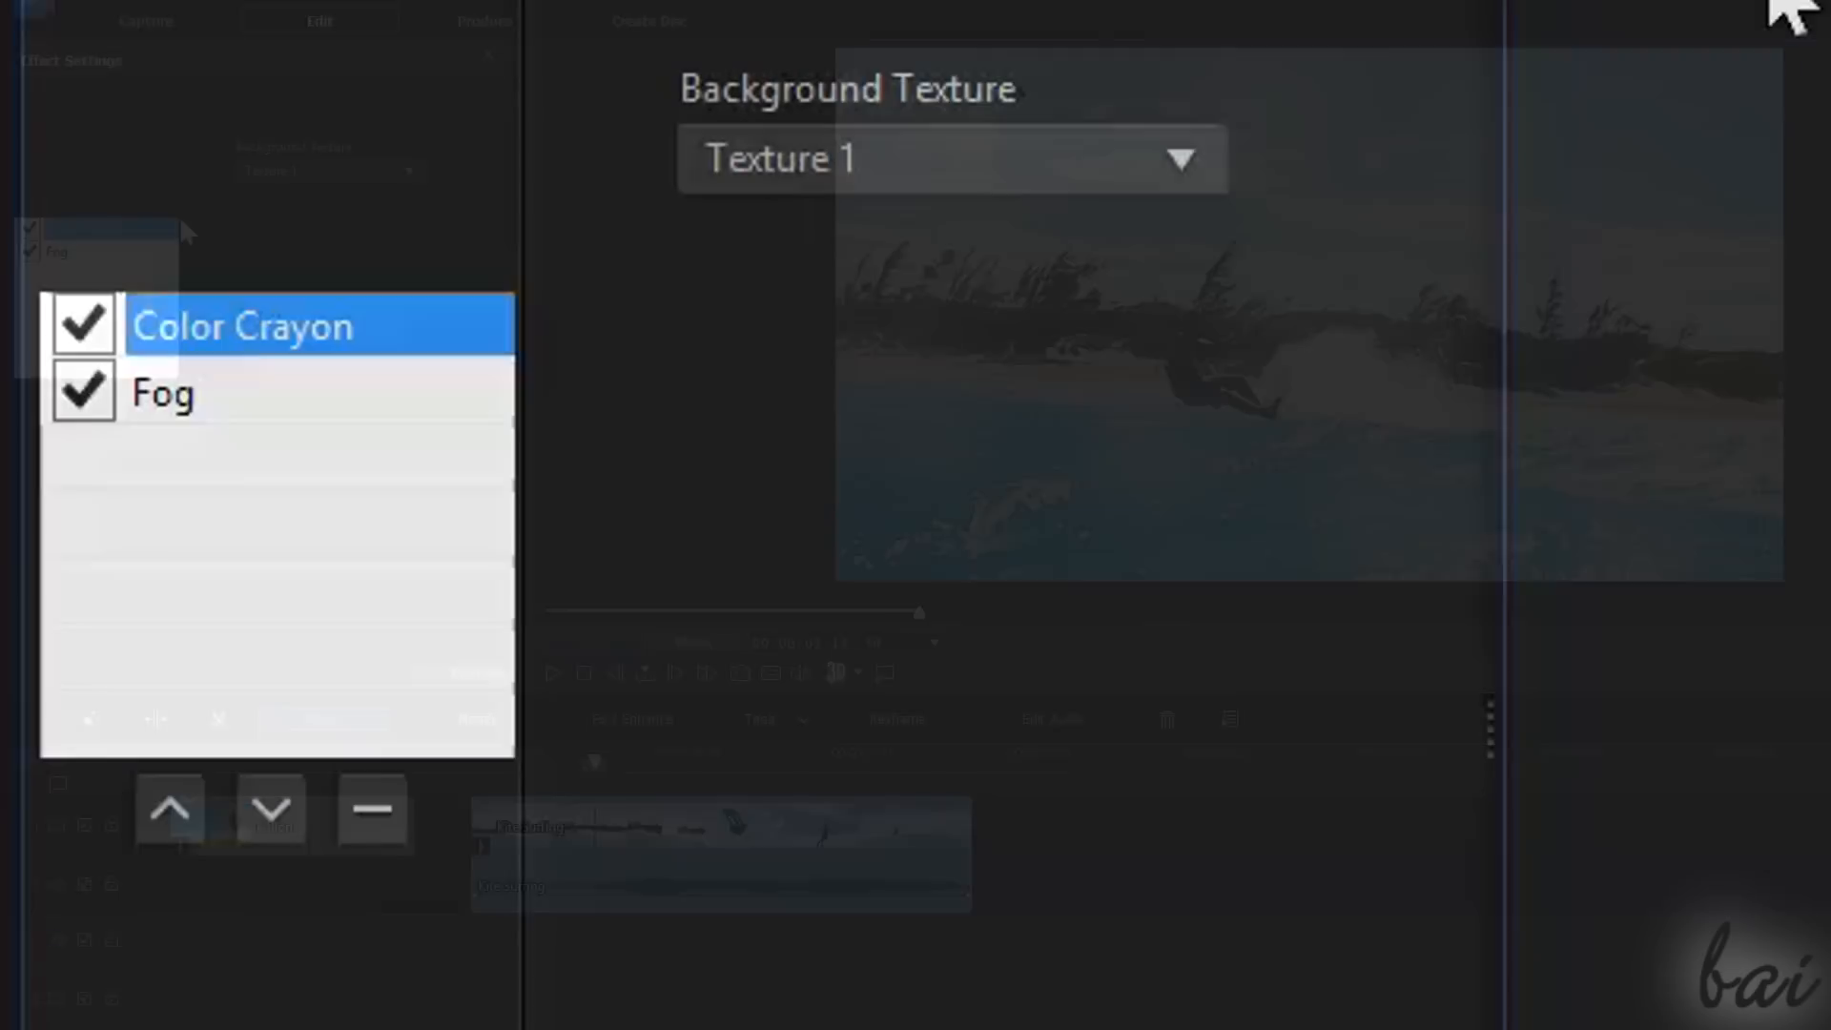
Reorder Fog relative to Color Crayon, then delete Color Crayon
left_click(163, 392)
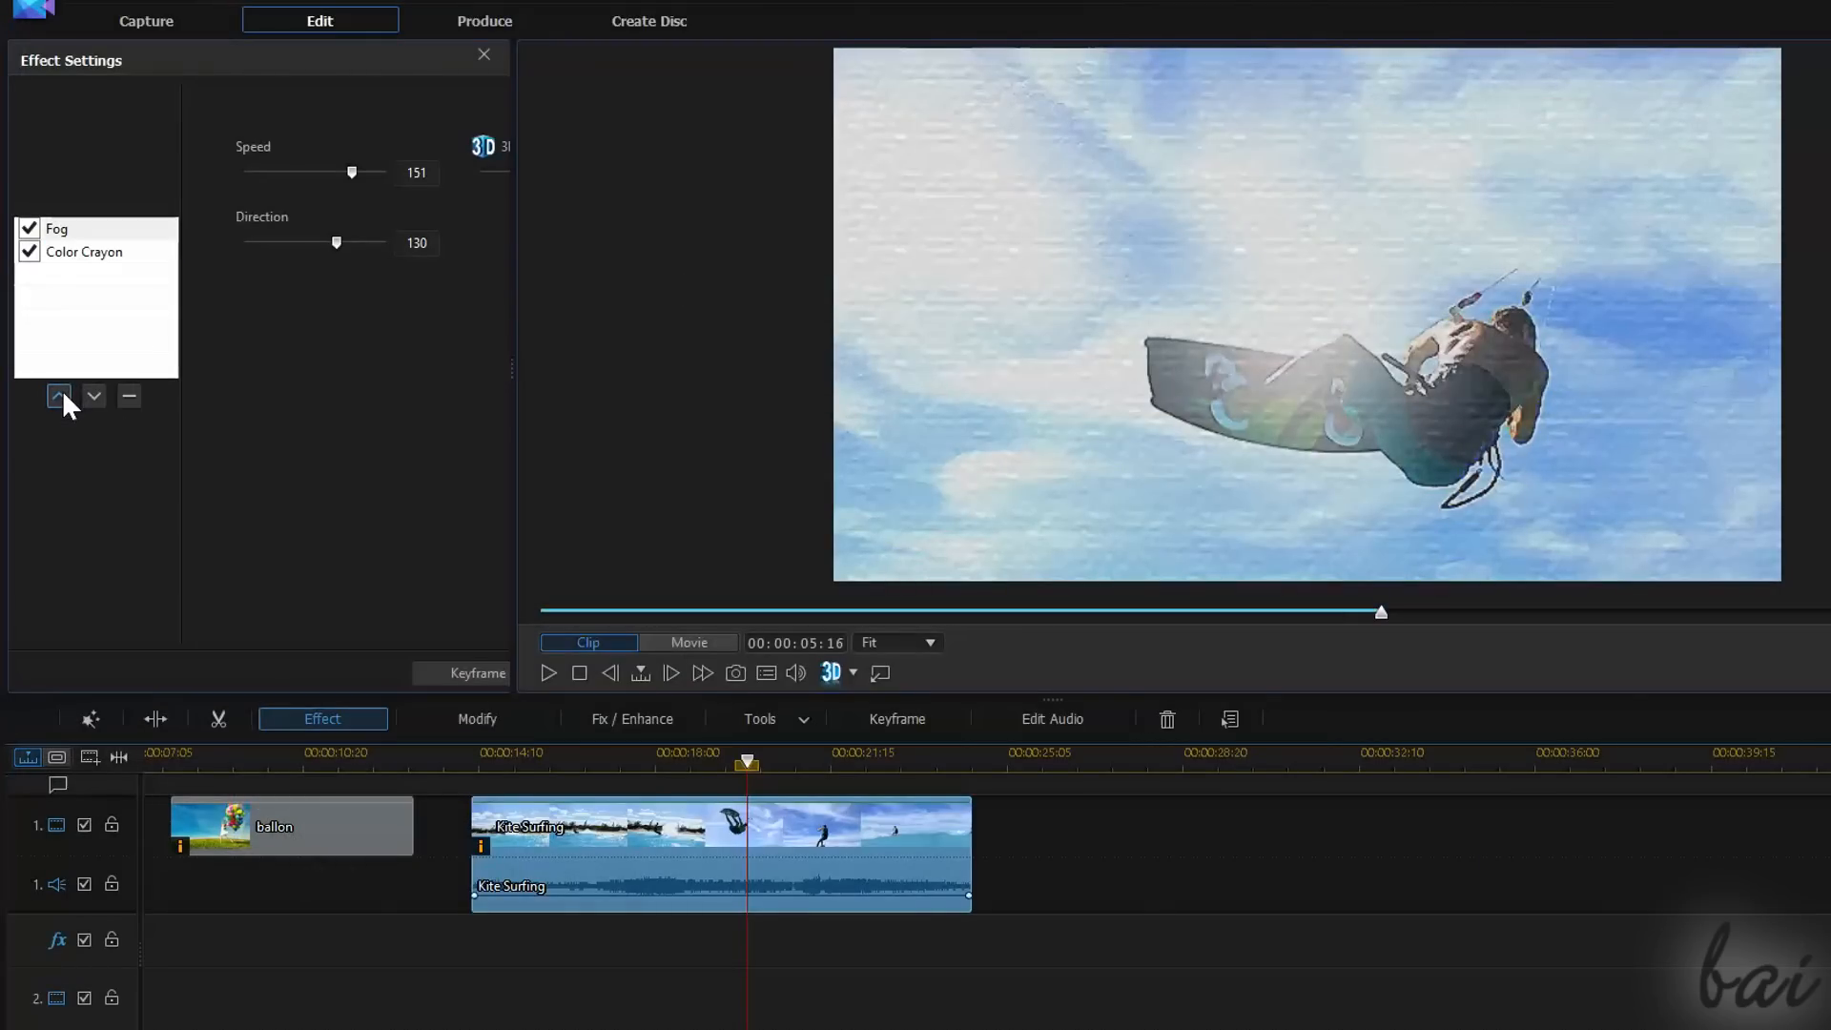
left_click(94, 396)
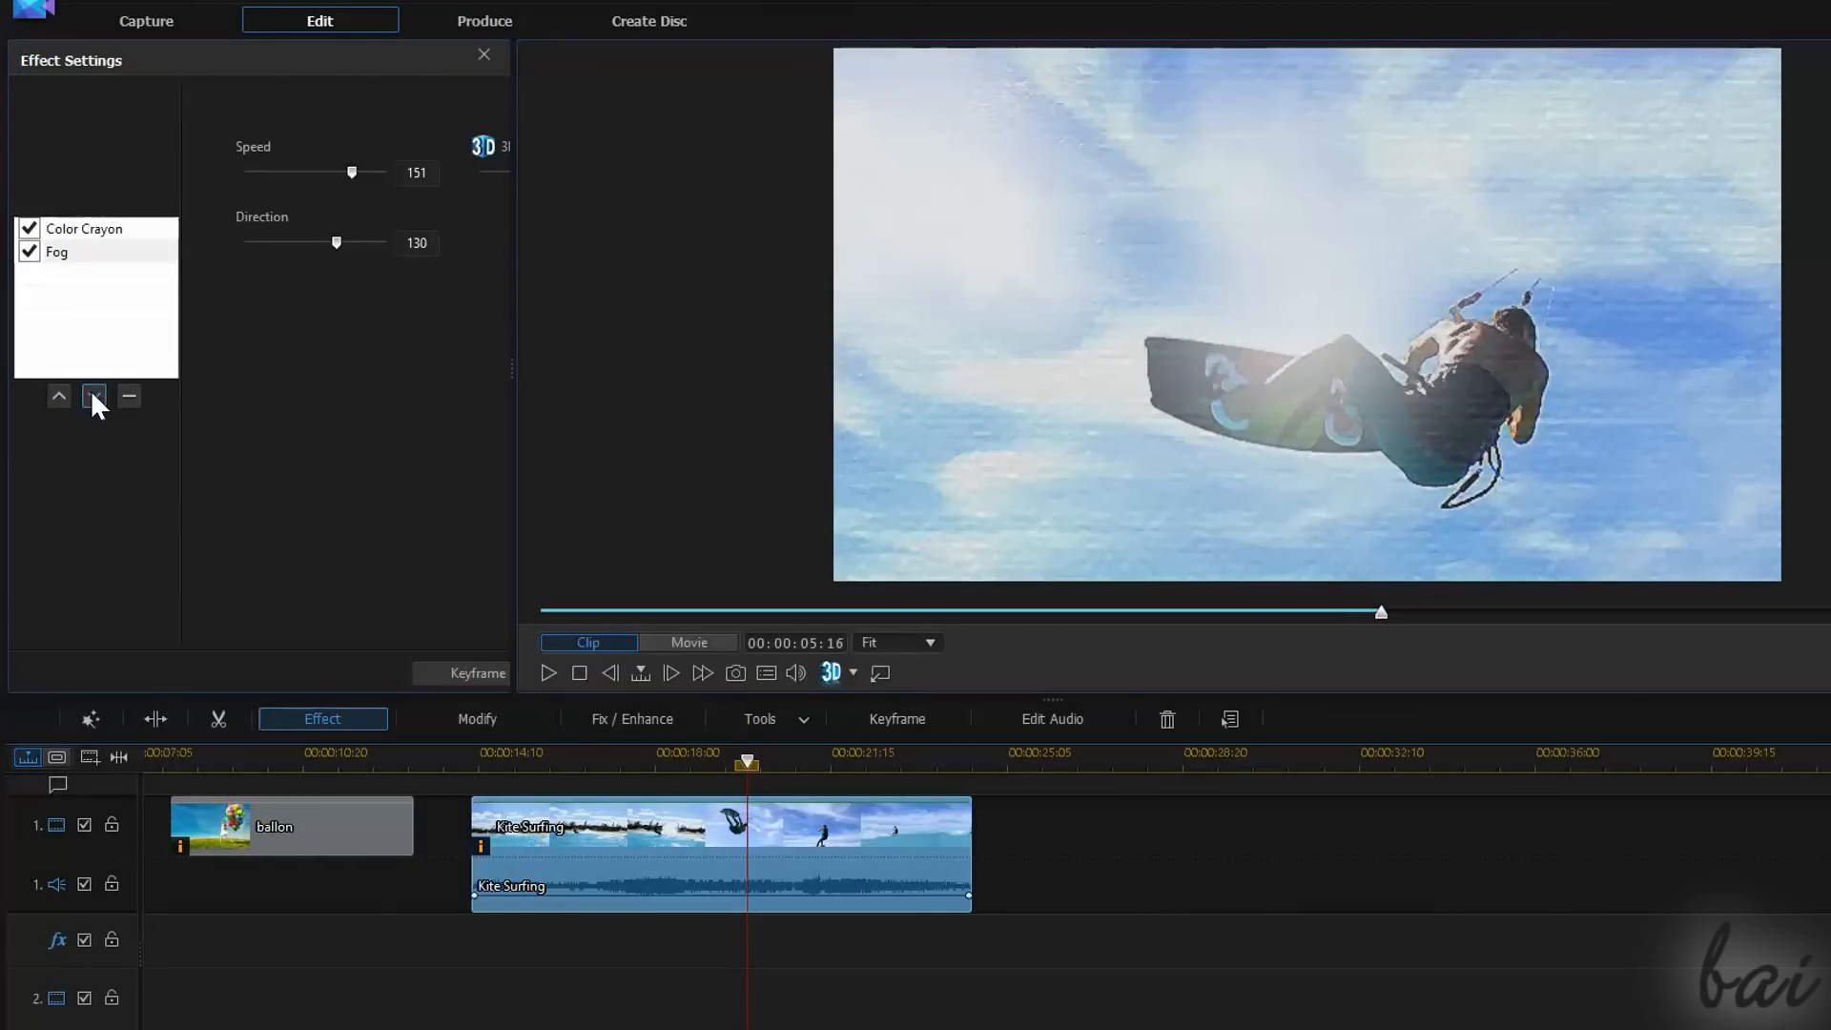
left_click(93, 396)
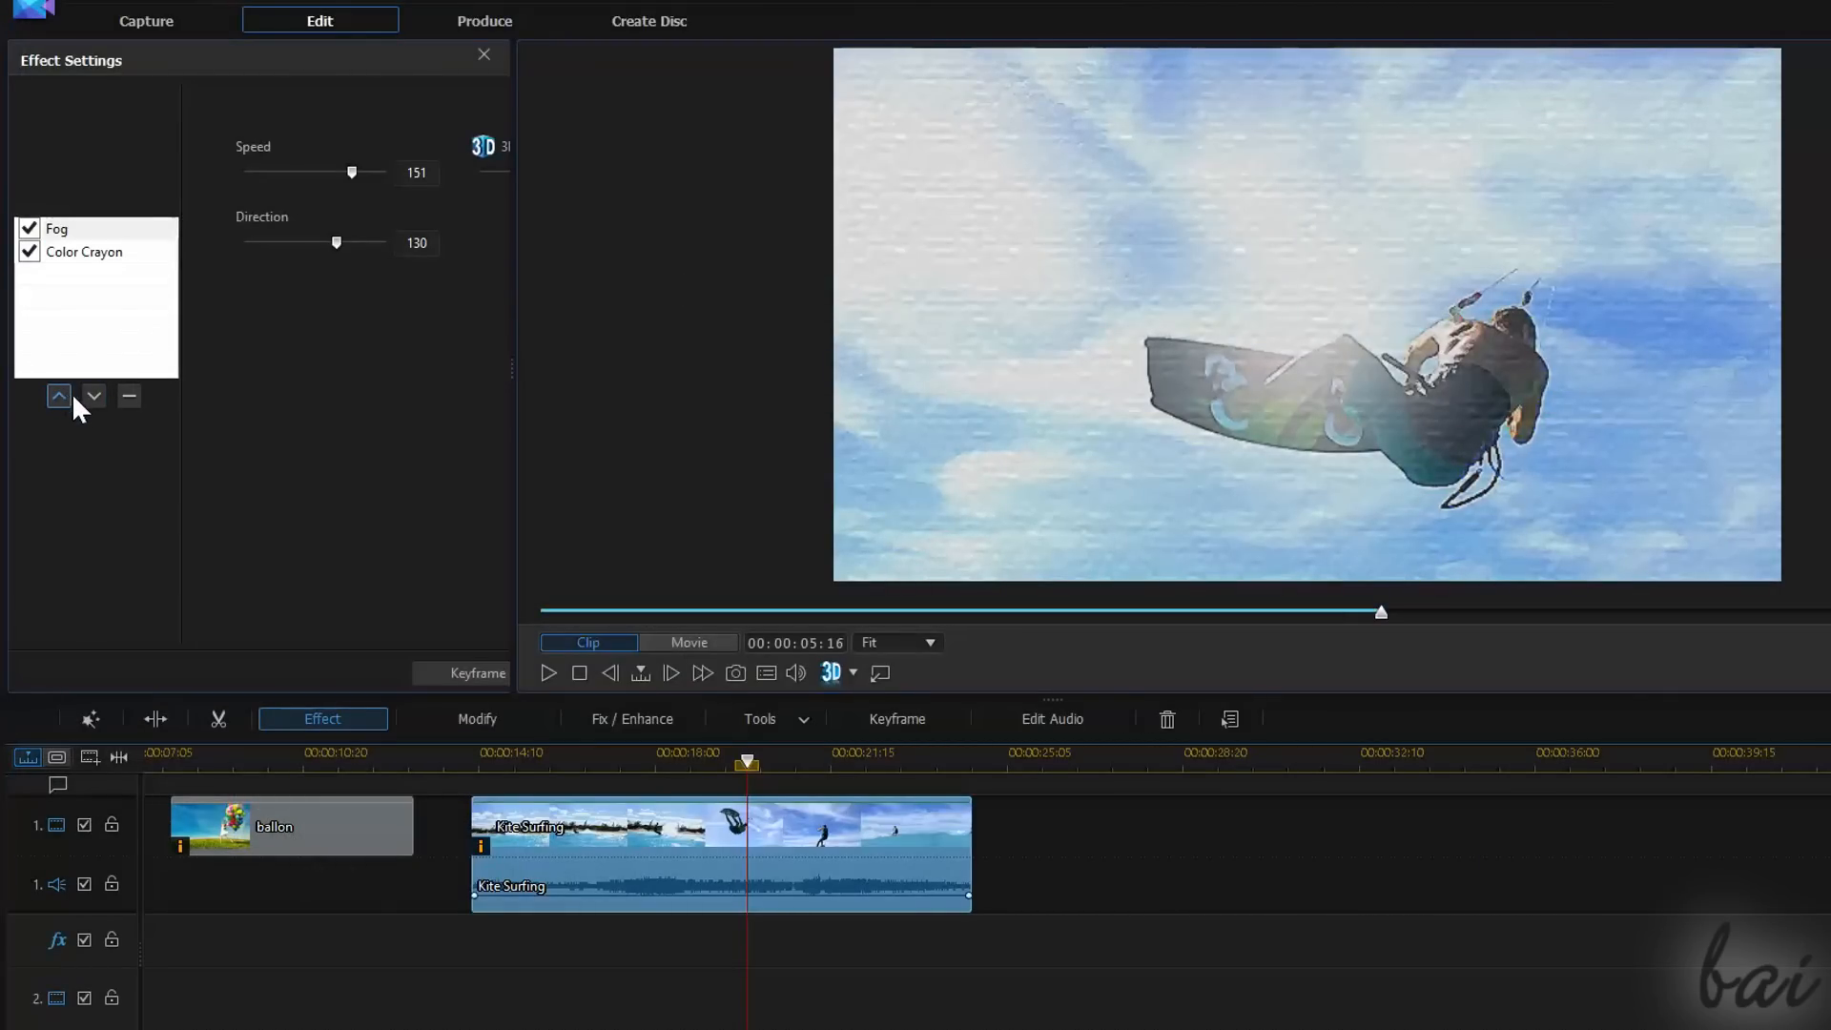
left_click(58, 396)
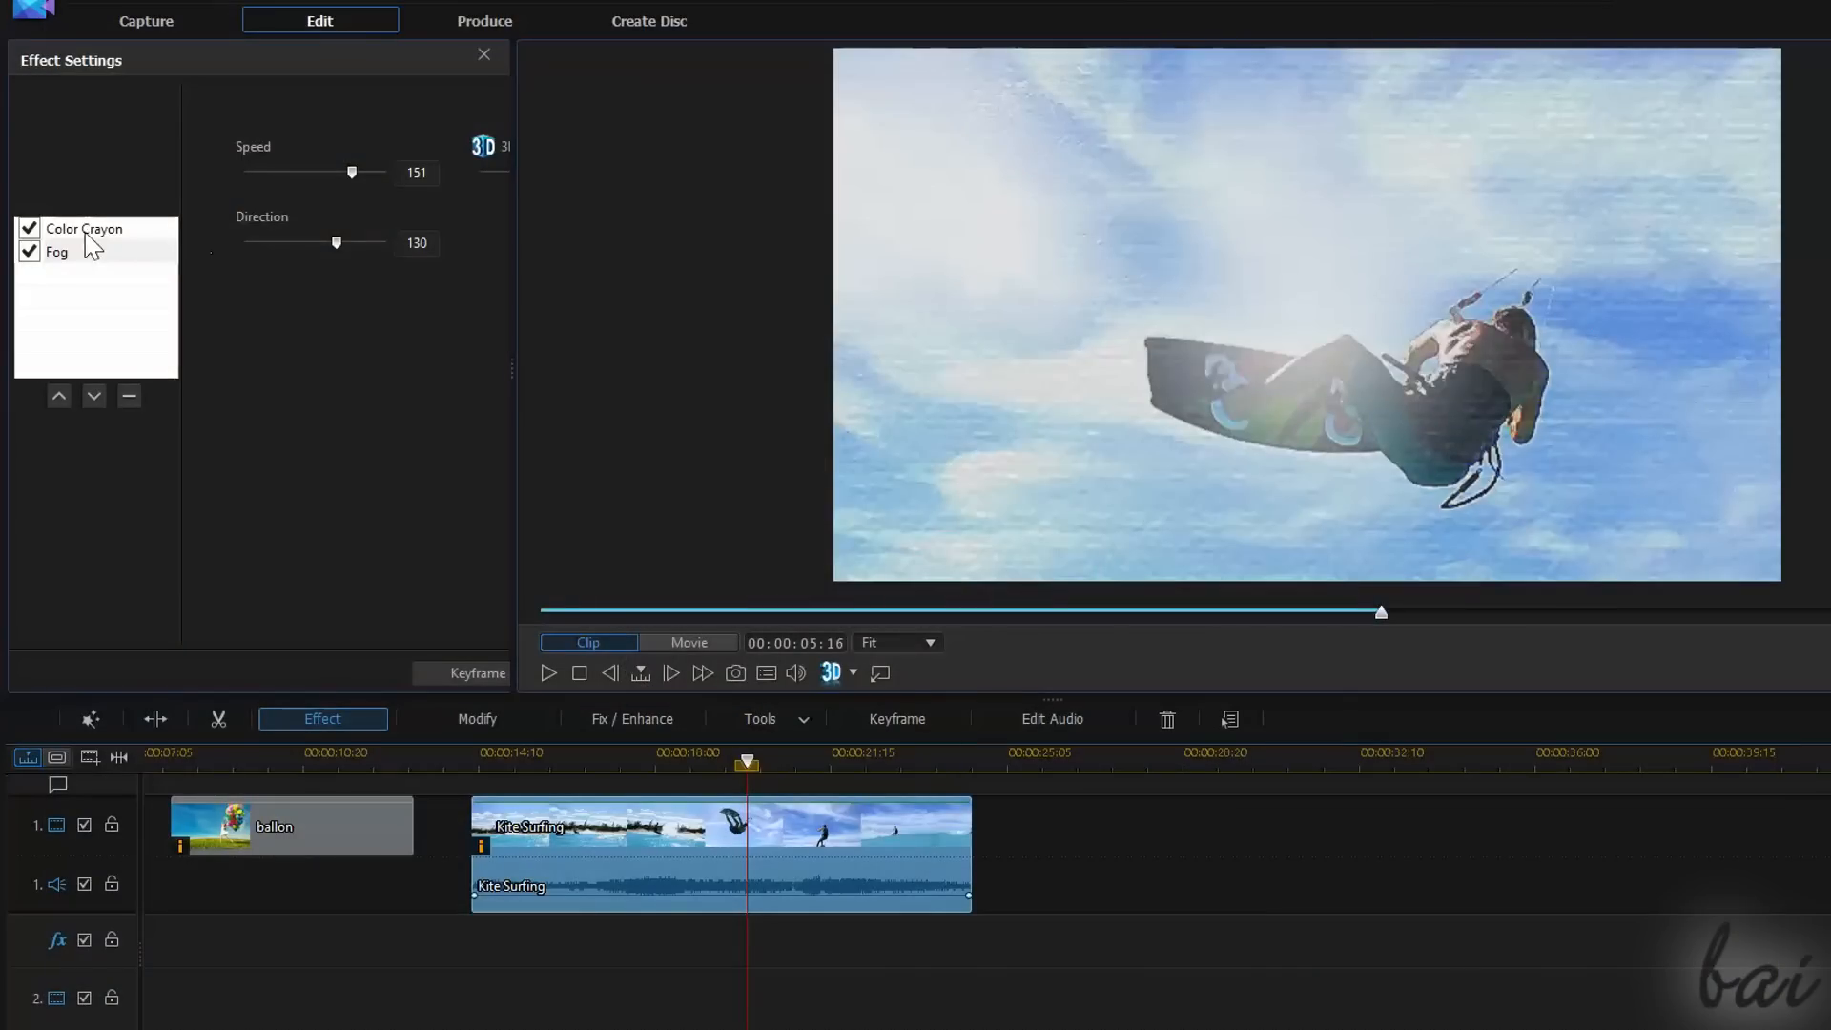
left_click(84, 228)
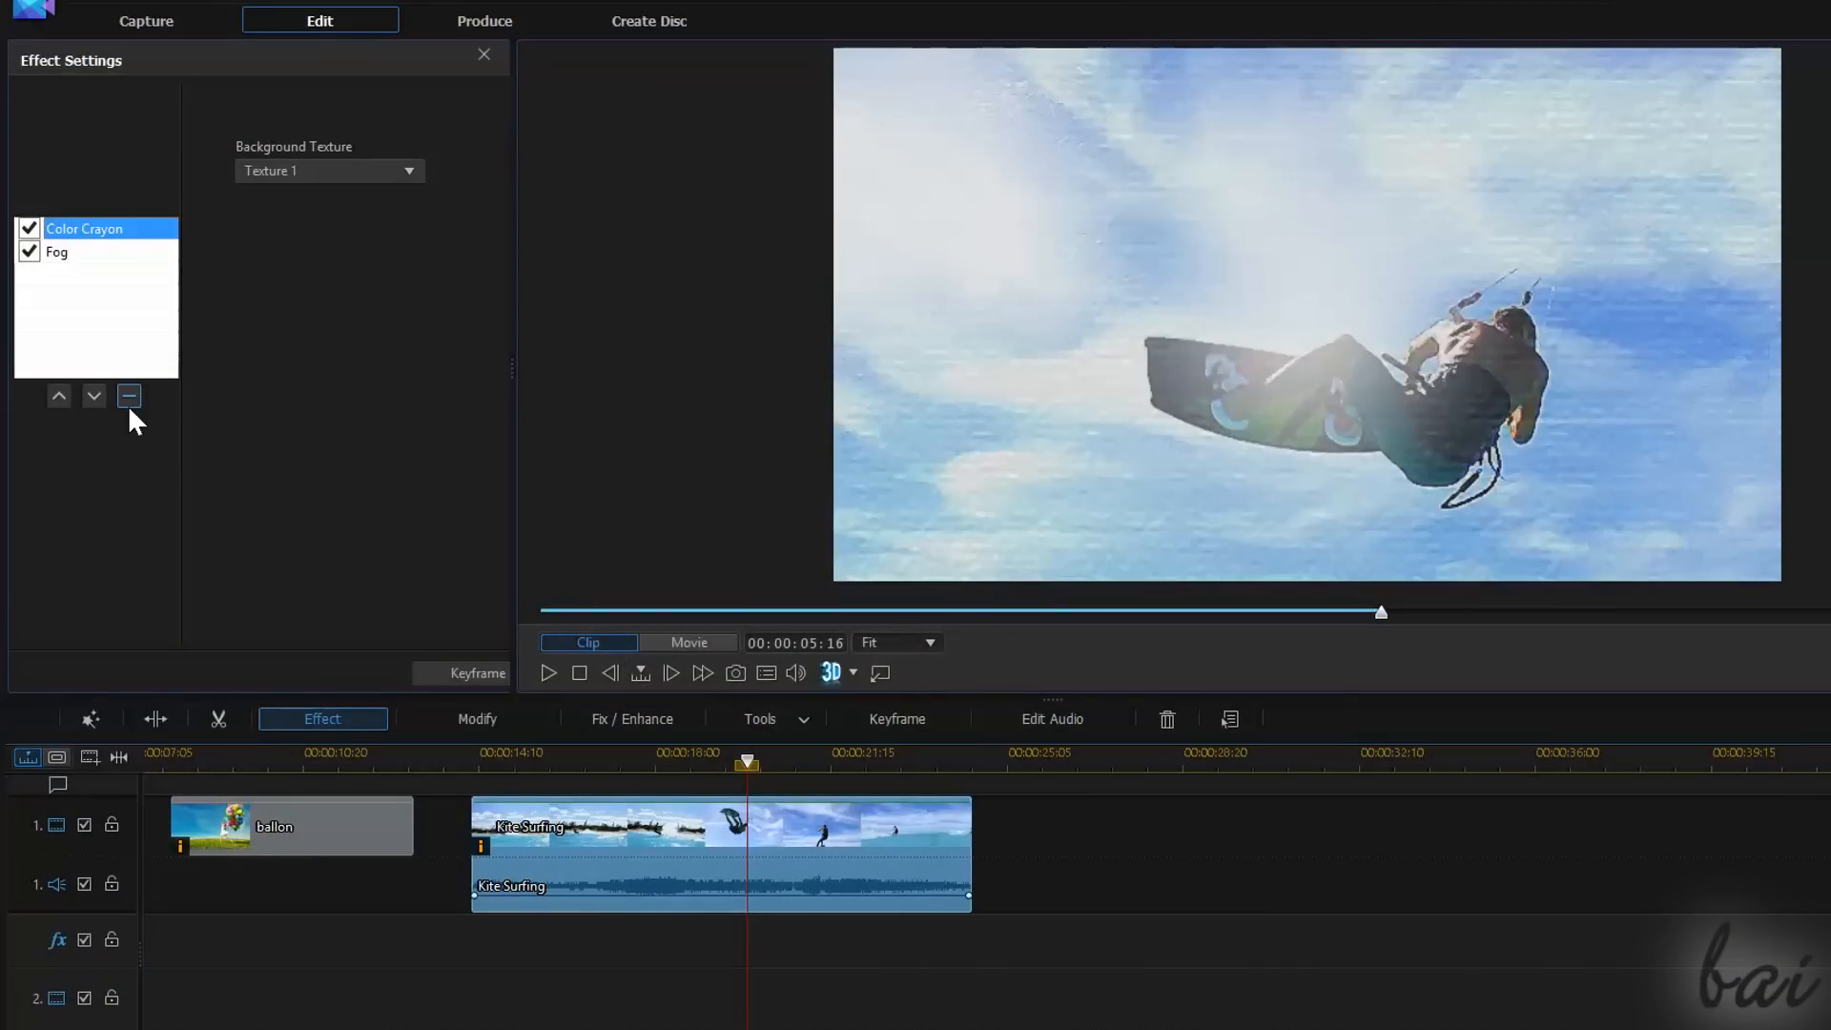
left_click(129, 396)
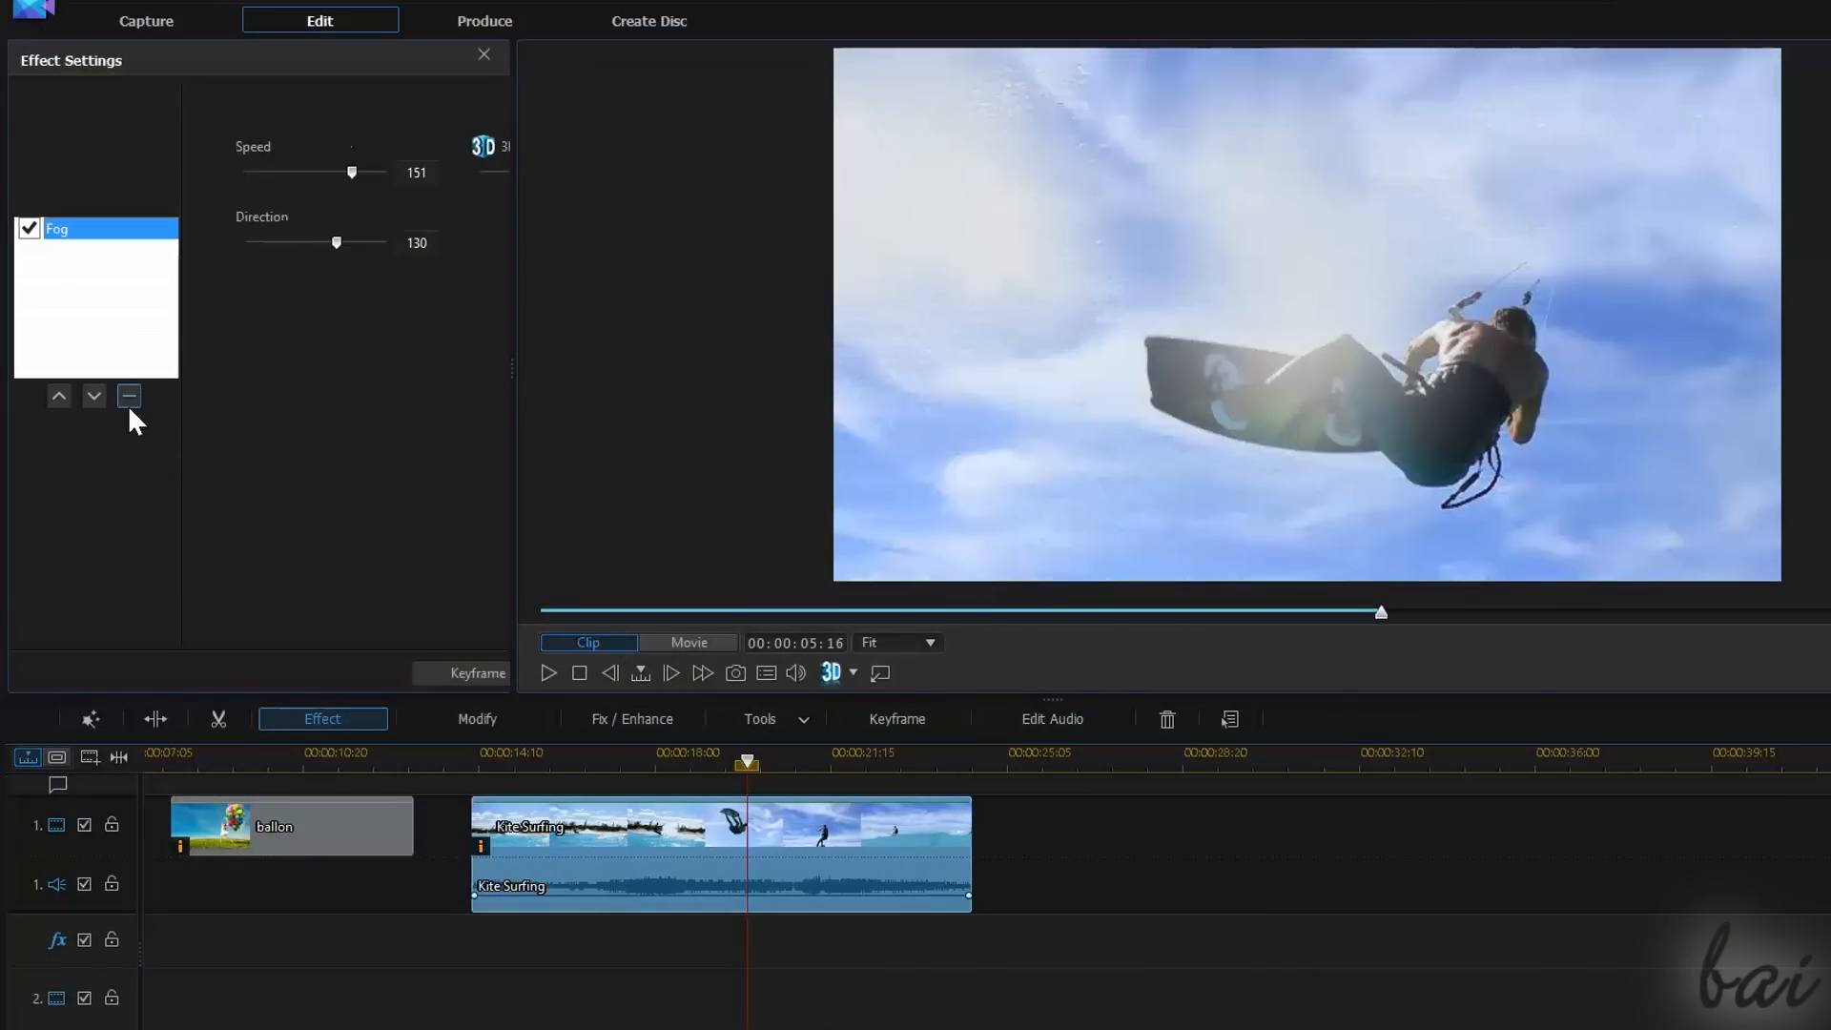
mouse_move(193, 572)
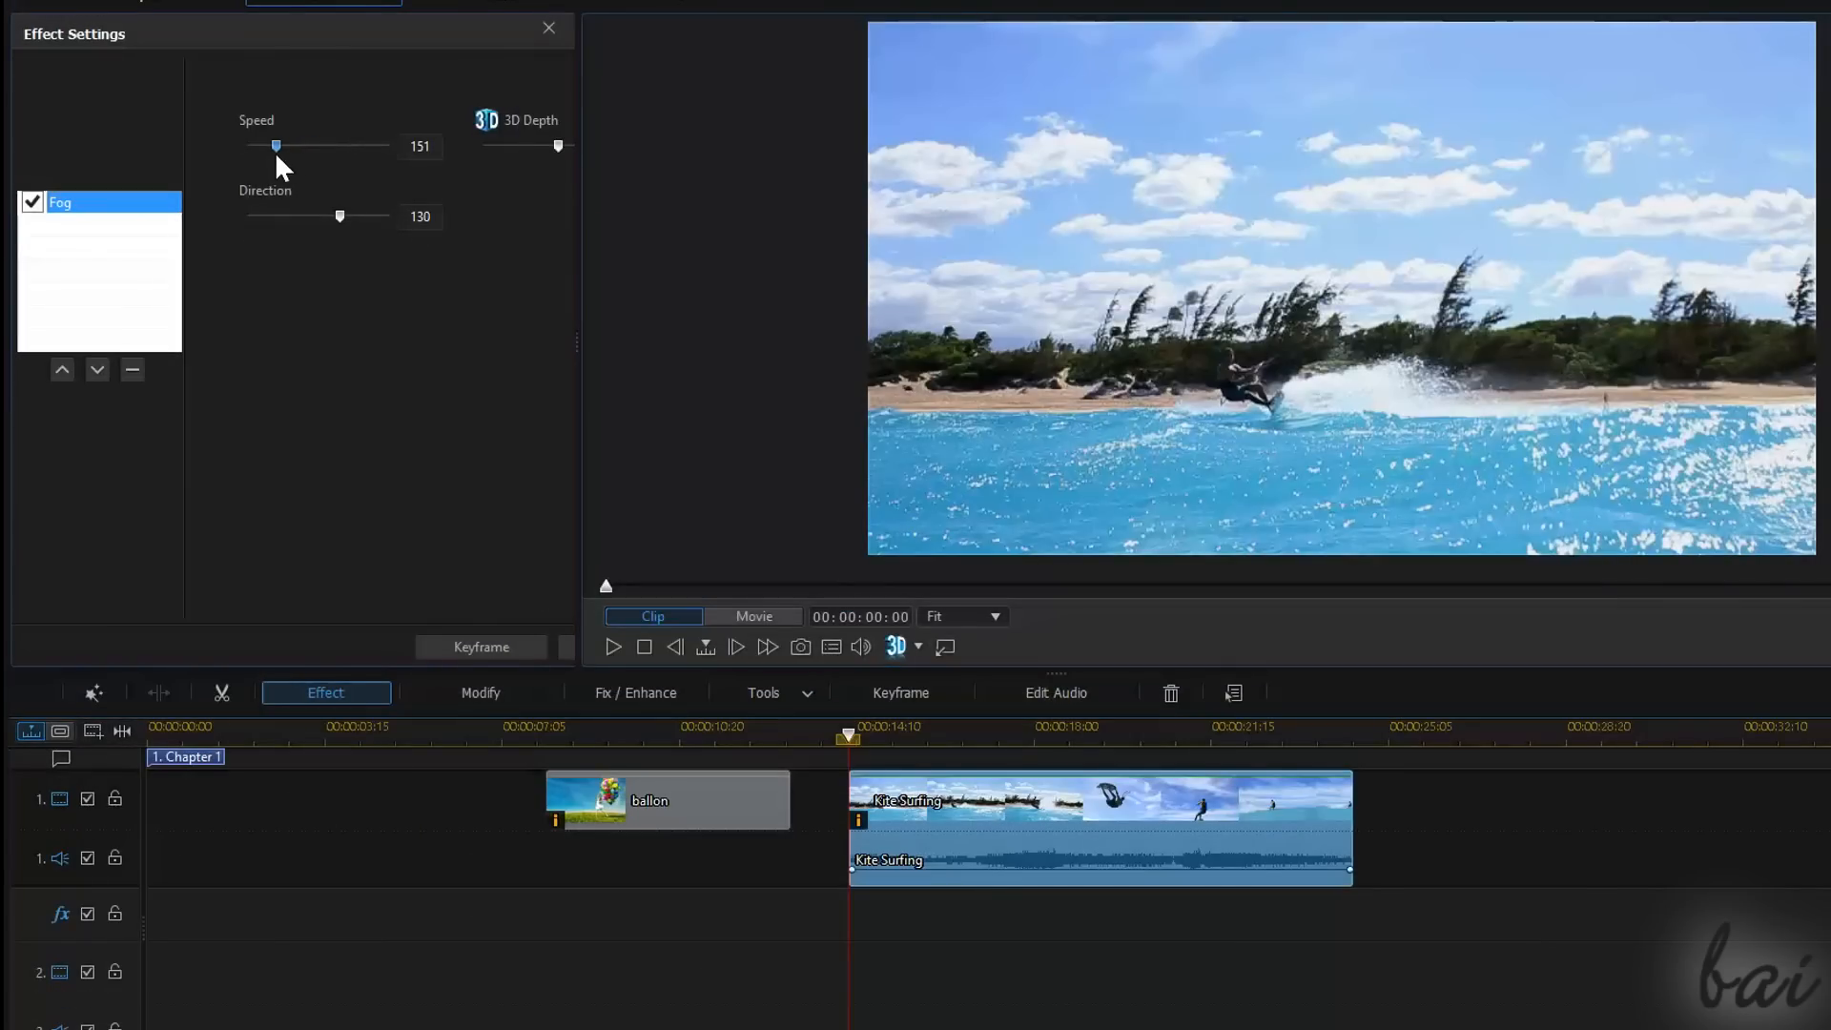
Raise Fog Speed and add Speed keyframes in the Effect > Fog keyframe settings
left_click(613, 646)
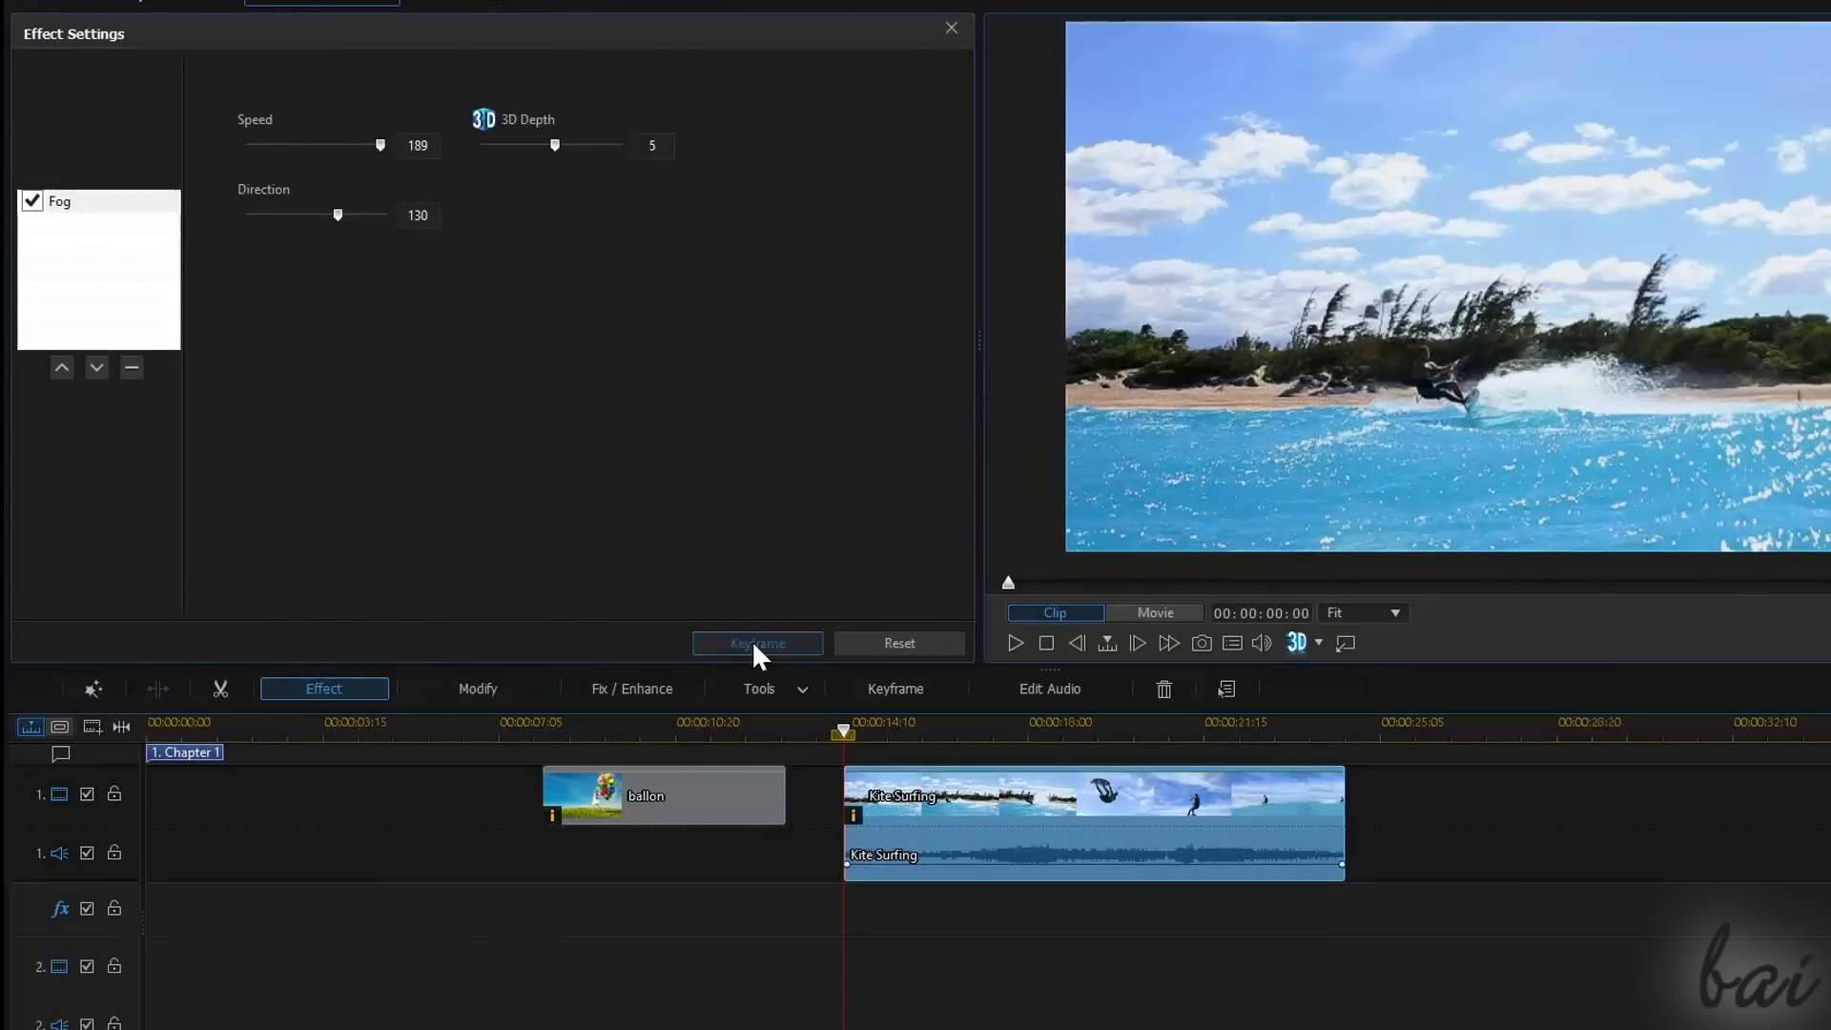
left_click(756, 644)
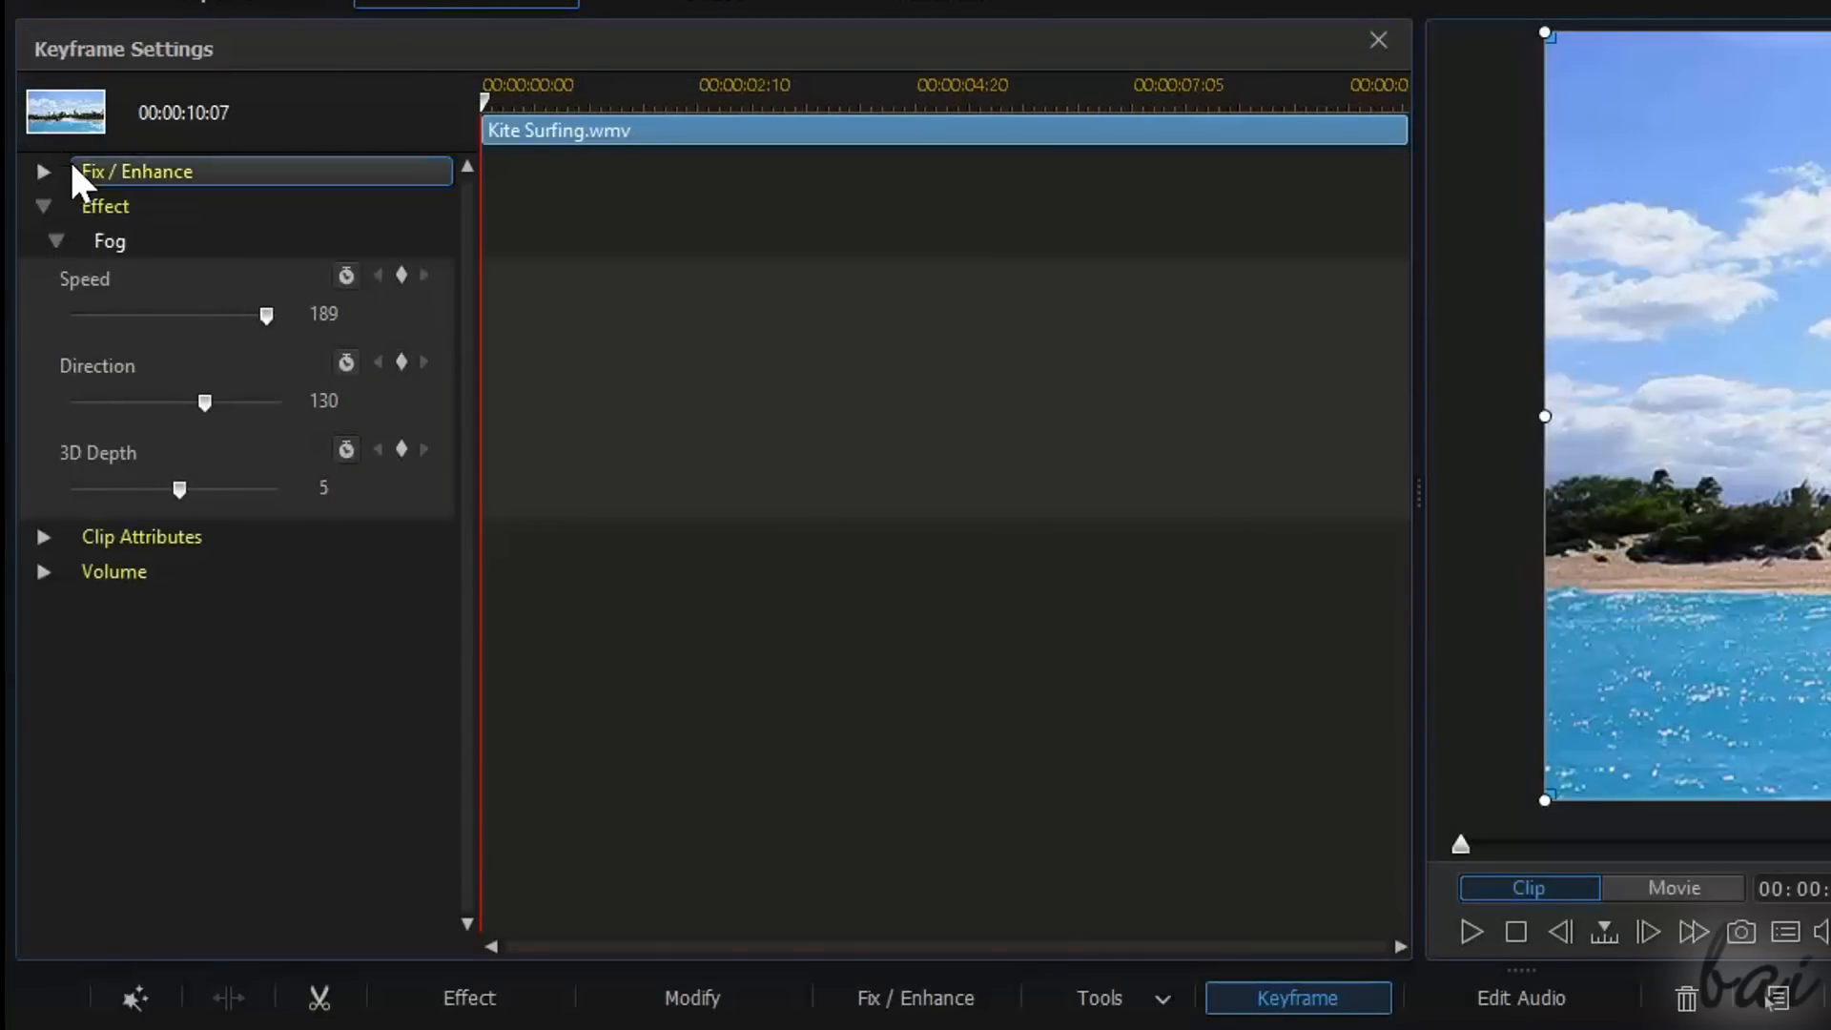
left_click(41, 206)
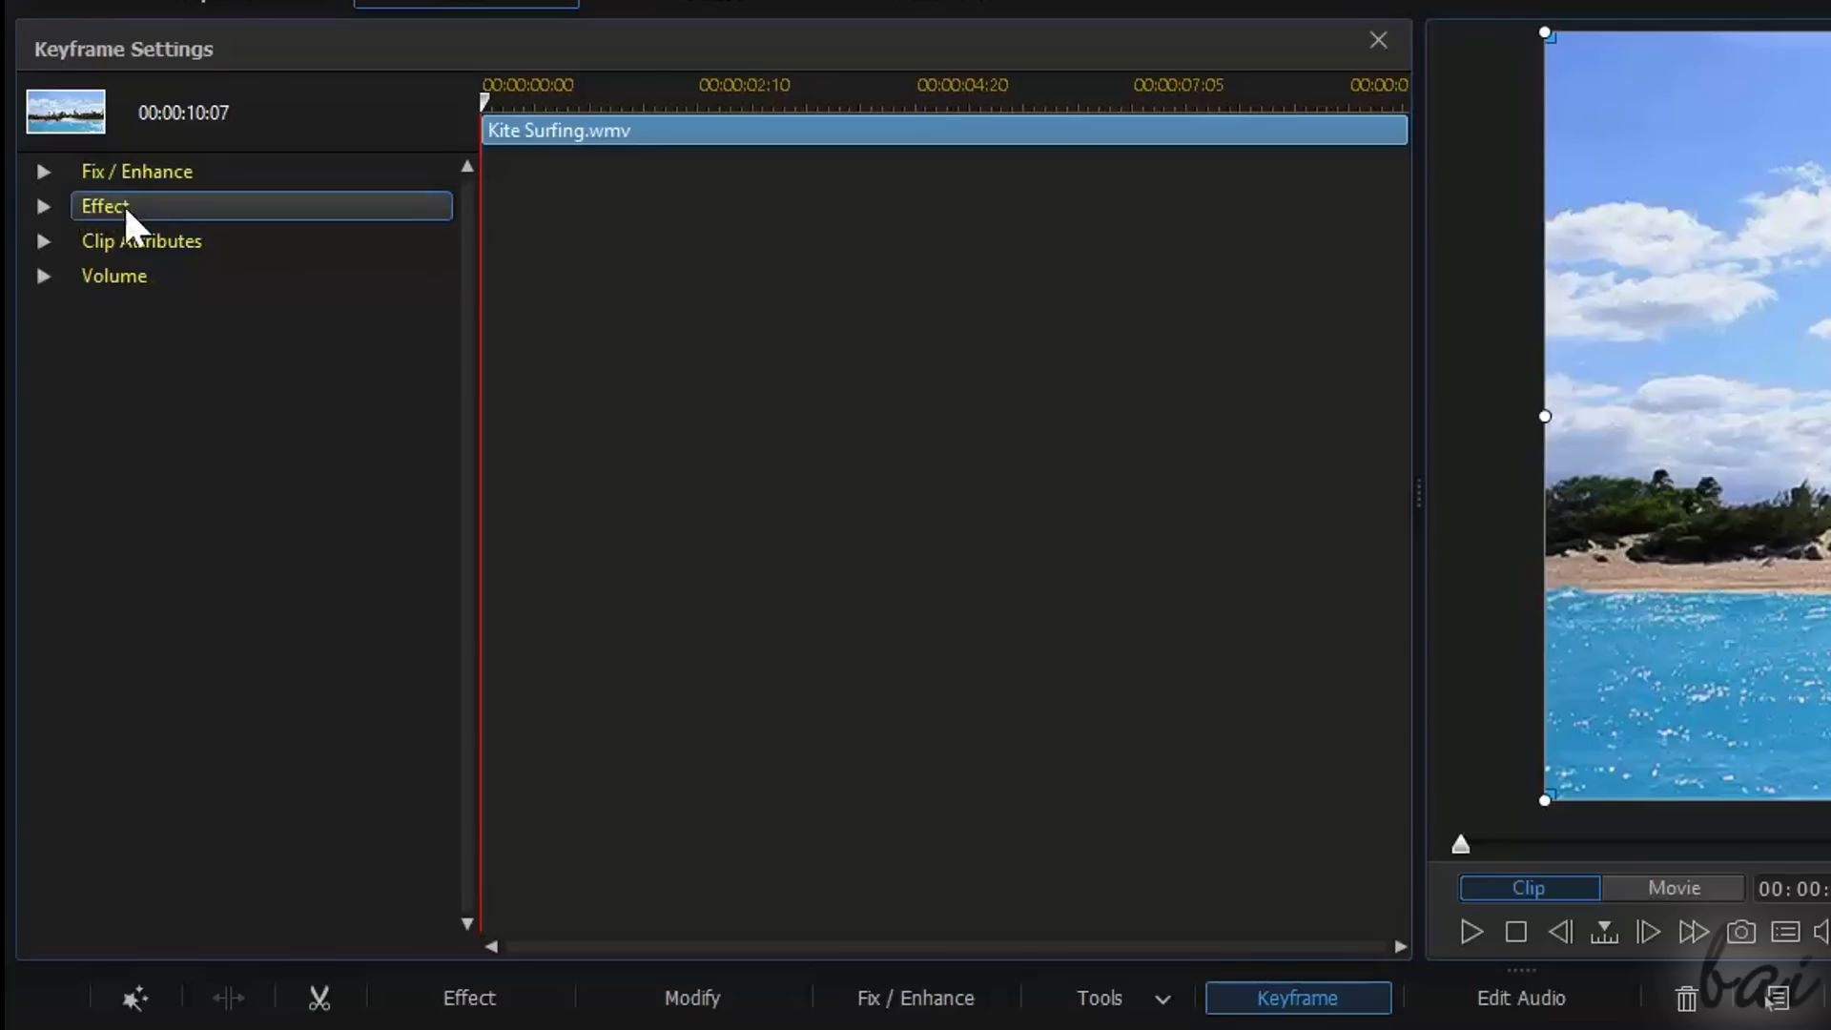
left_click(43, 206)
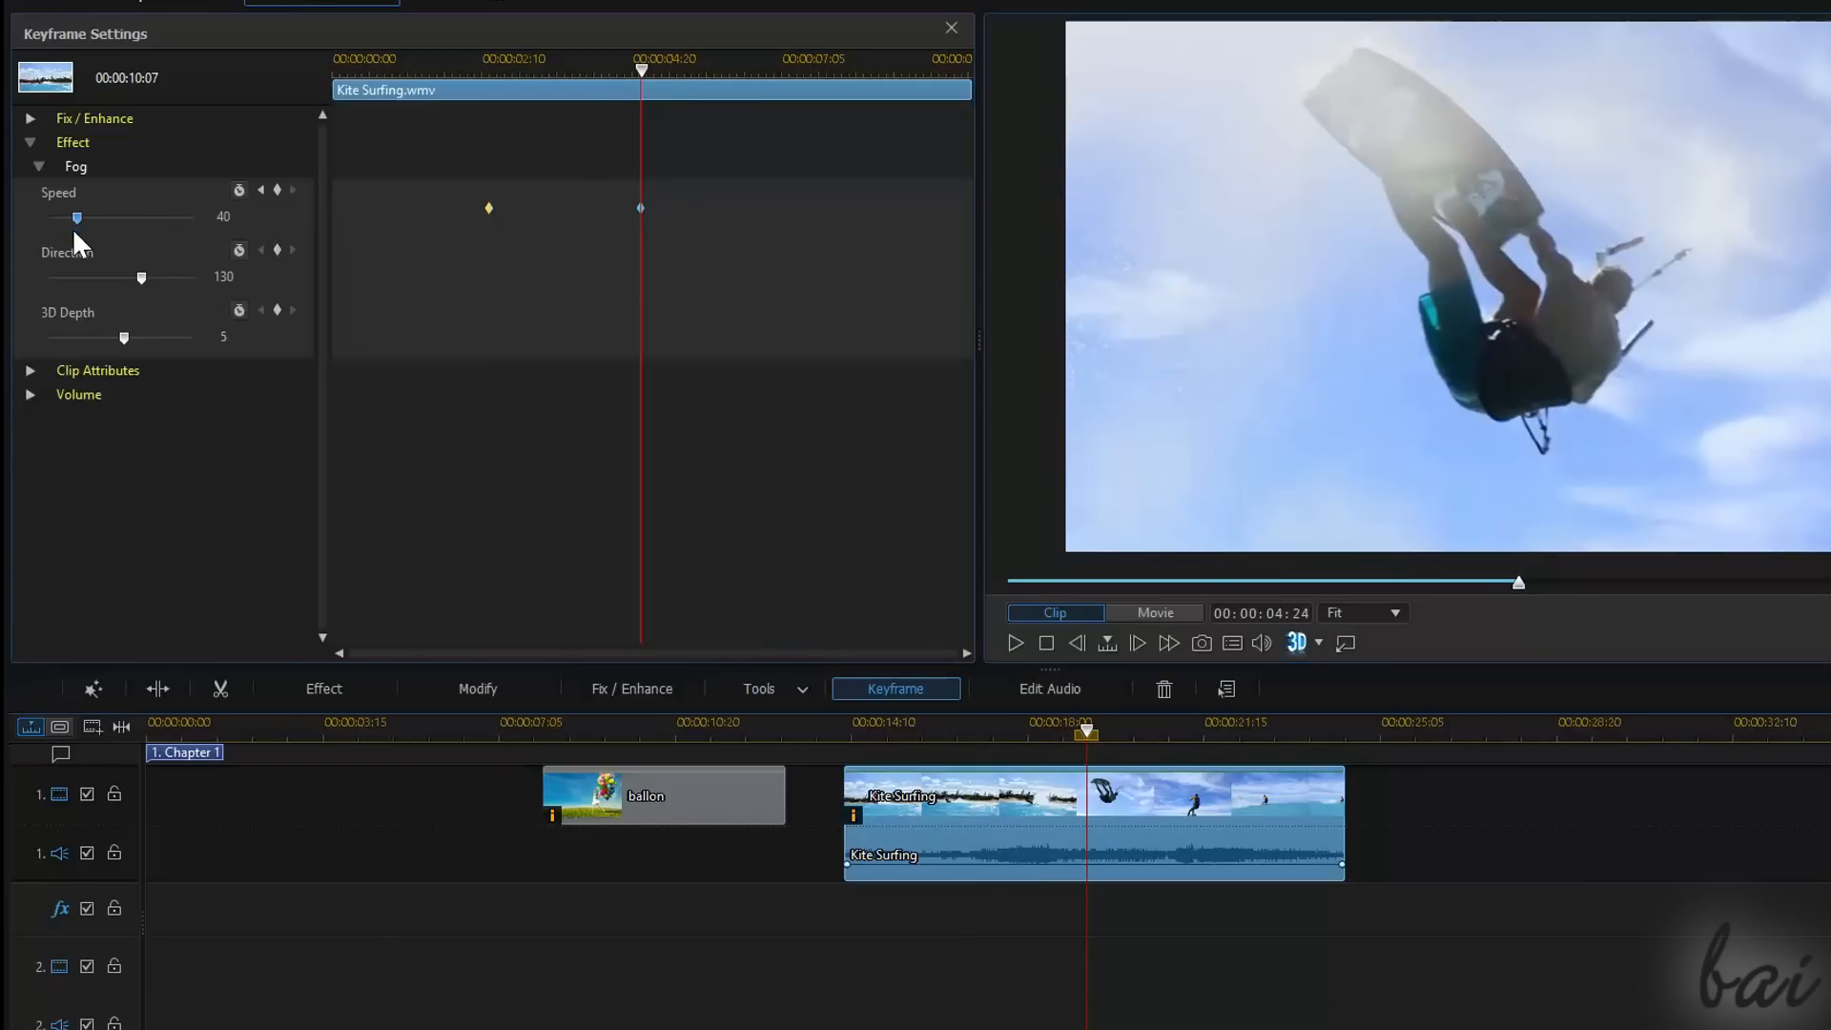
left_click_drag(640, 70, 499, 70)
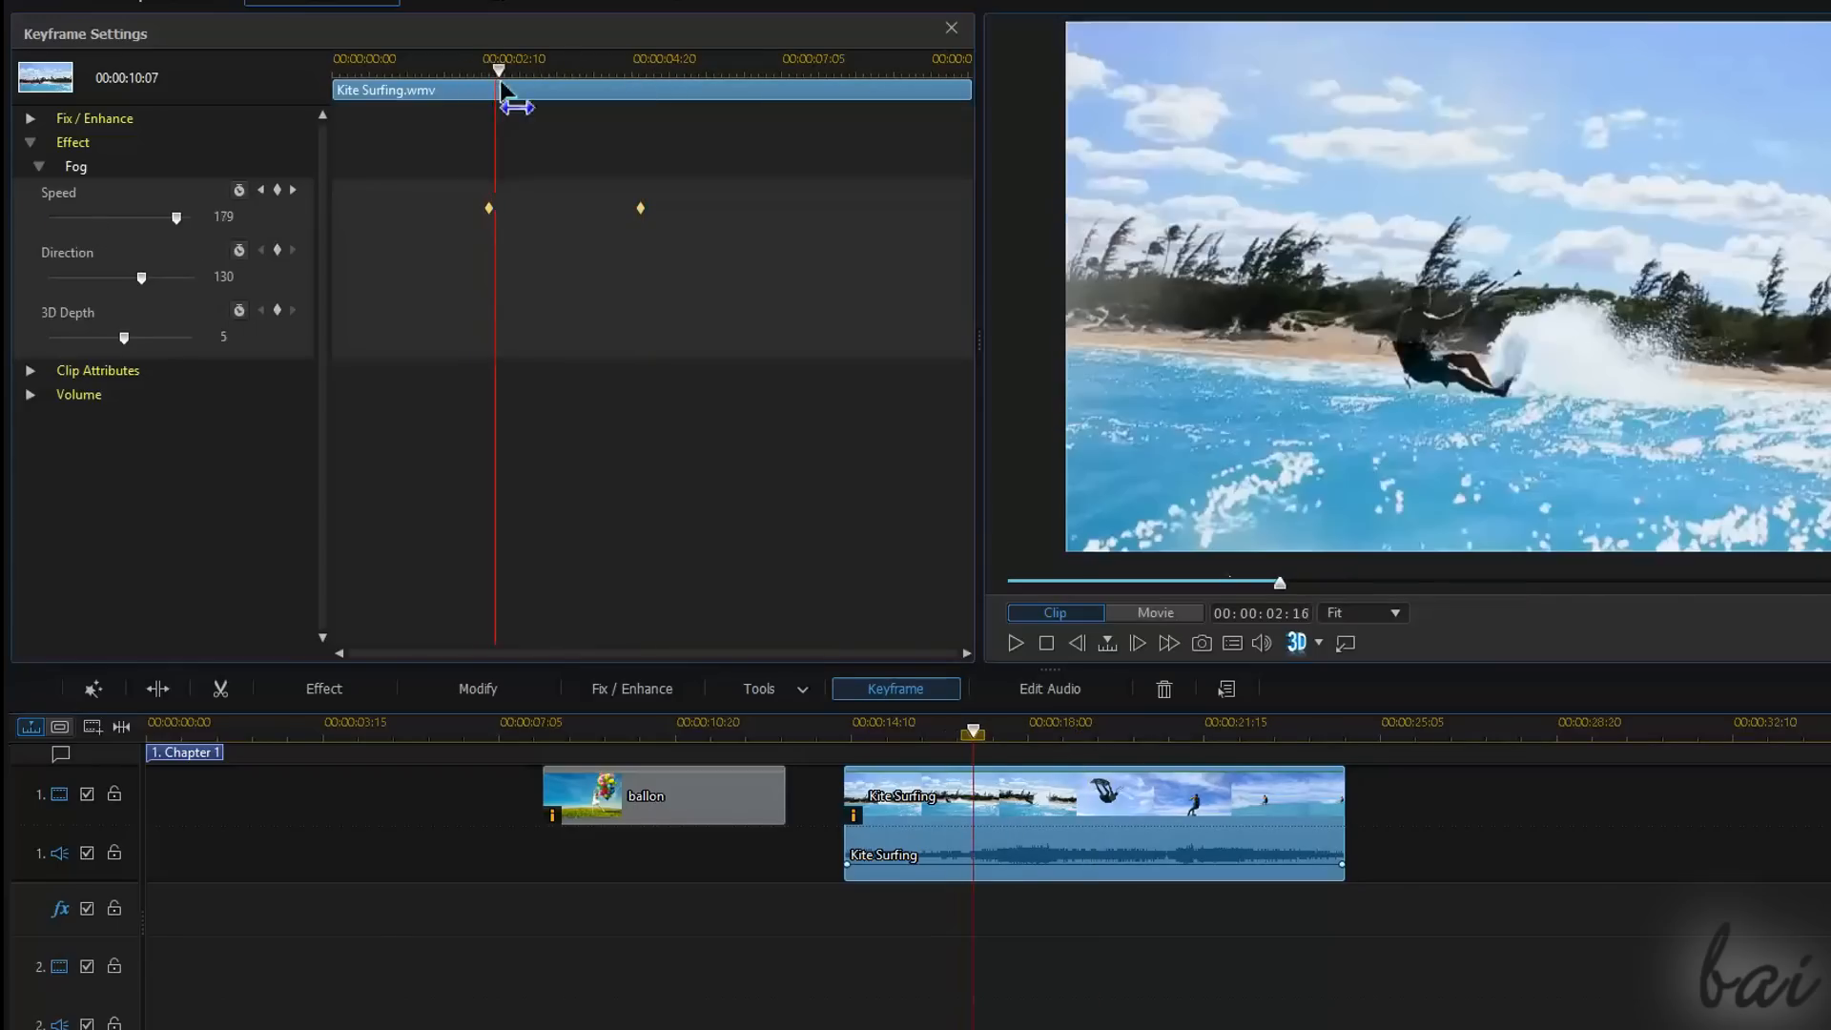
left_click(951, 27)
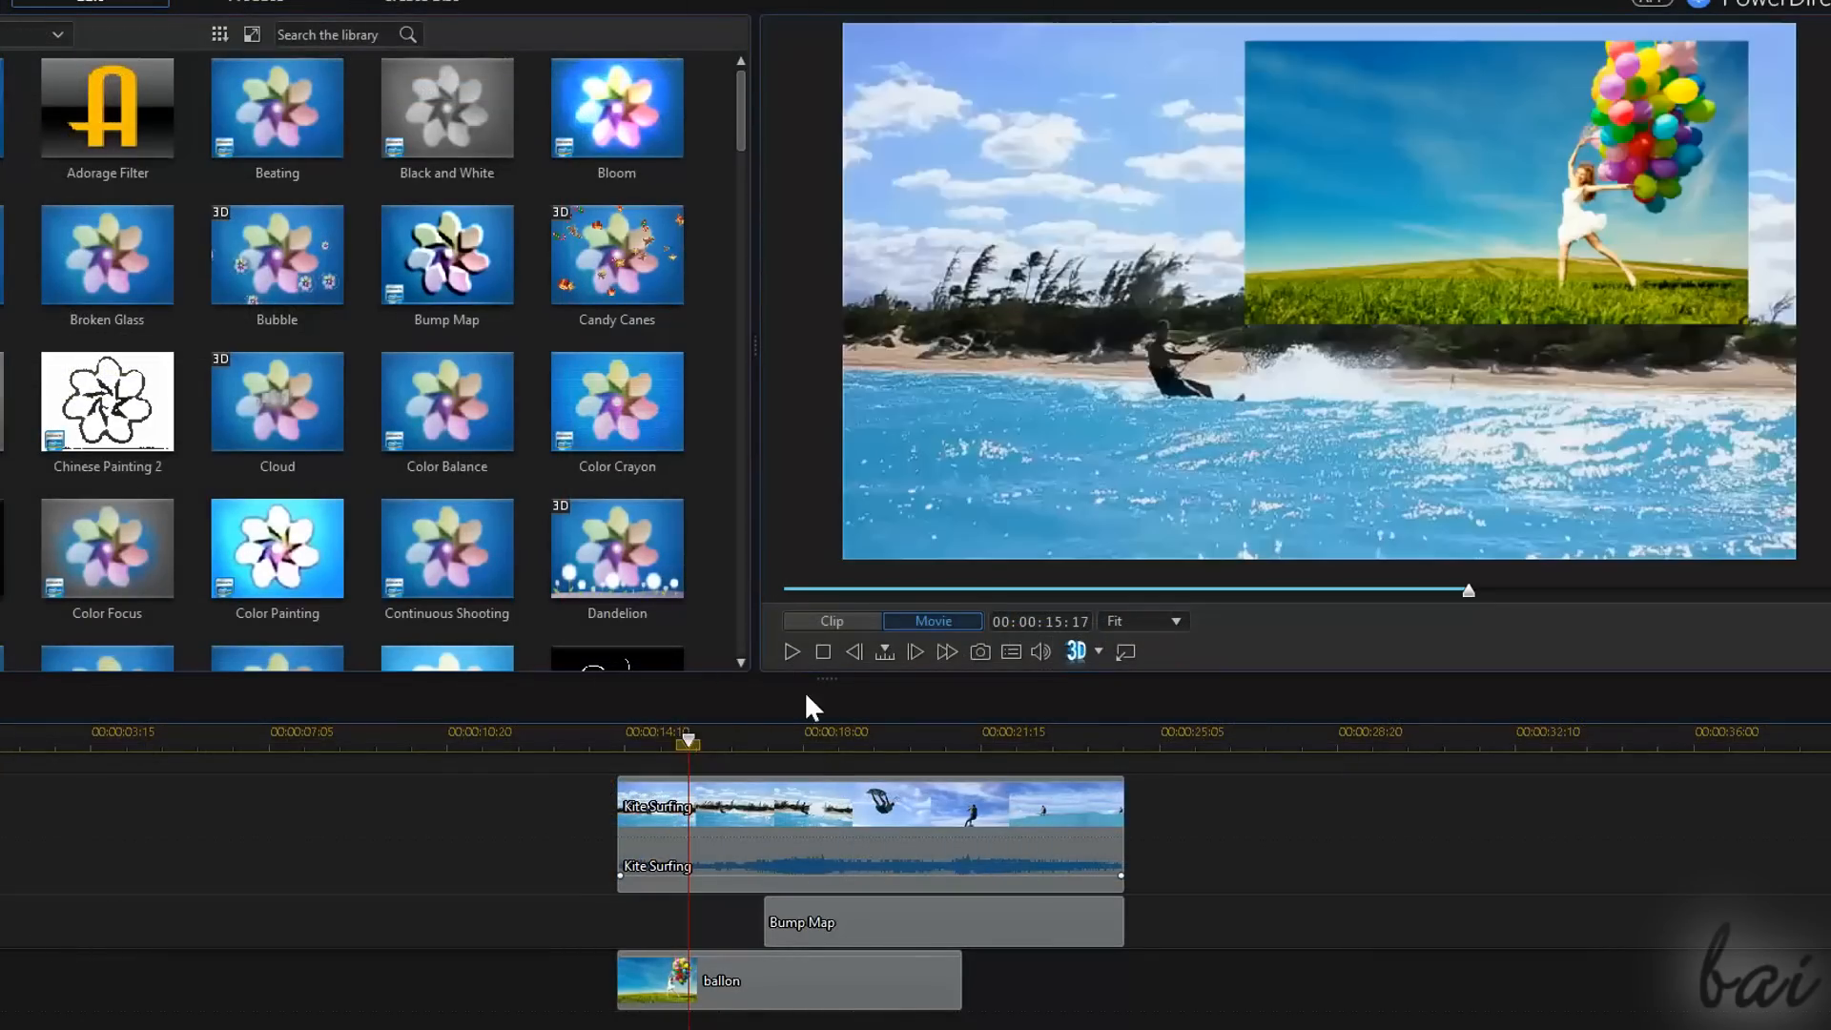
Play the timeline preview with Bump Map over ballon and Kite Surfing, then pause
left_click(831, 731)
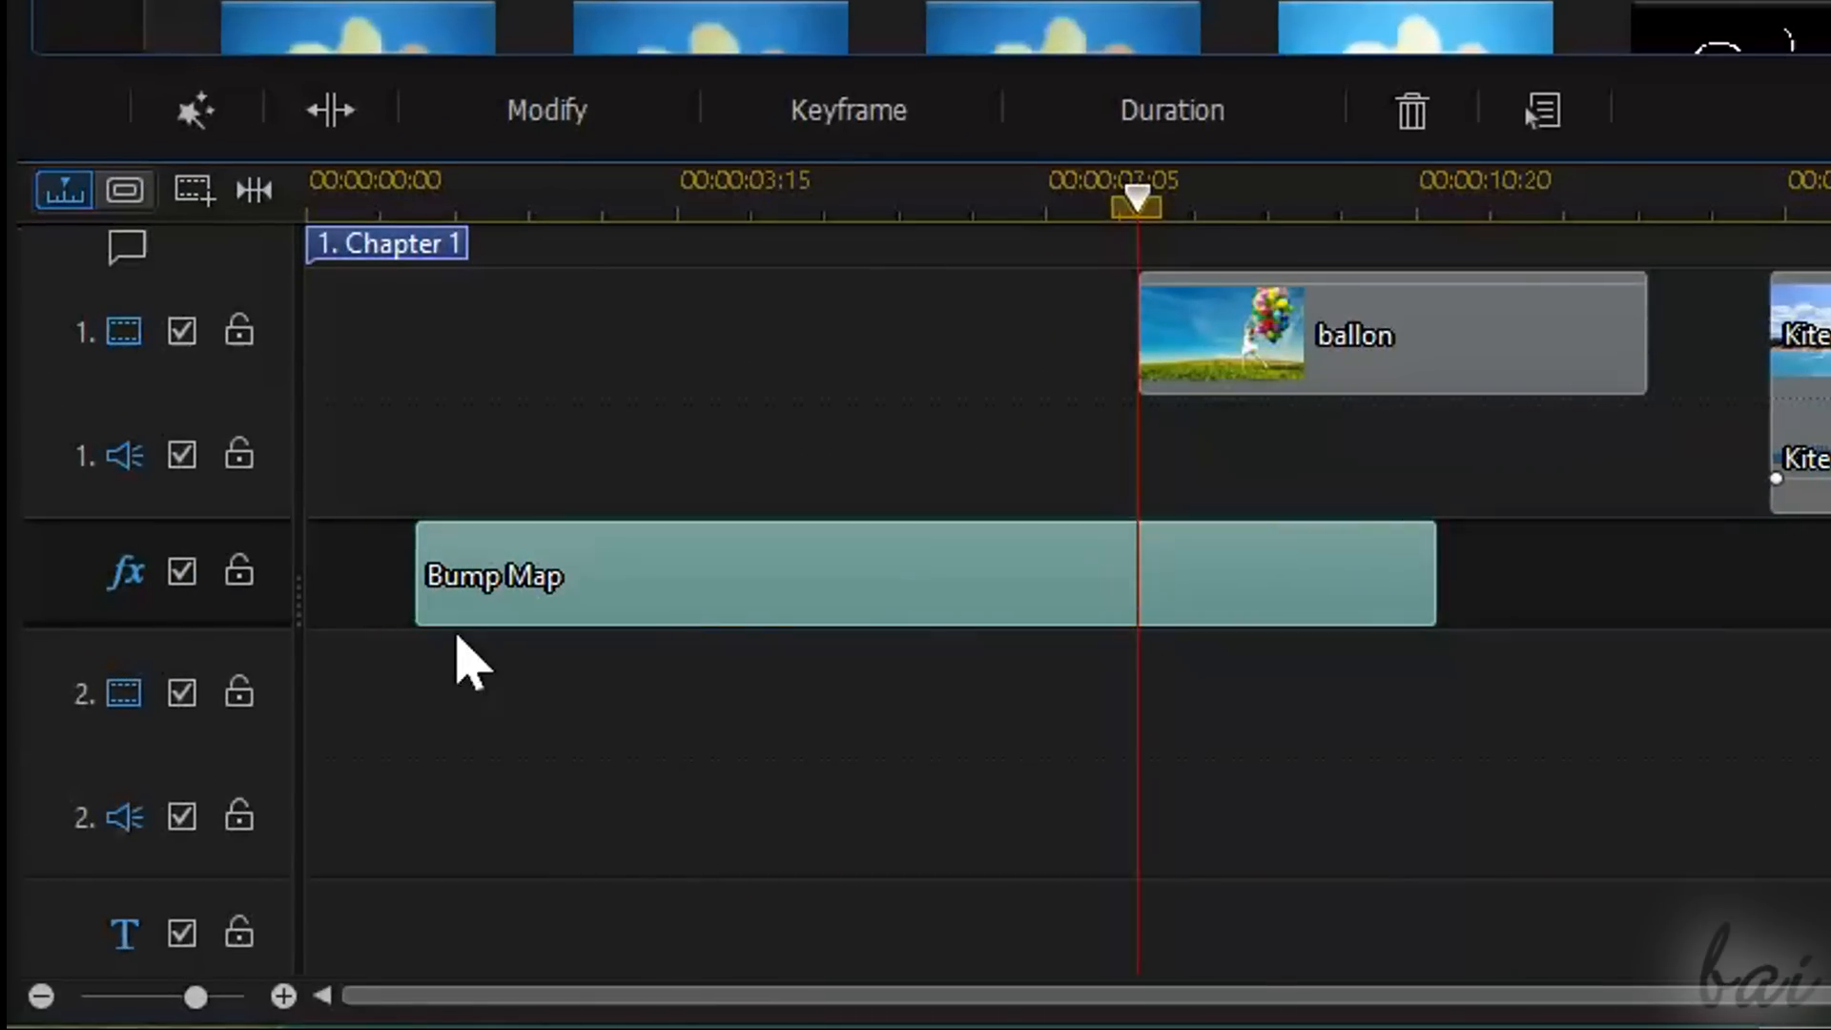
mouse_move(421, 573)
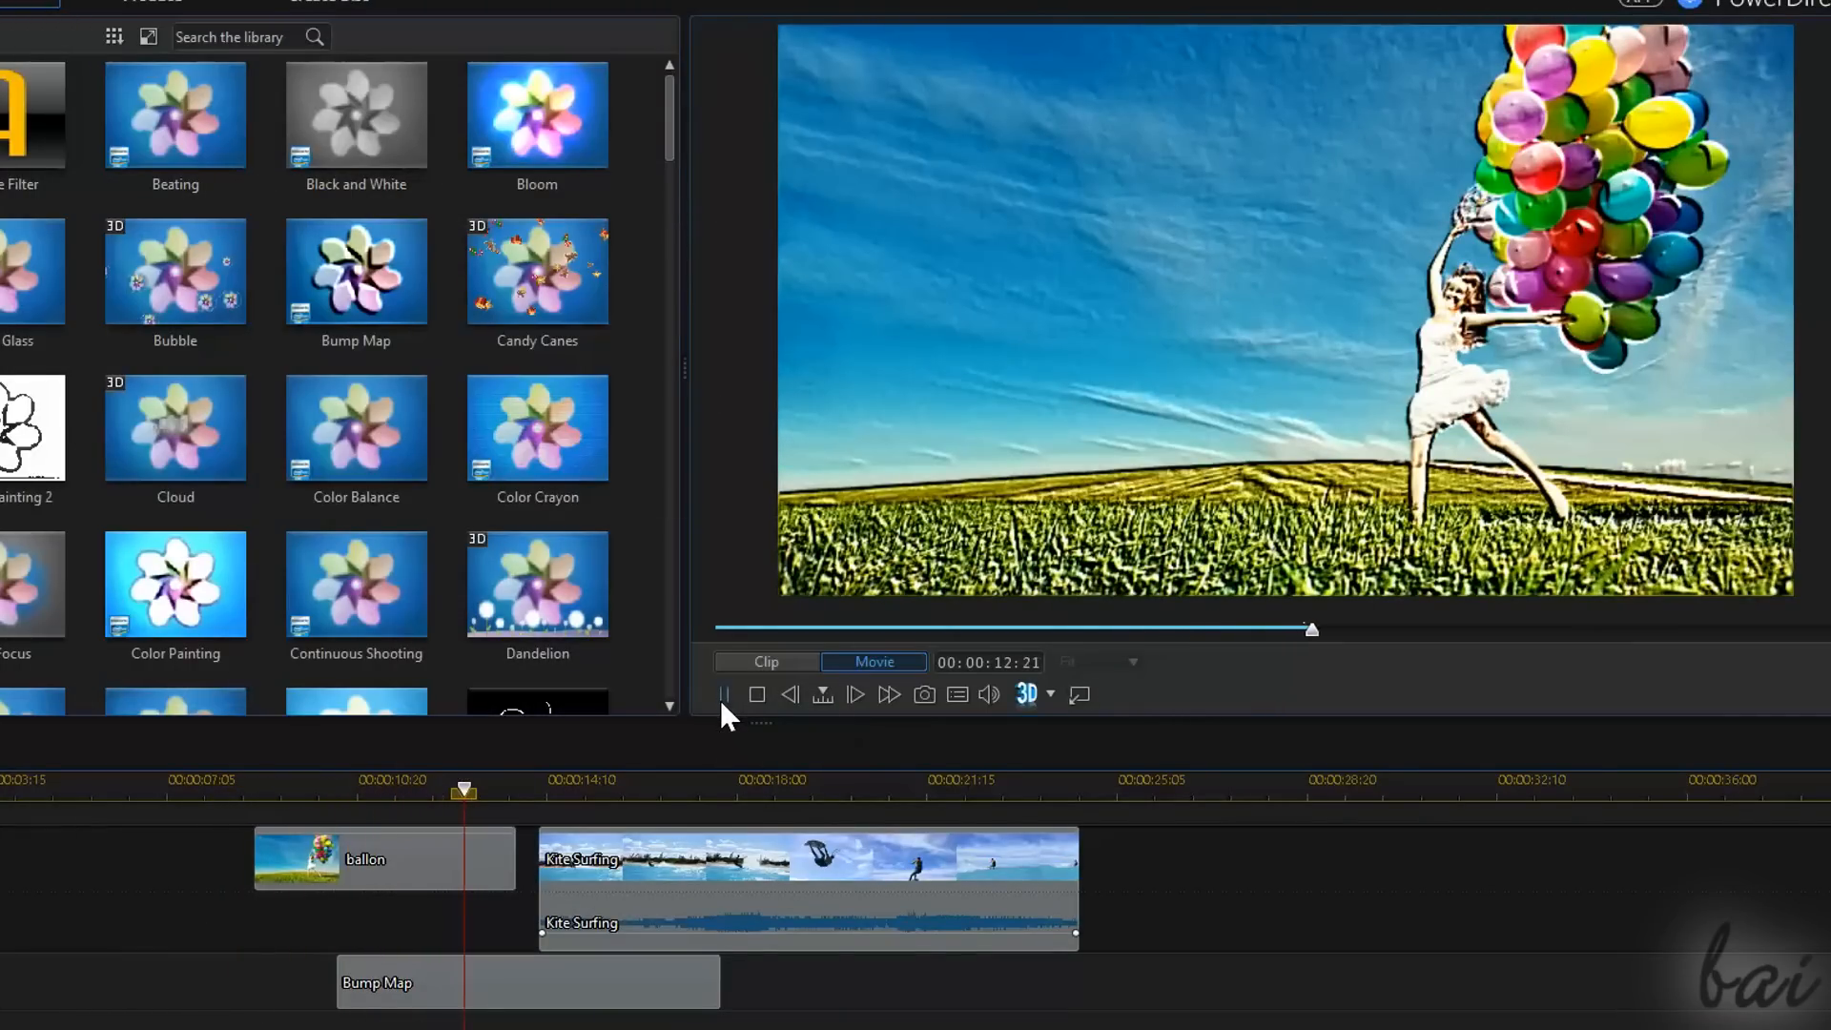
left_click(724, 694)
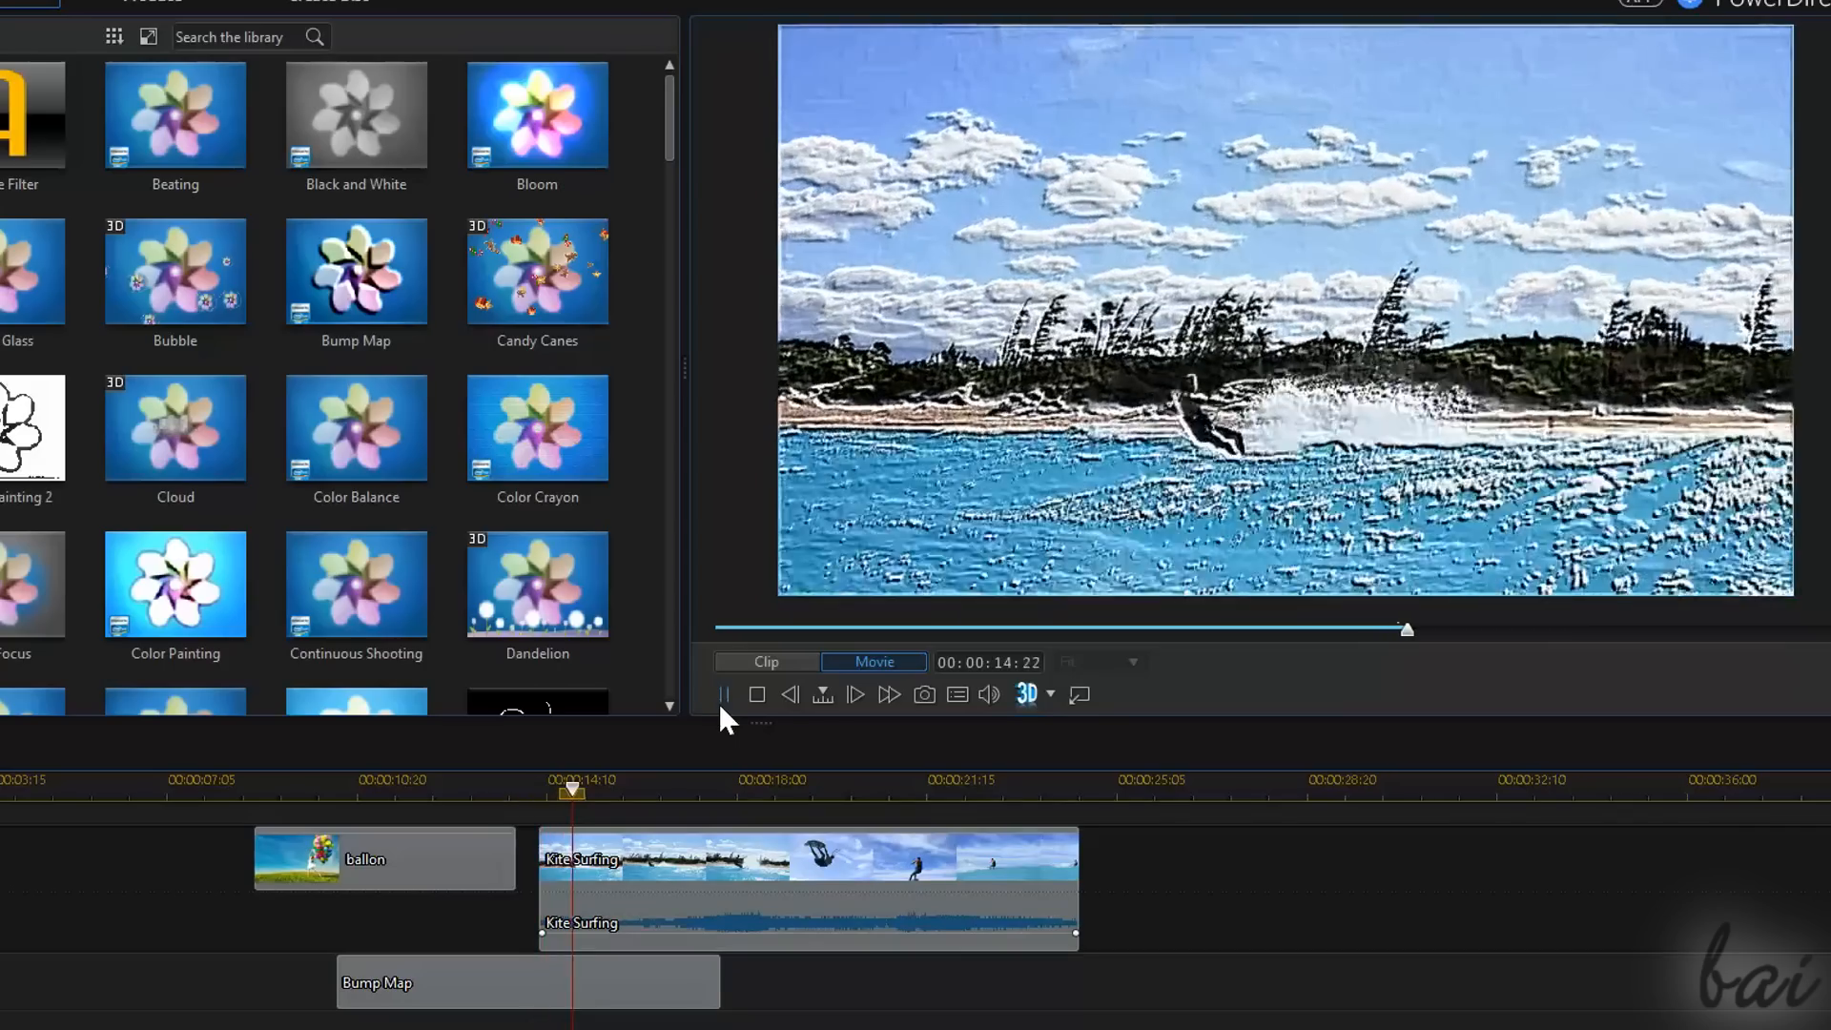
left_click(724, 693)
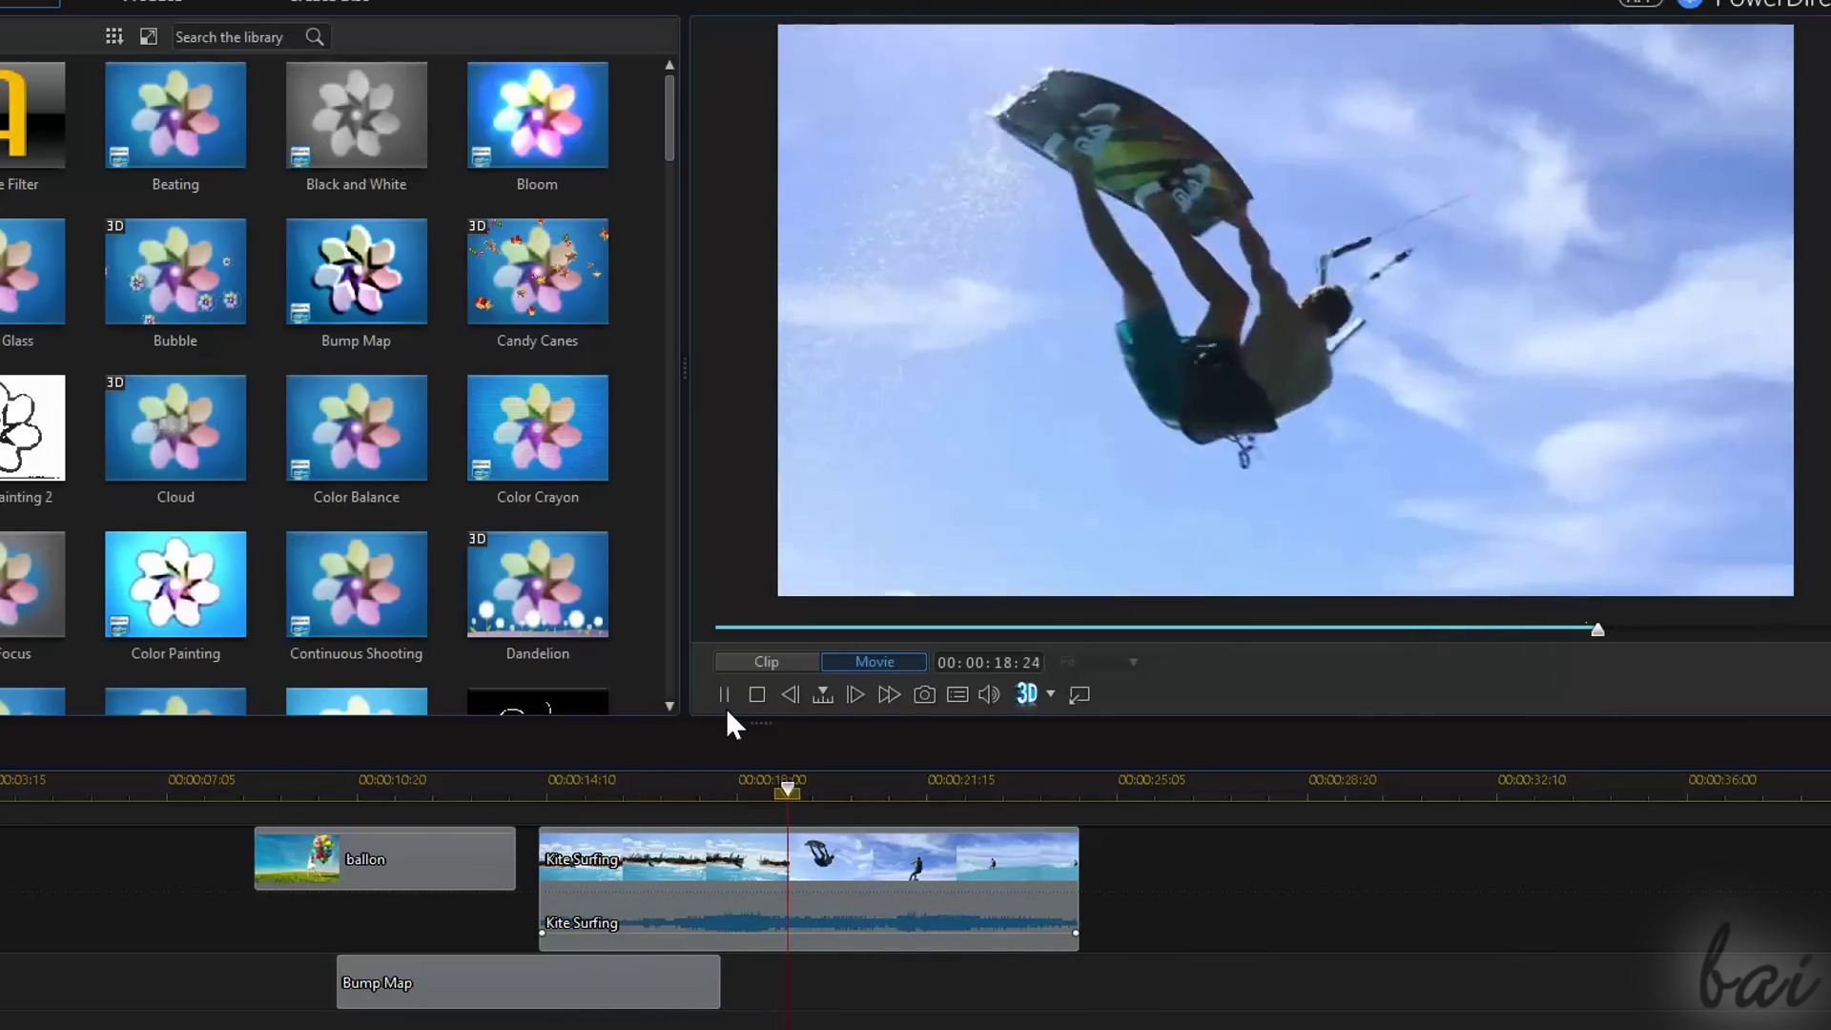
left_click(722, 693)
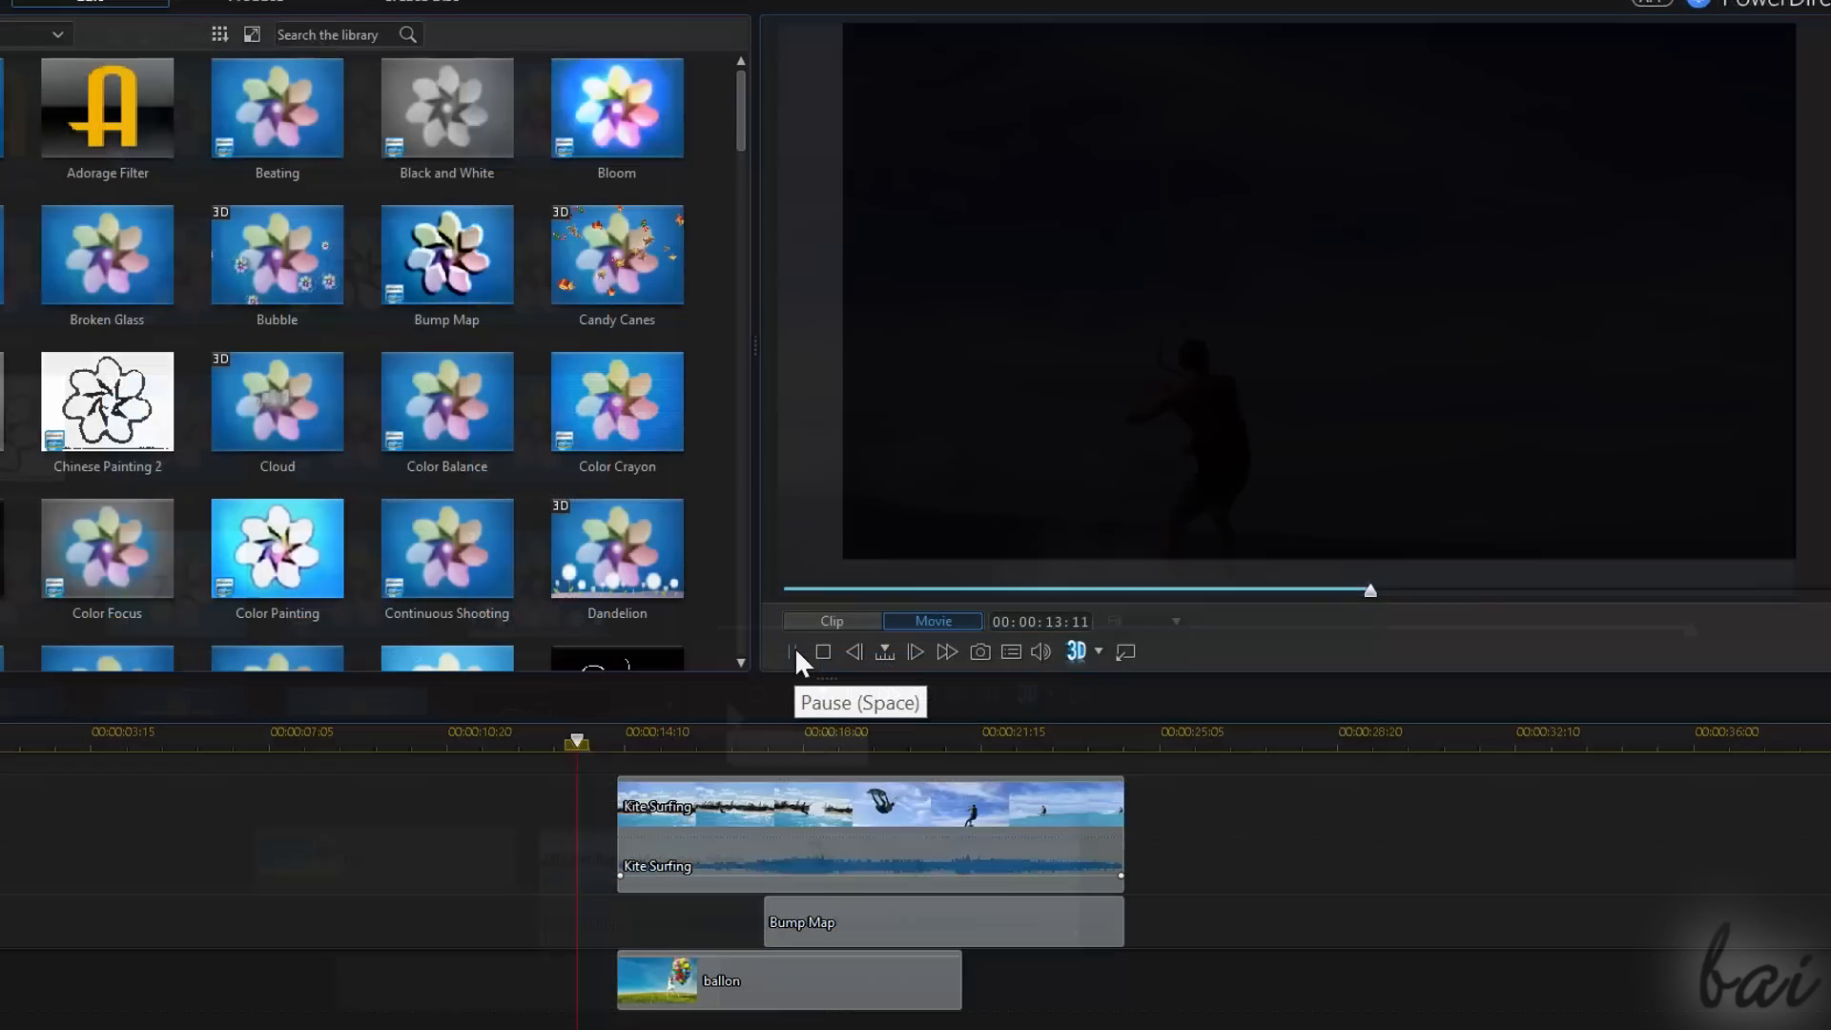
left_click(915, 651)
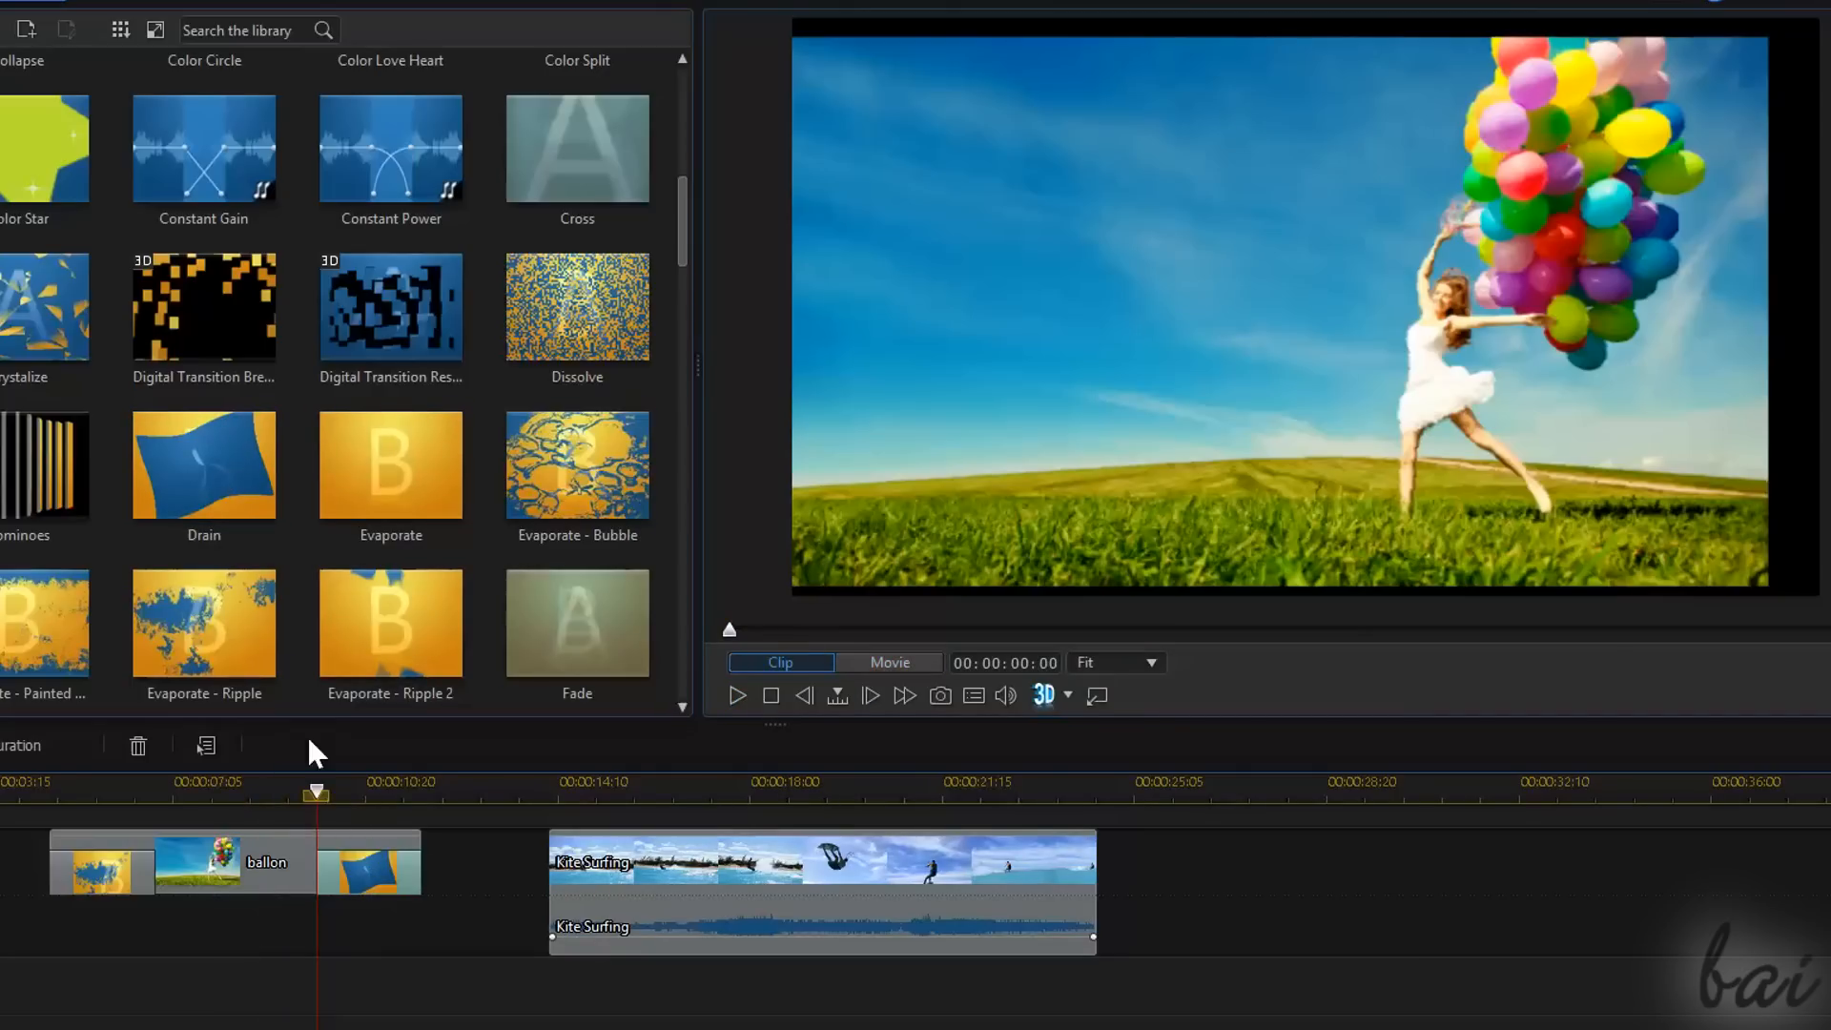
Preview the ballon clip playback and bring back the video effects library
left_click(737, 695)
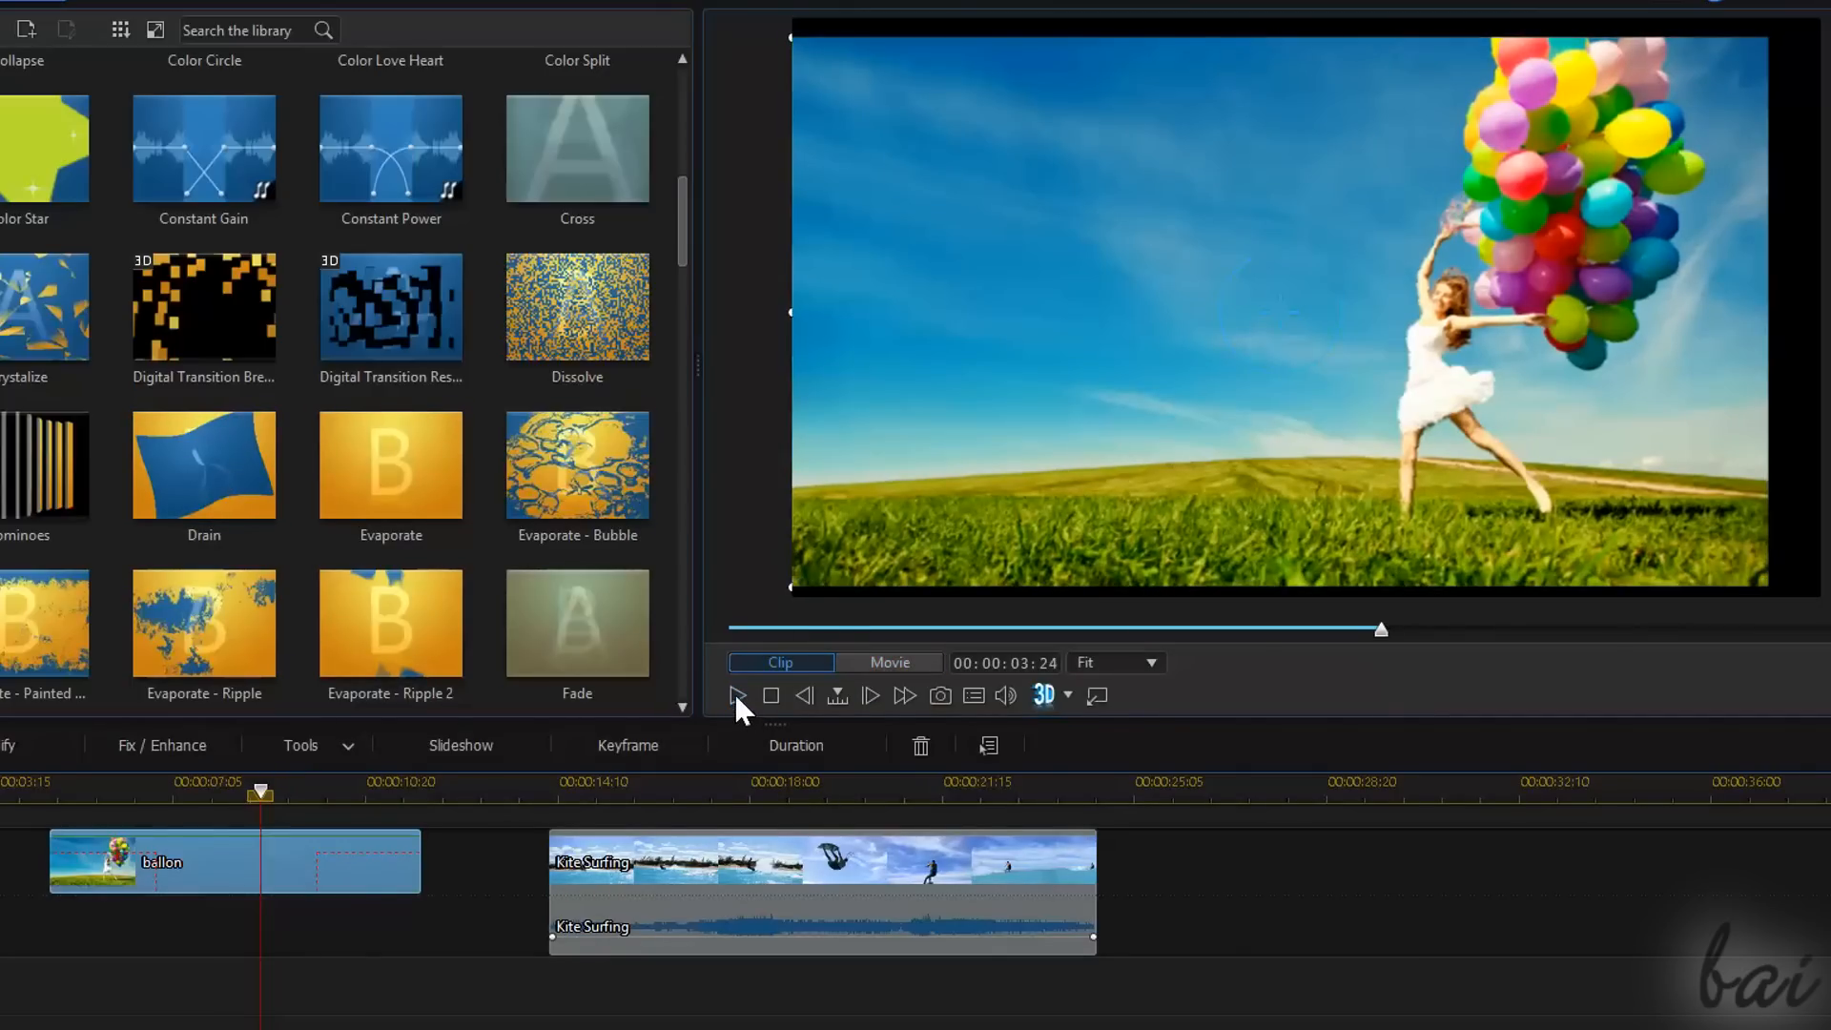
left_click(738, 695)
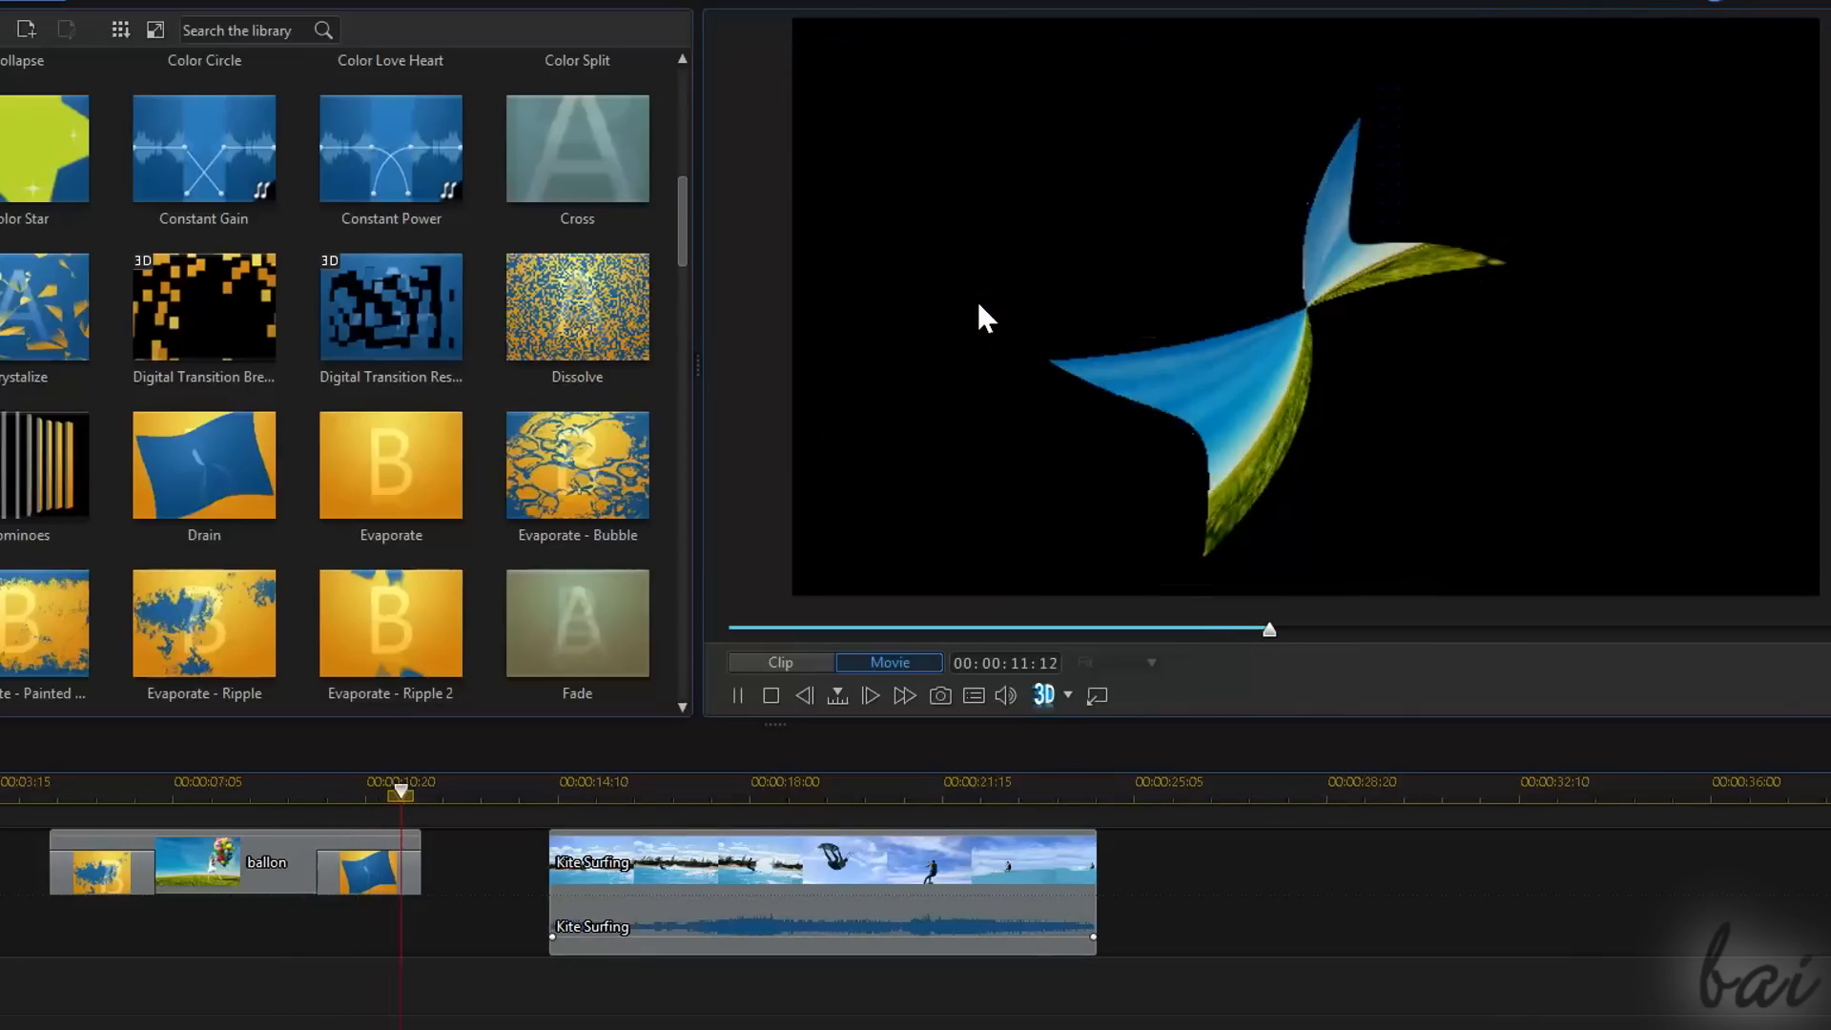
left_click(737, 695)
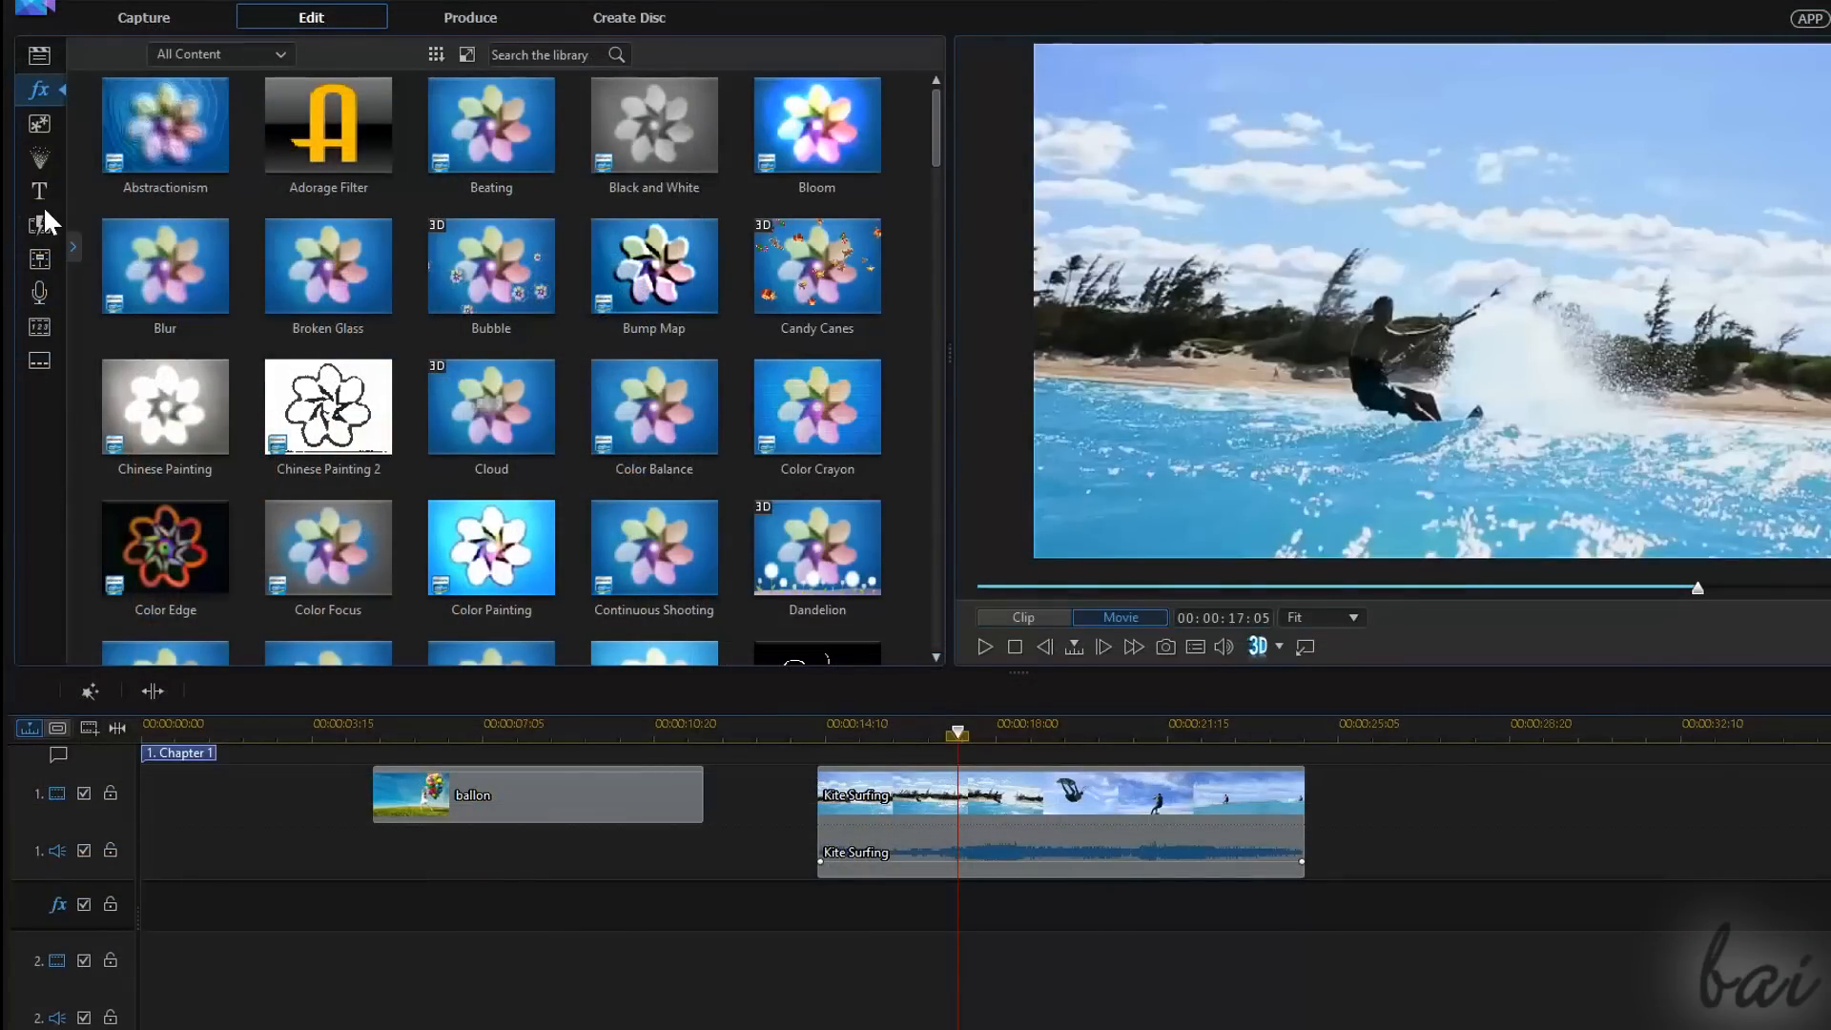
Preview the Airplane and Binary 1 transitions and scroll down the transition list
left_click(40, 225)
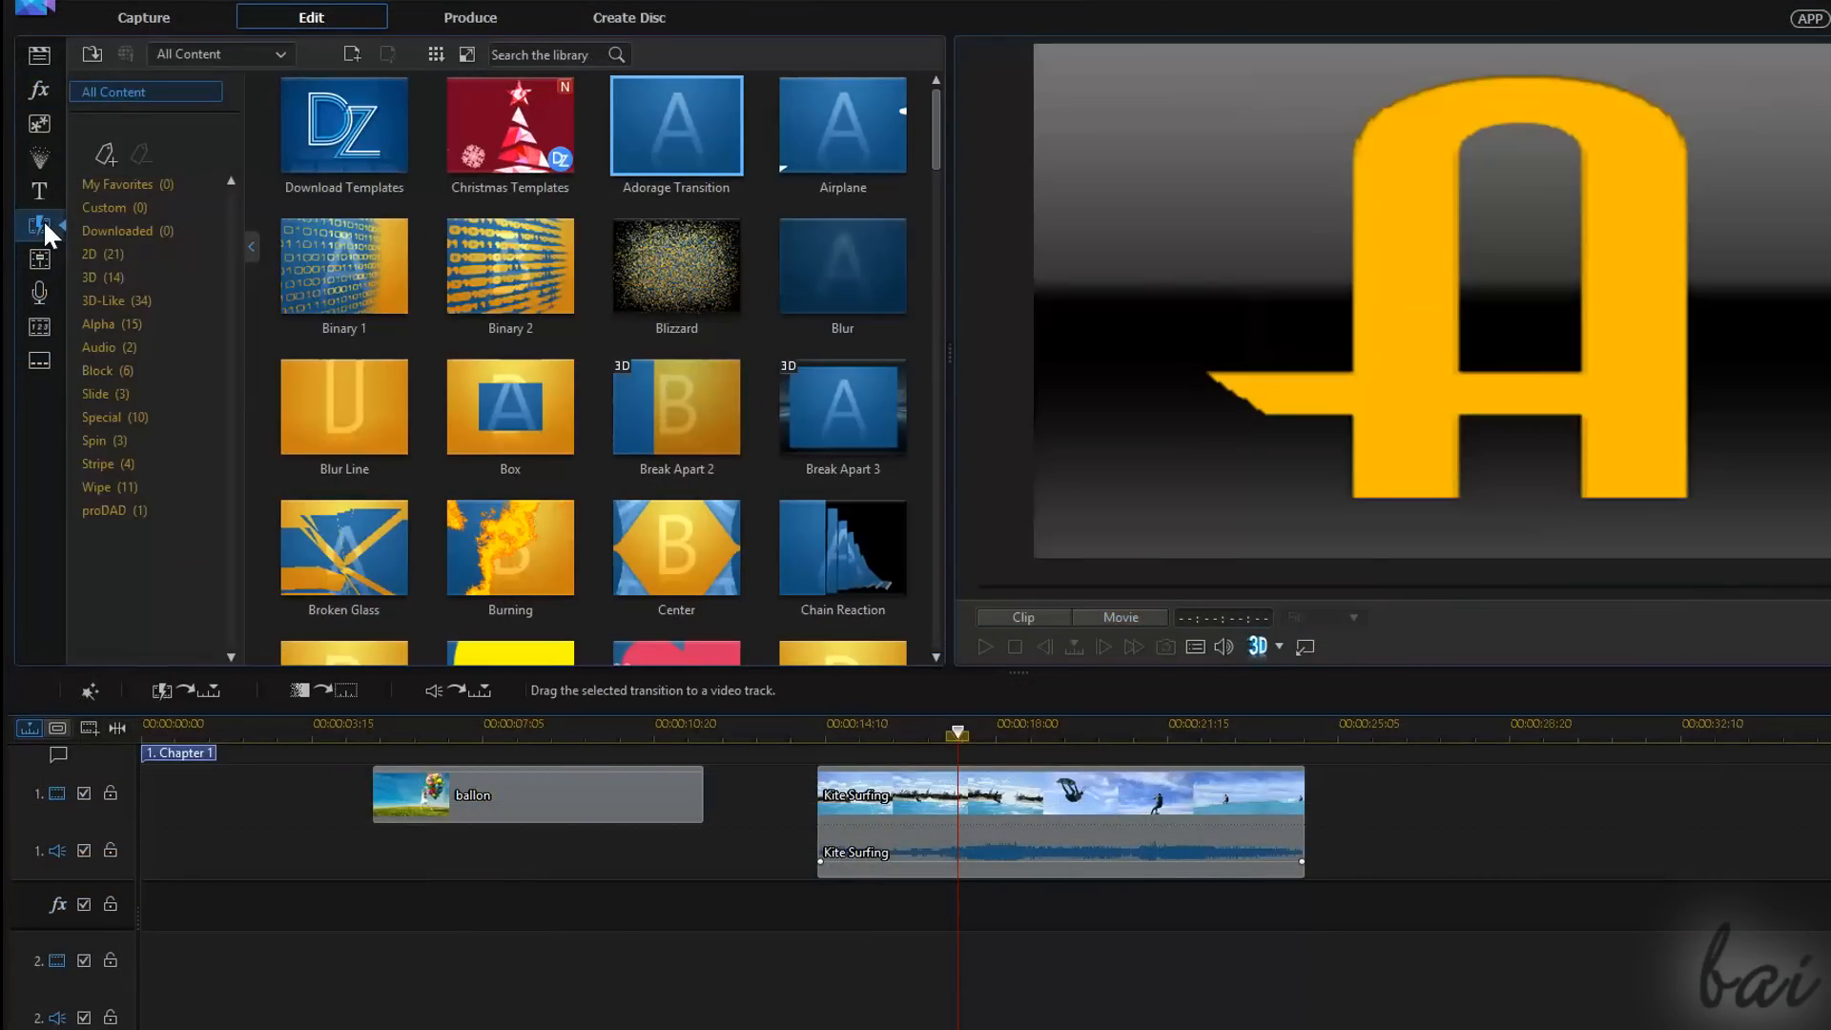
left_click(842, 126)
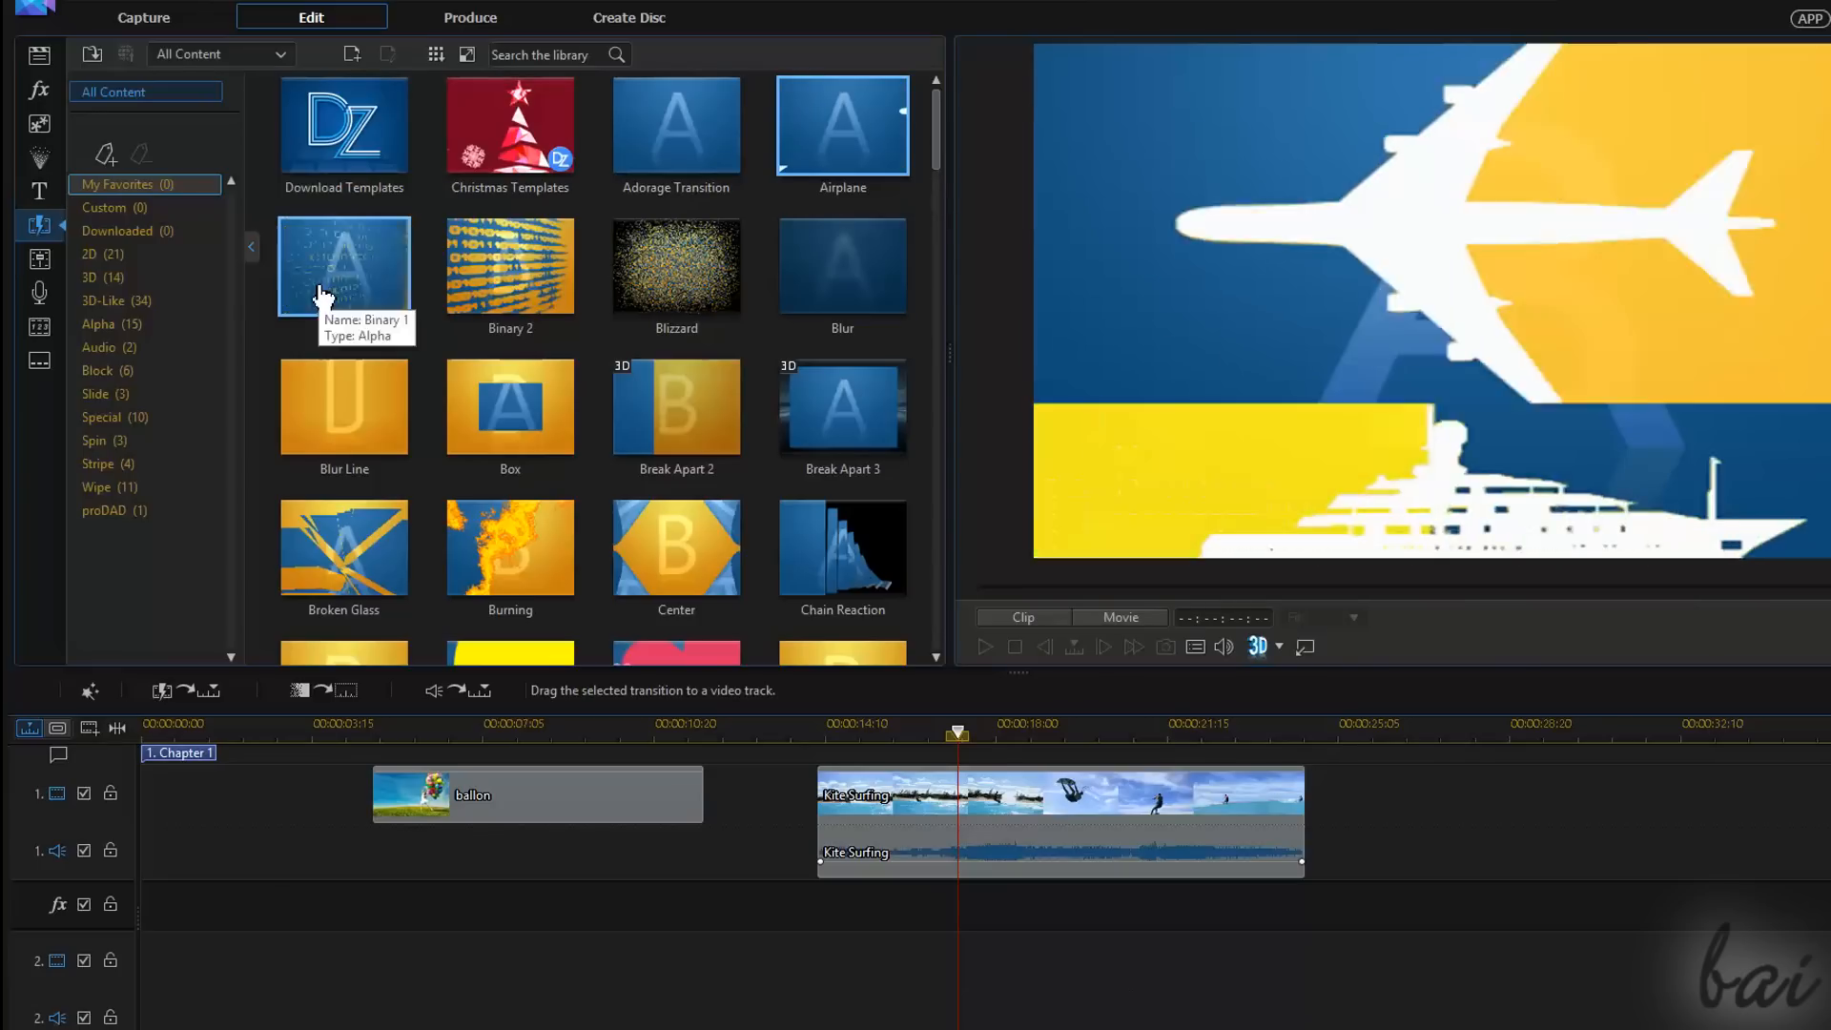
left_click(343, 265)
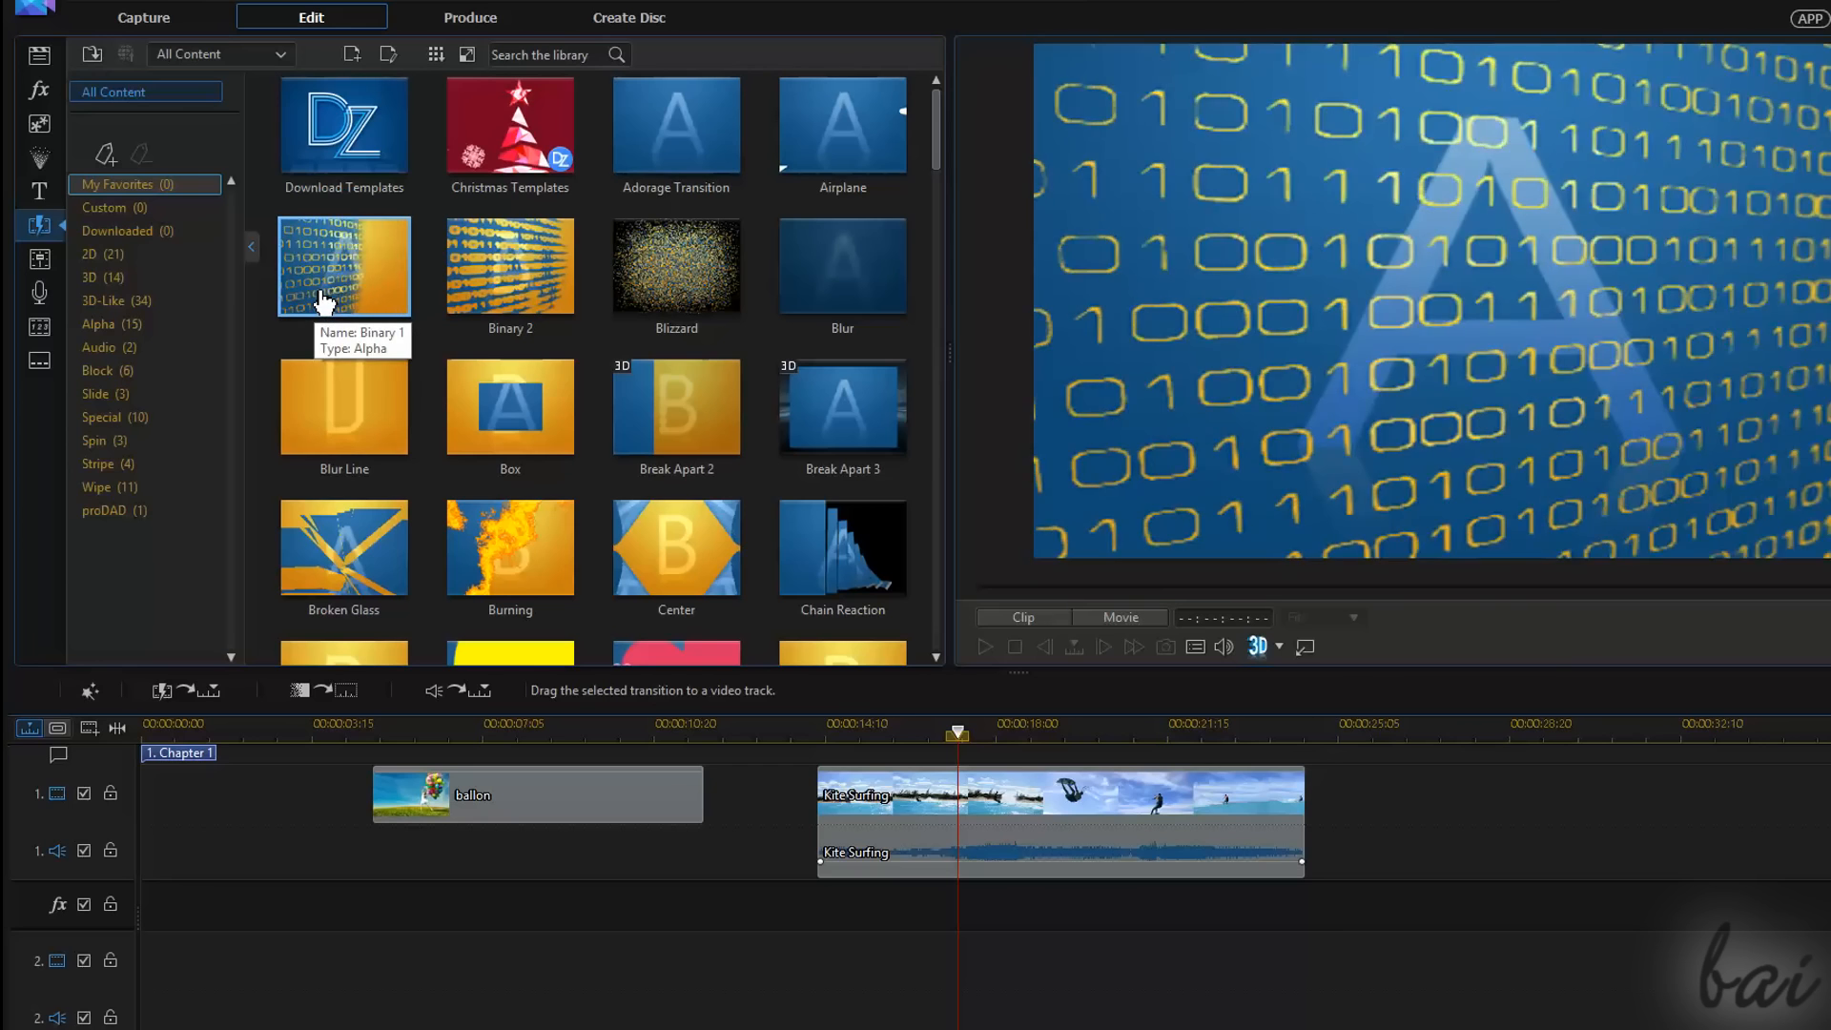
mouse_move(510, 265)
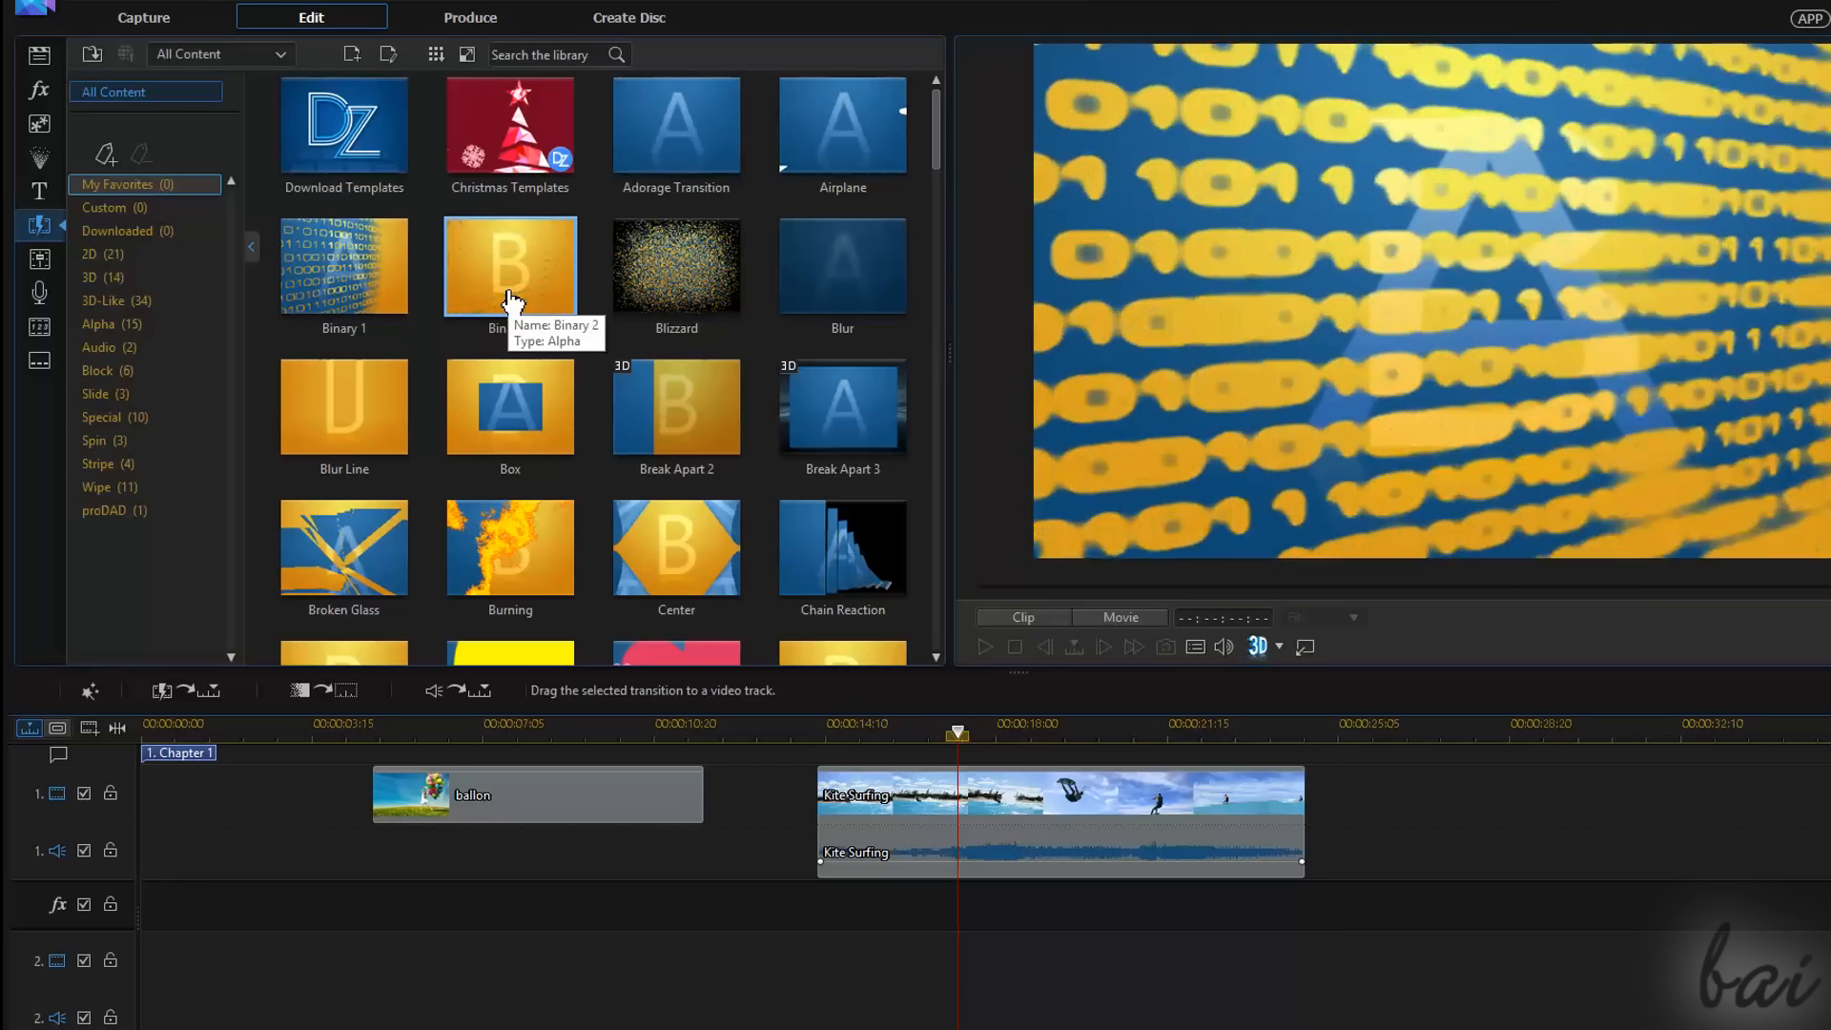
scroll("down", 3)
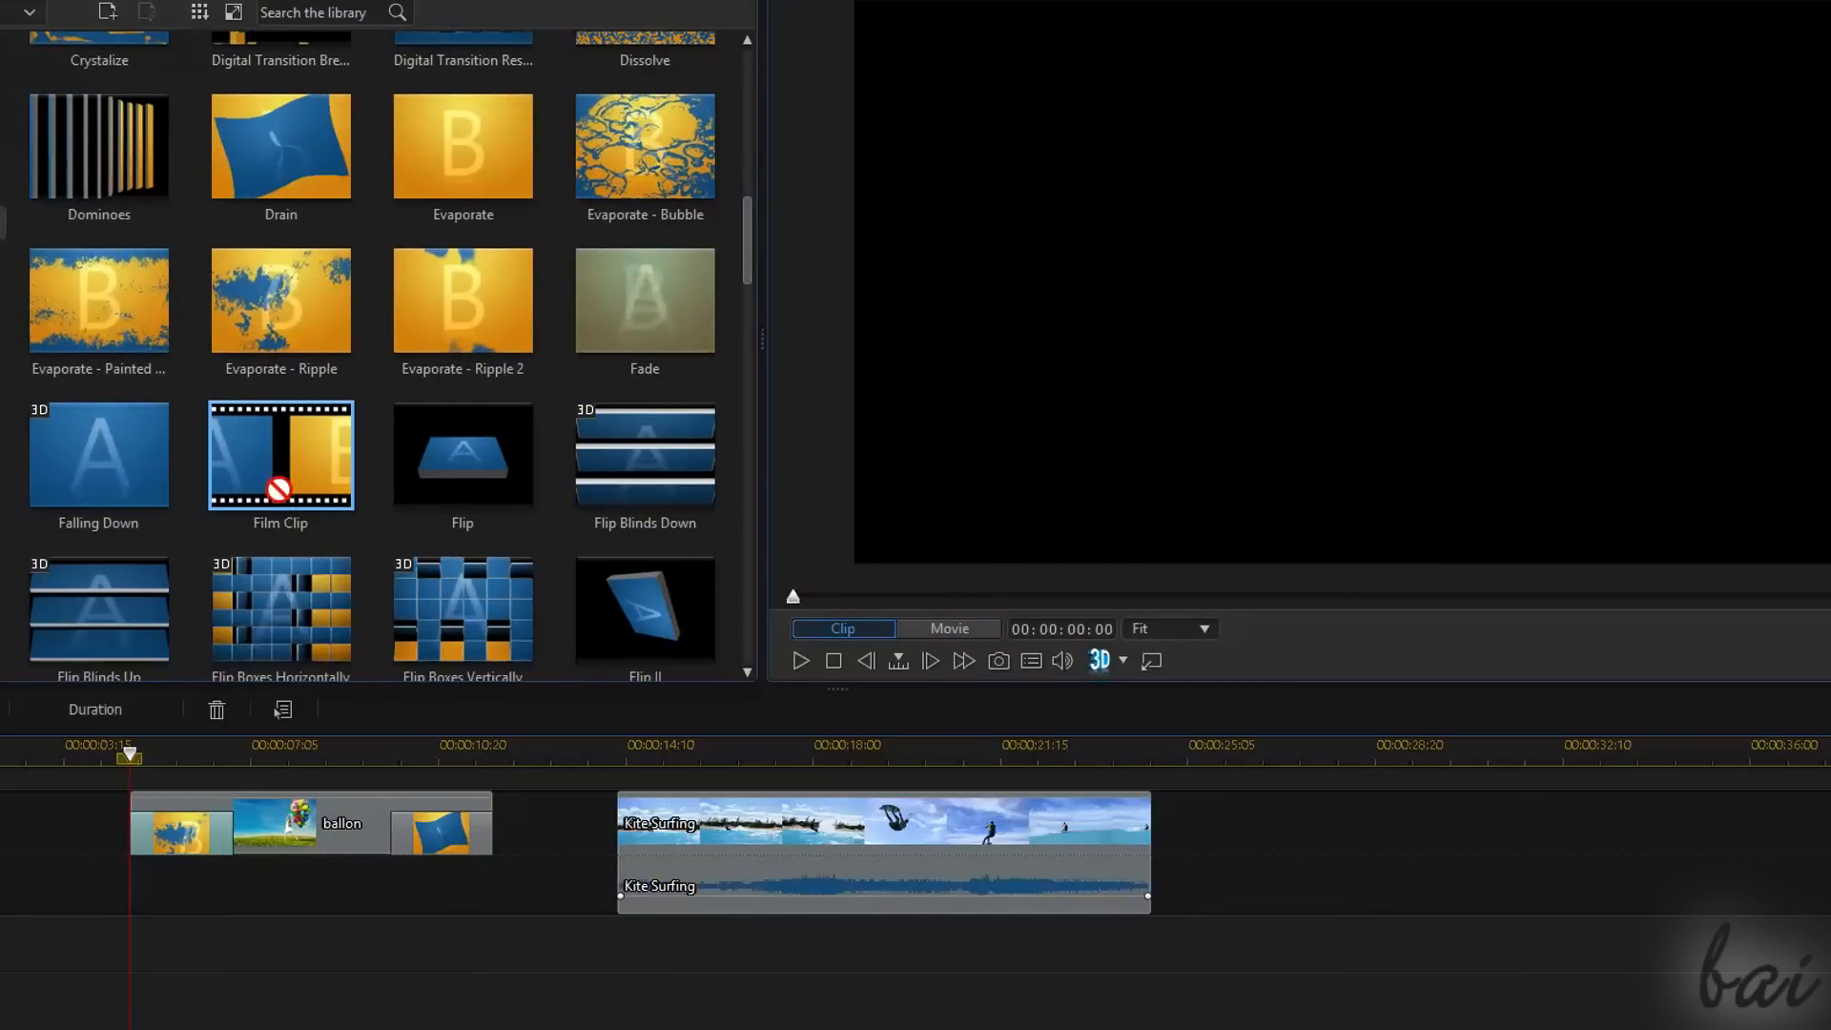
Move the playhead to the ballon clip's start and select its Film Clip transition
left_click(947, 629)
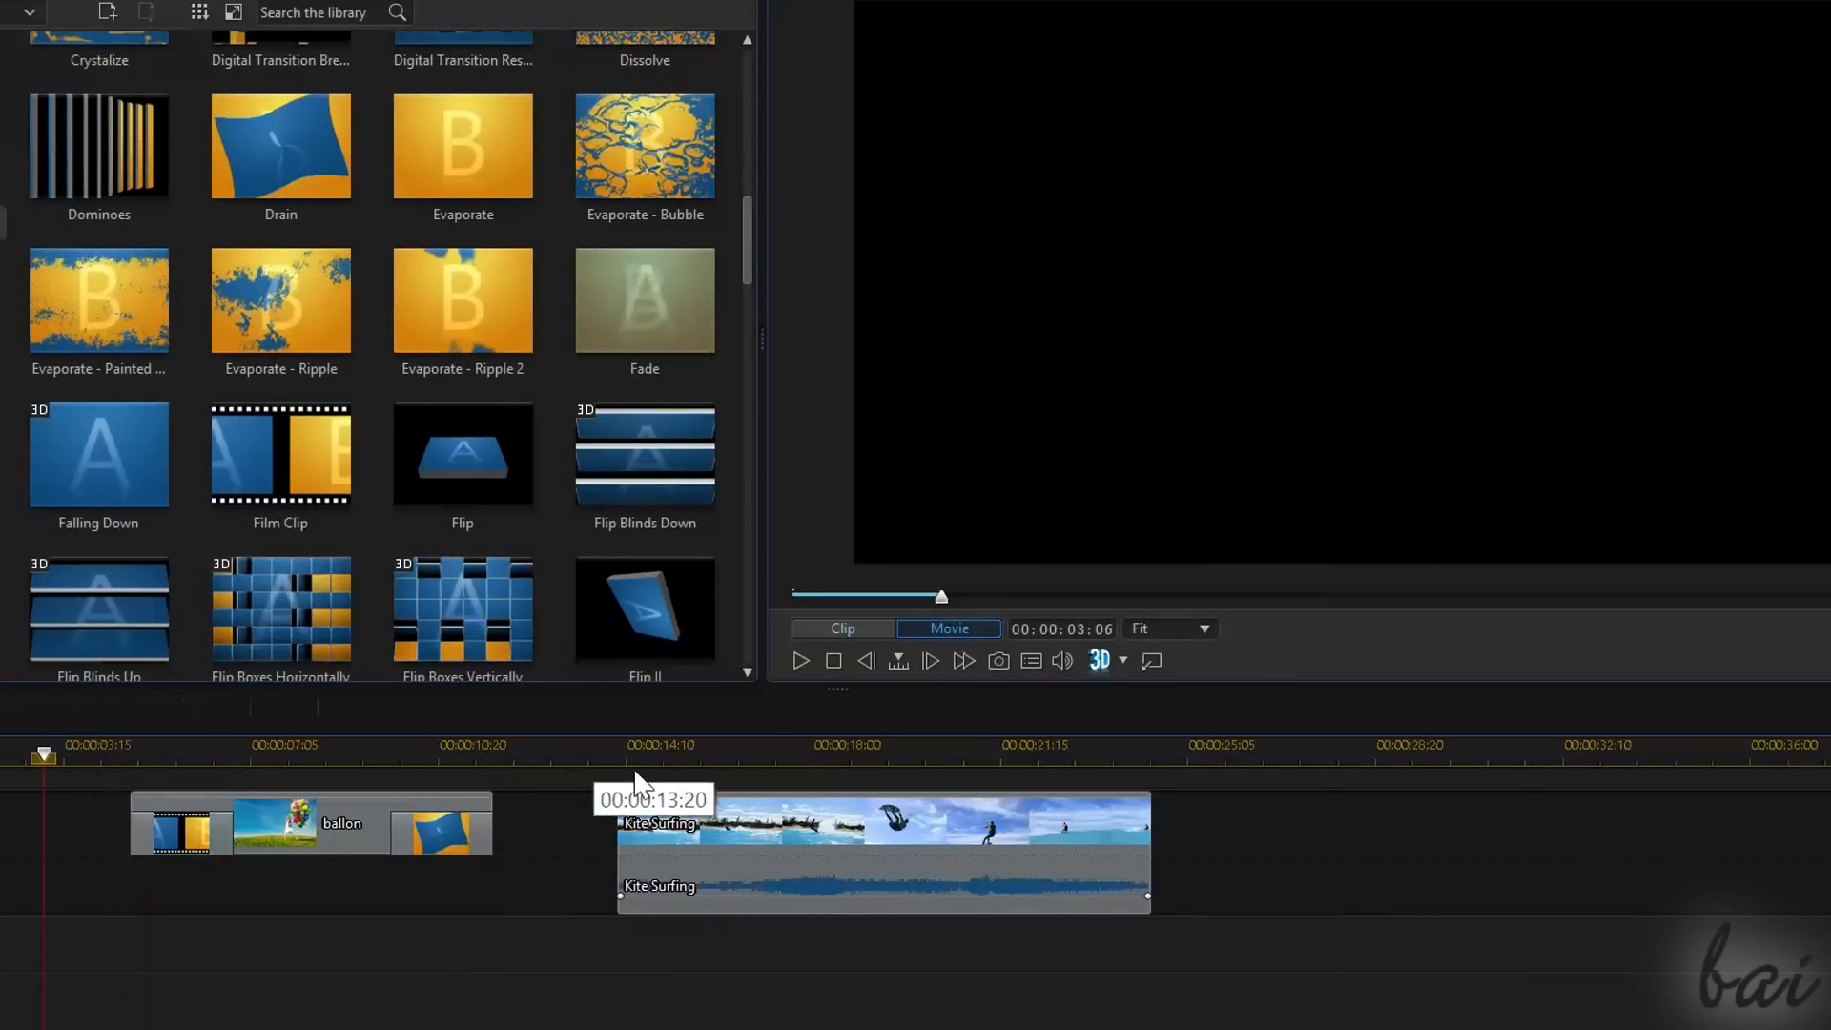
left_click(800, 661)
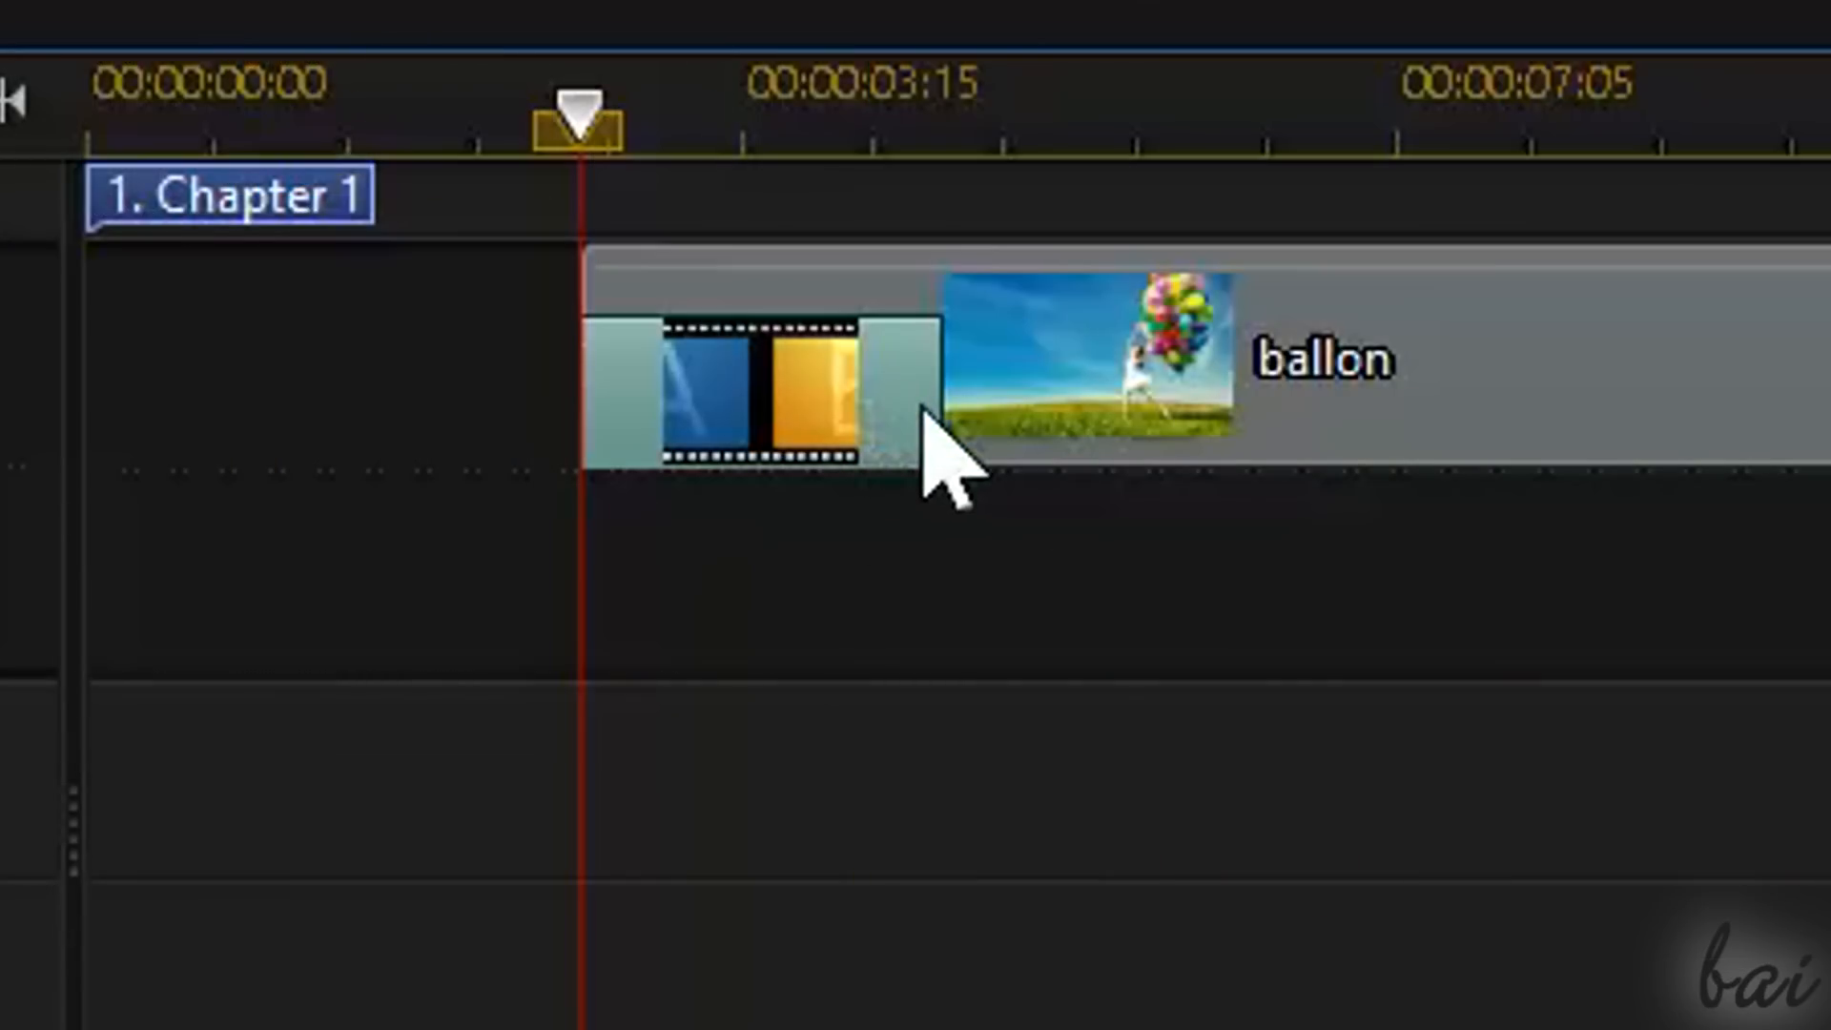
mouse_move(935, 432)
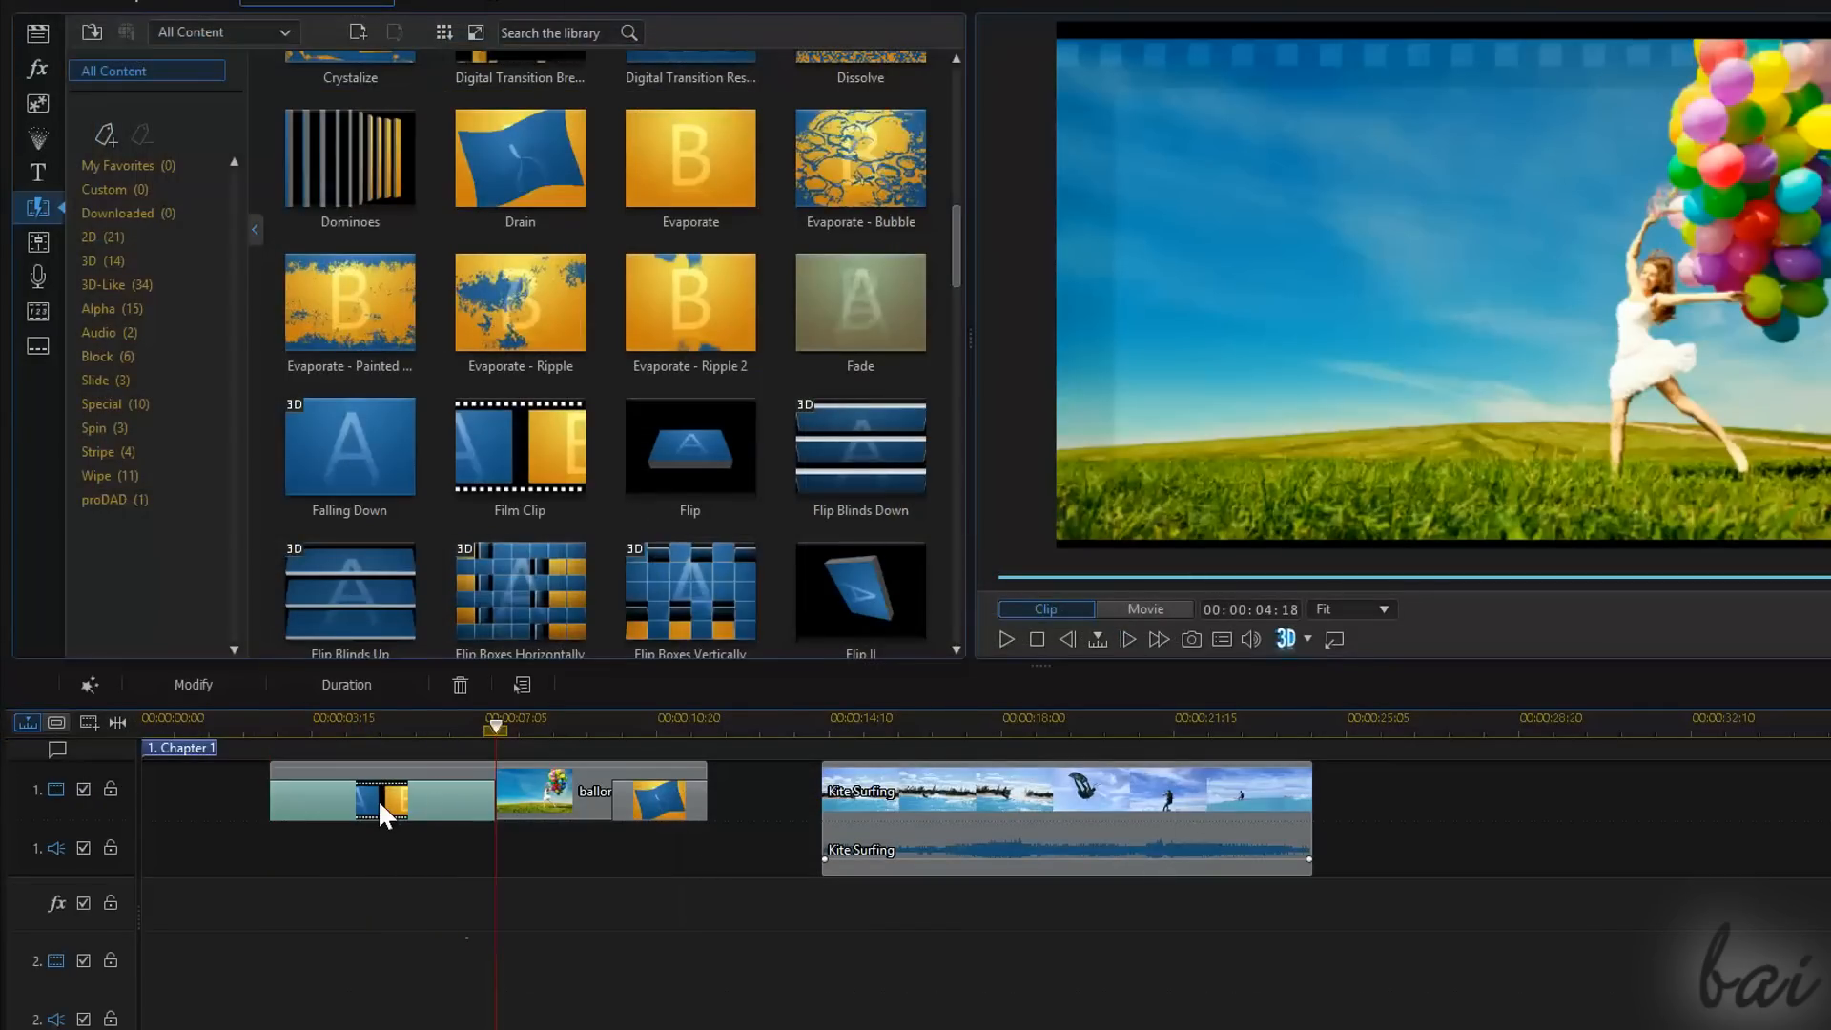
Open the start transition's settings, review its direction choices, and bring up Film Clip options
left_click(193, 684)
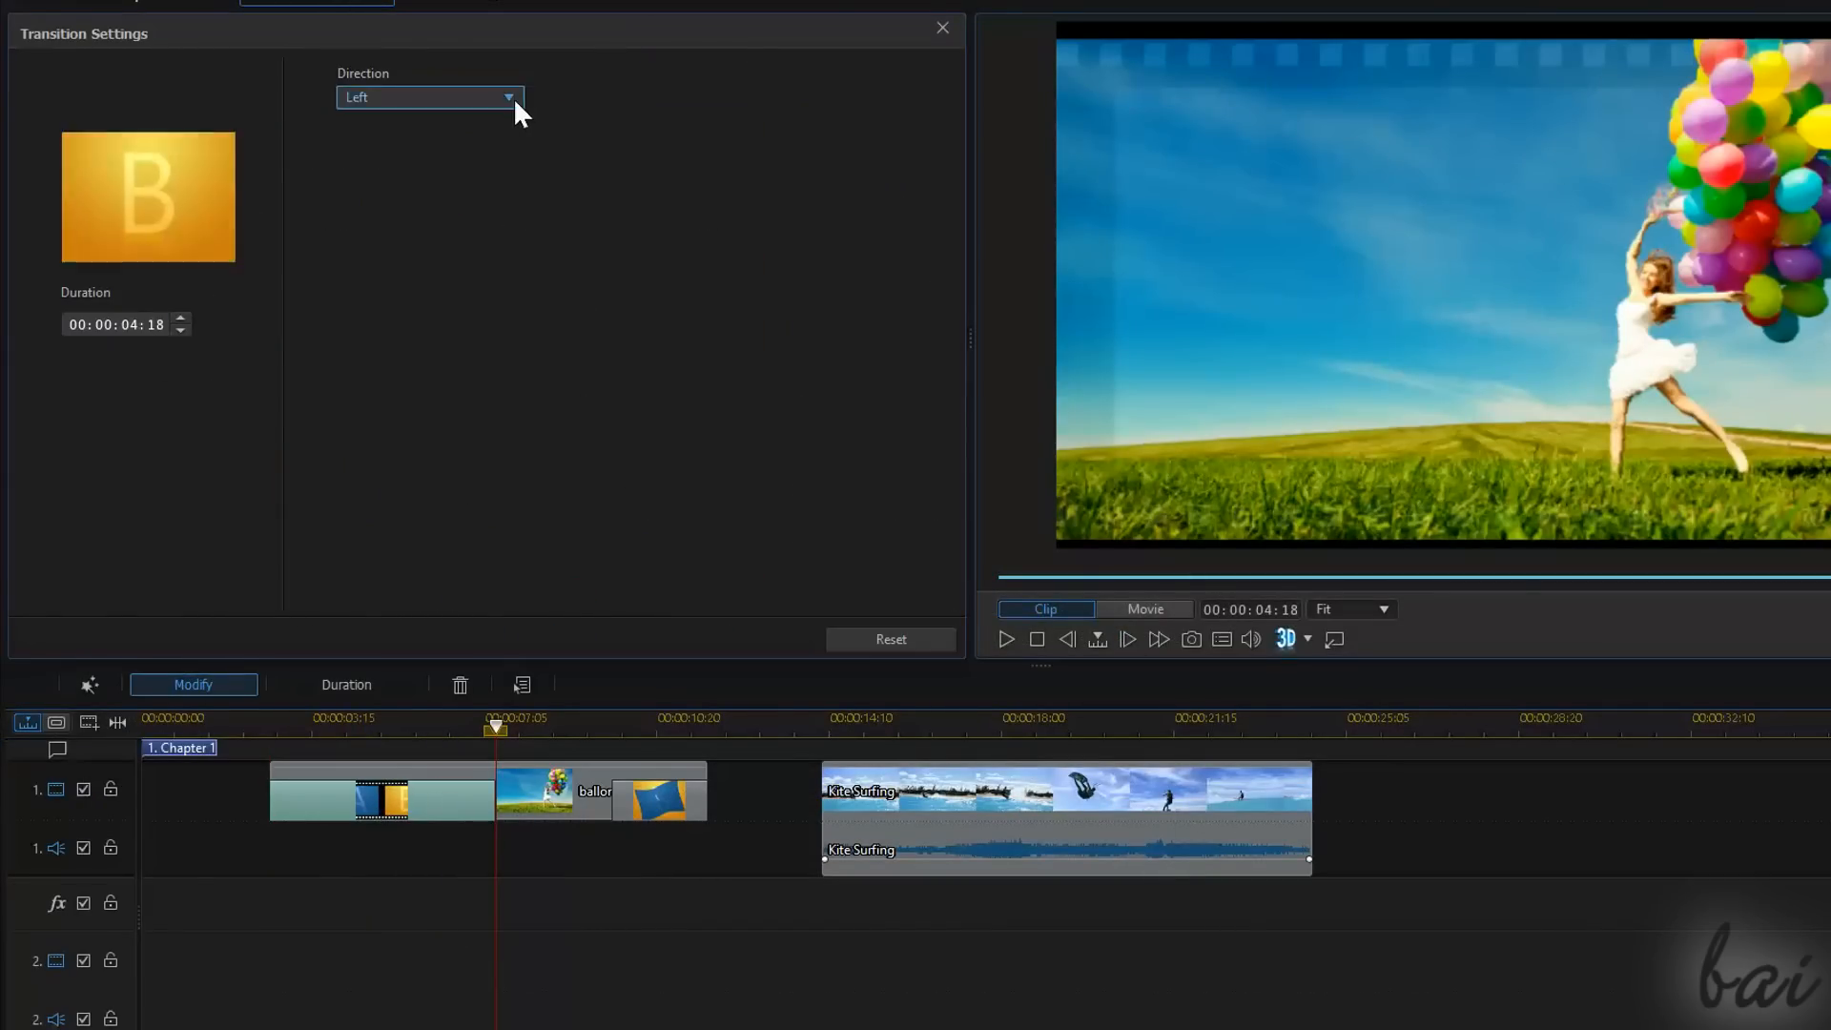
left_click(428, 98)
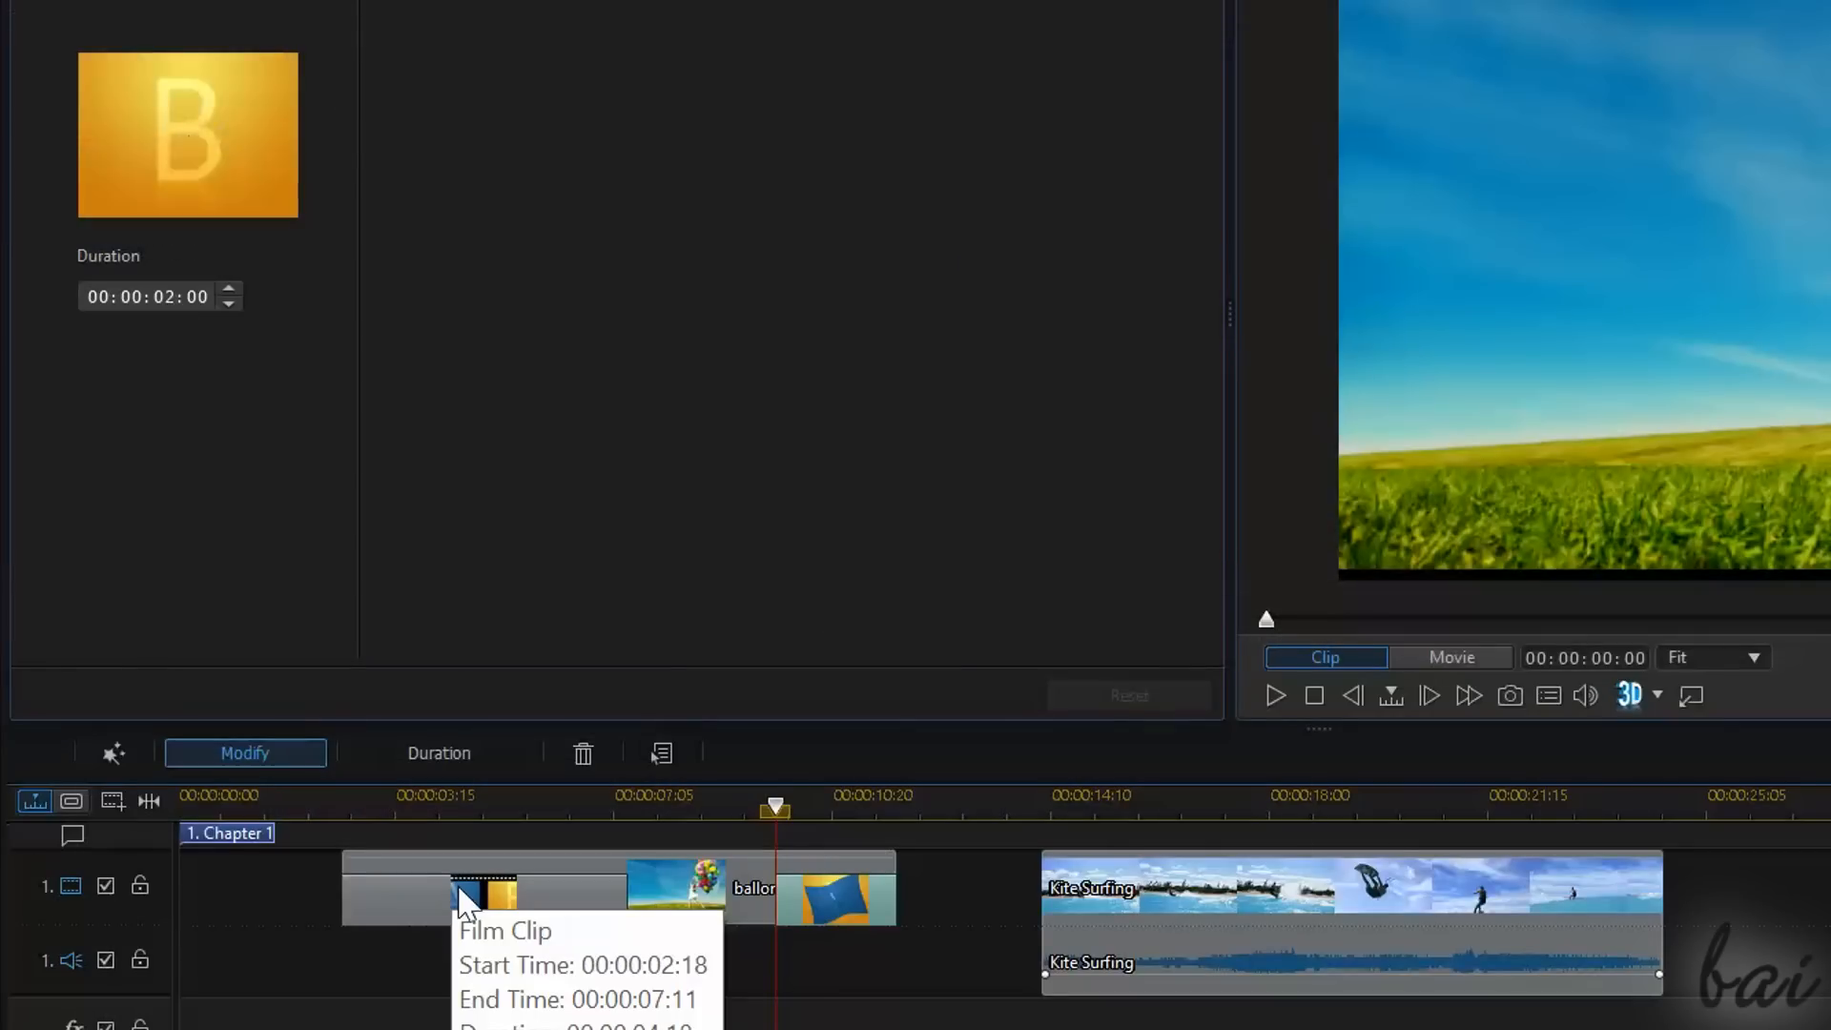
right_click(482, 888)
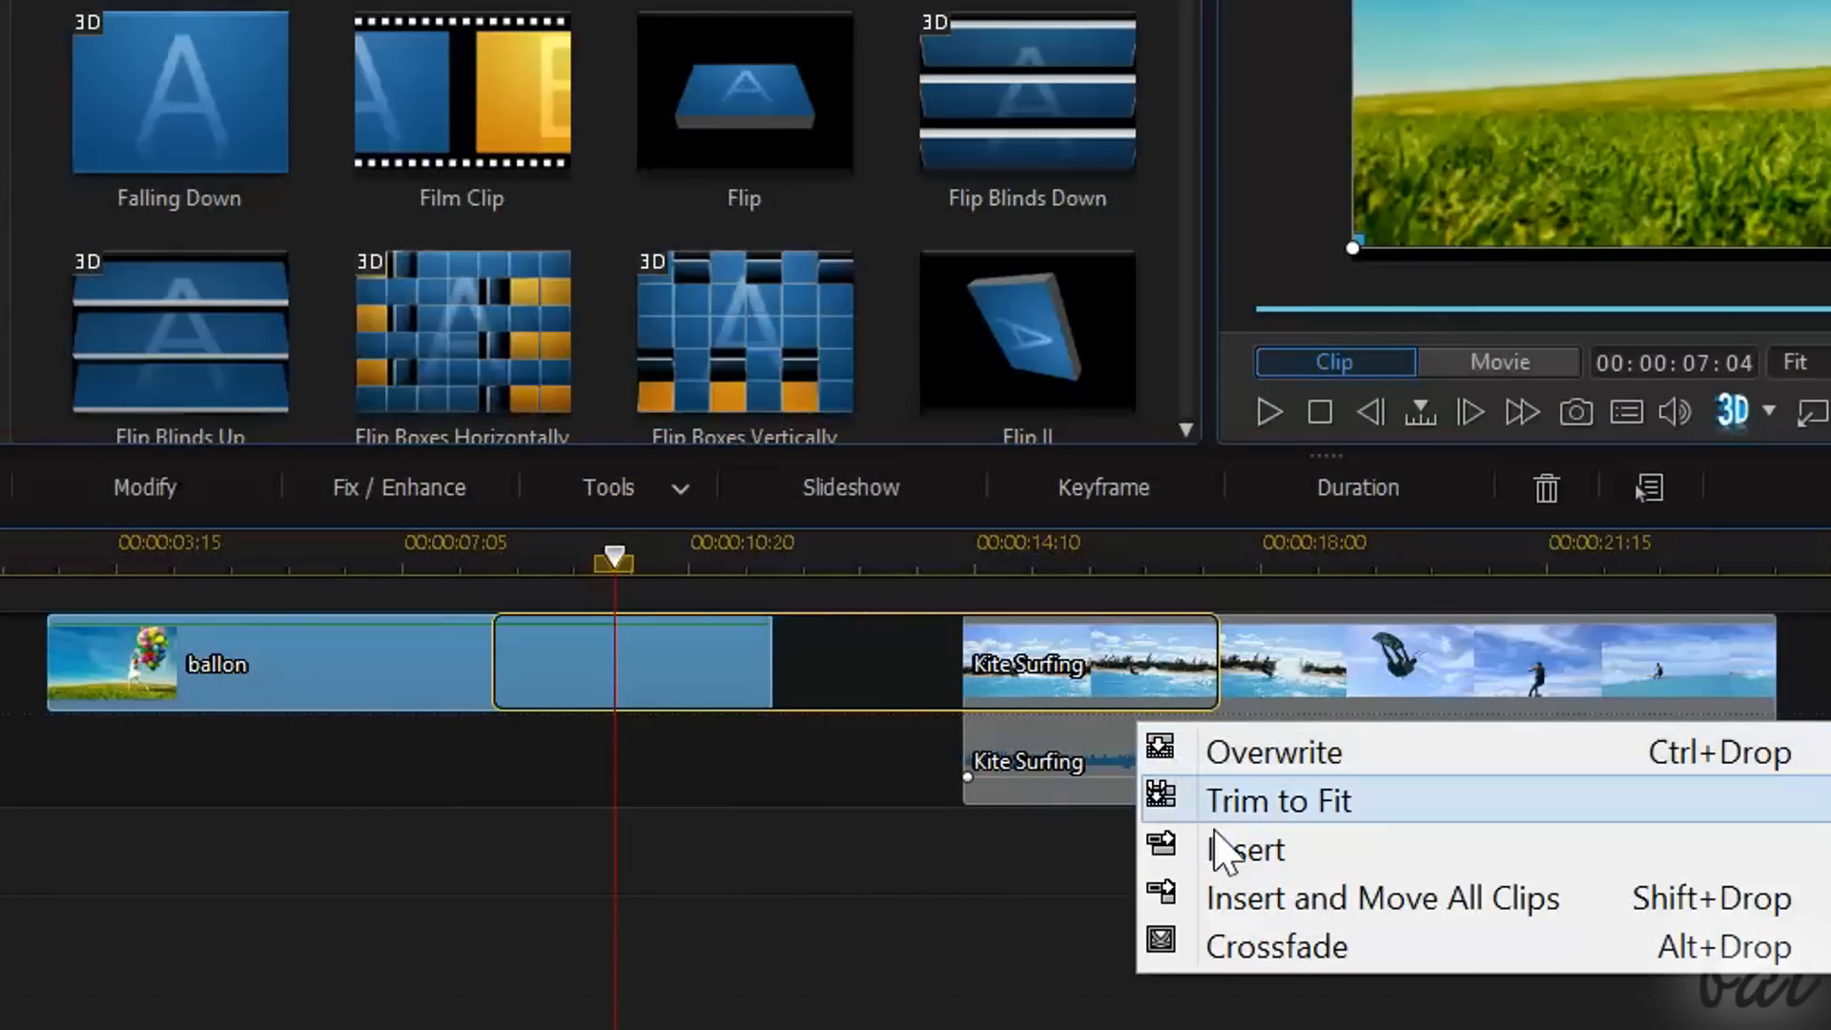
Crossfade the ballon clip into the start of Kite Surfing, then apply the Painting transition
left_click(1247, 849)
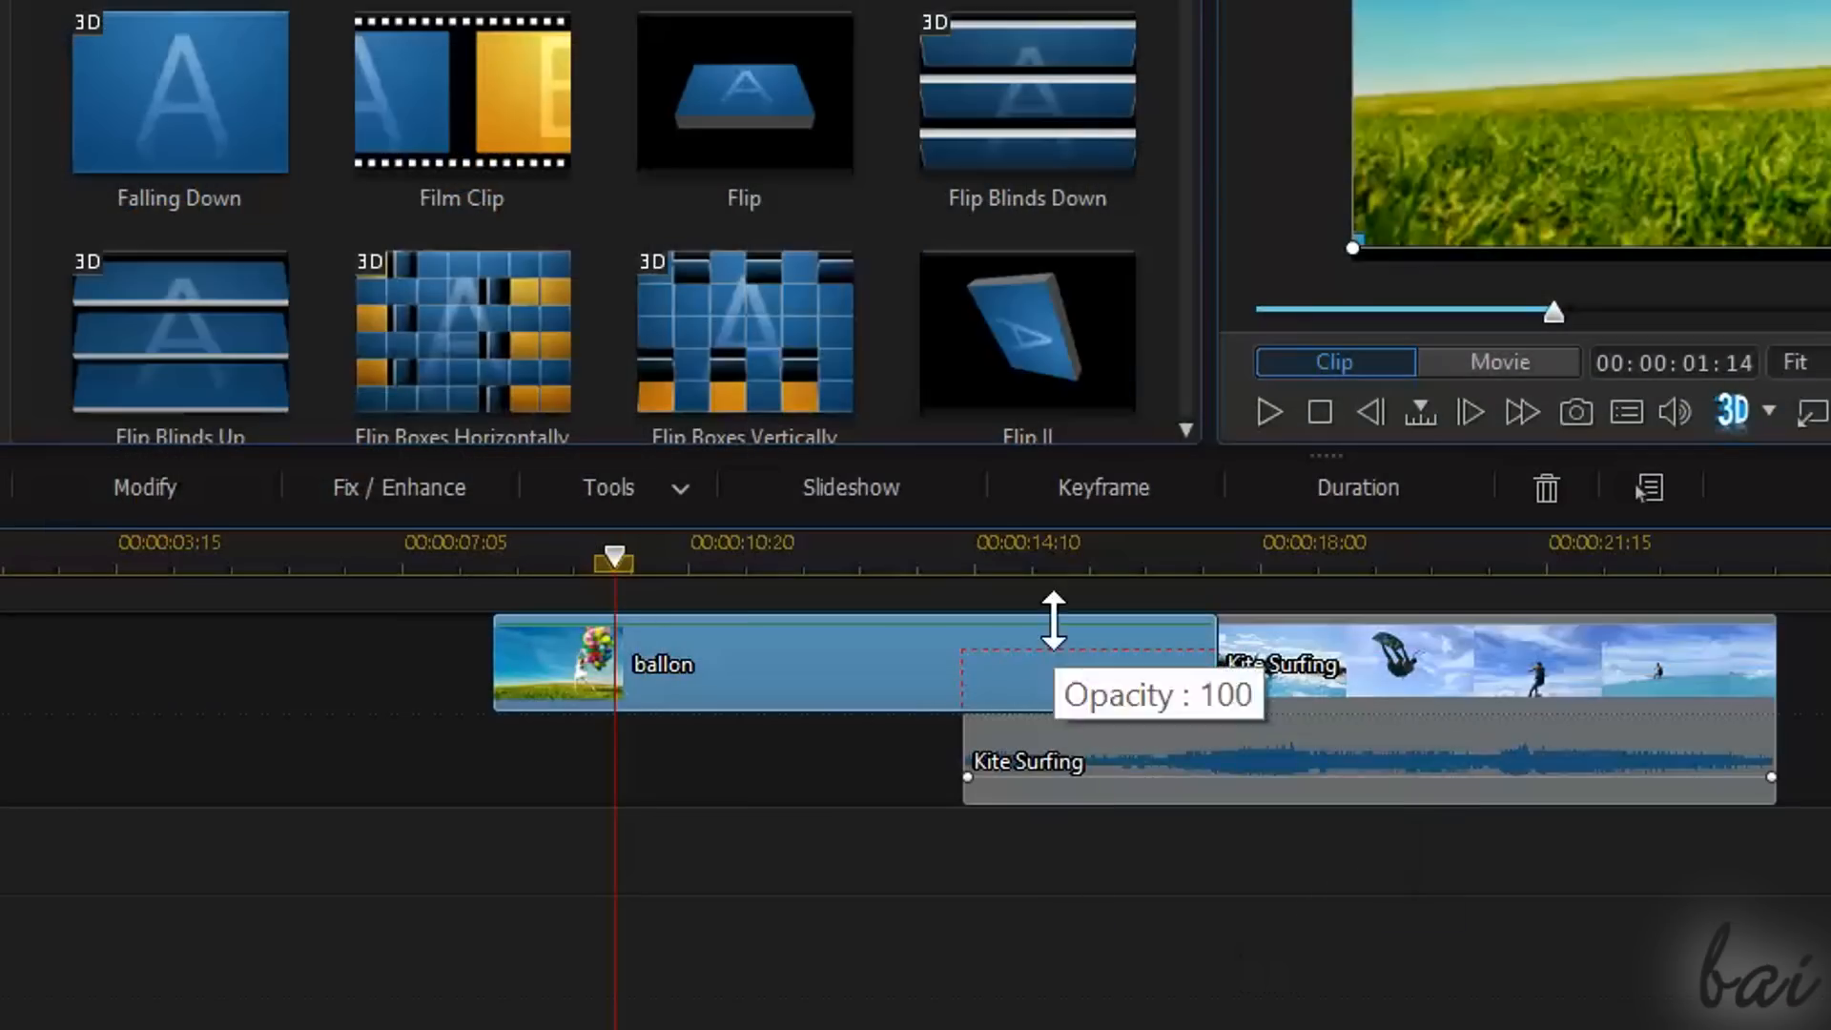
mouse_move(1075, 718)
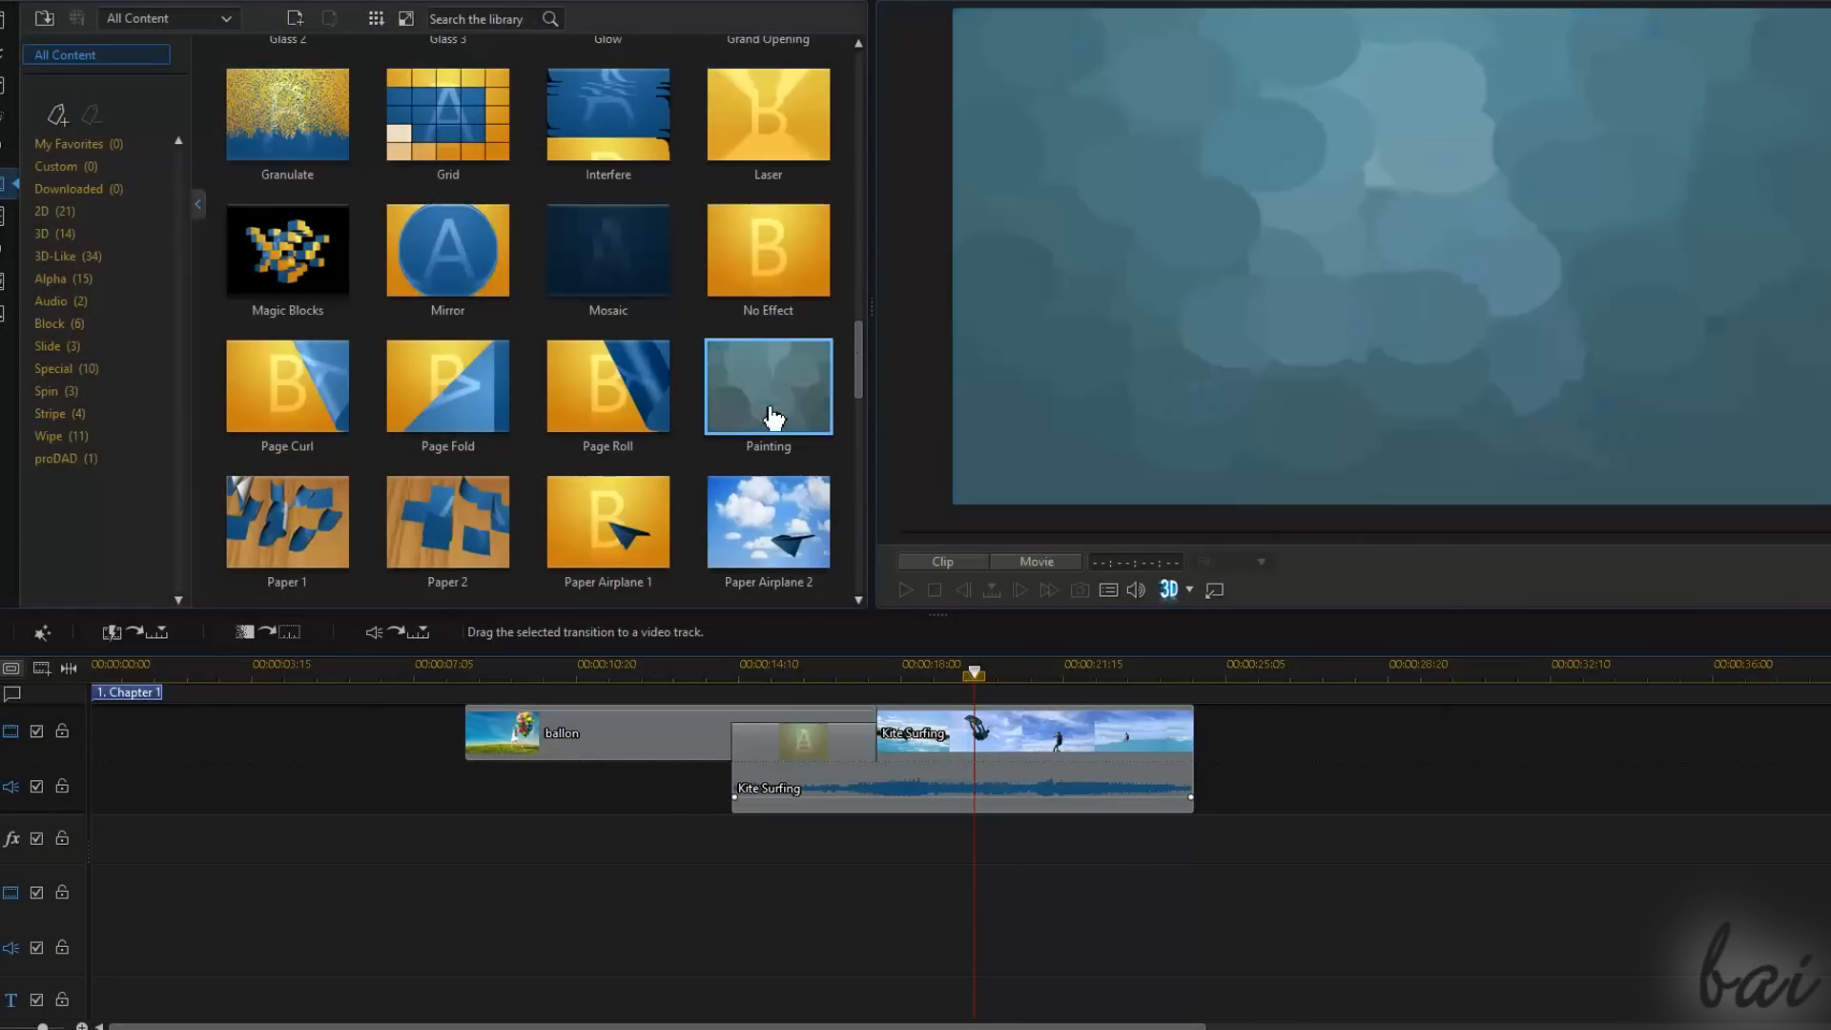
left_click(730, 665)
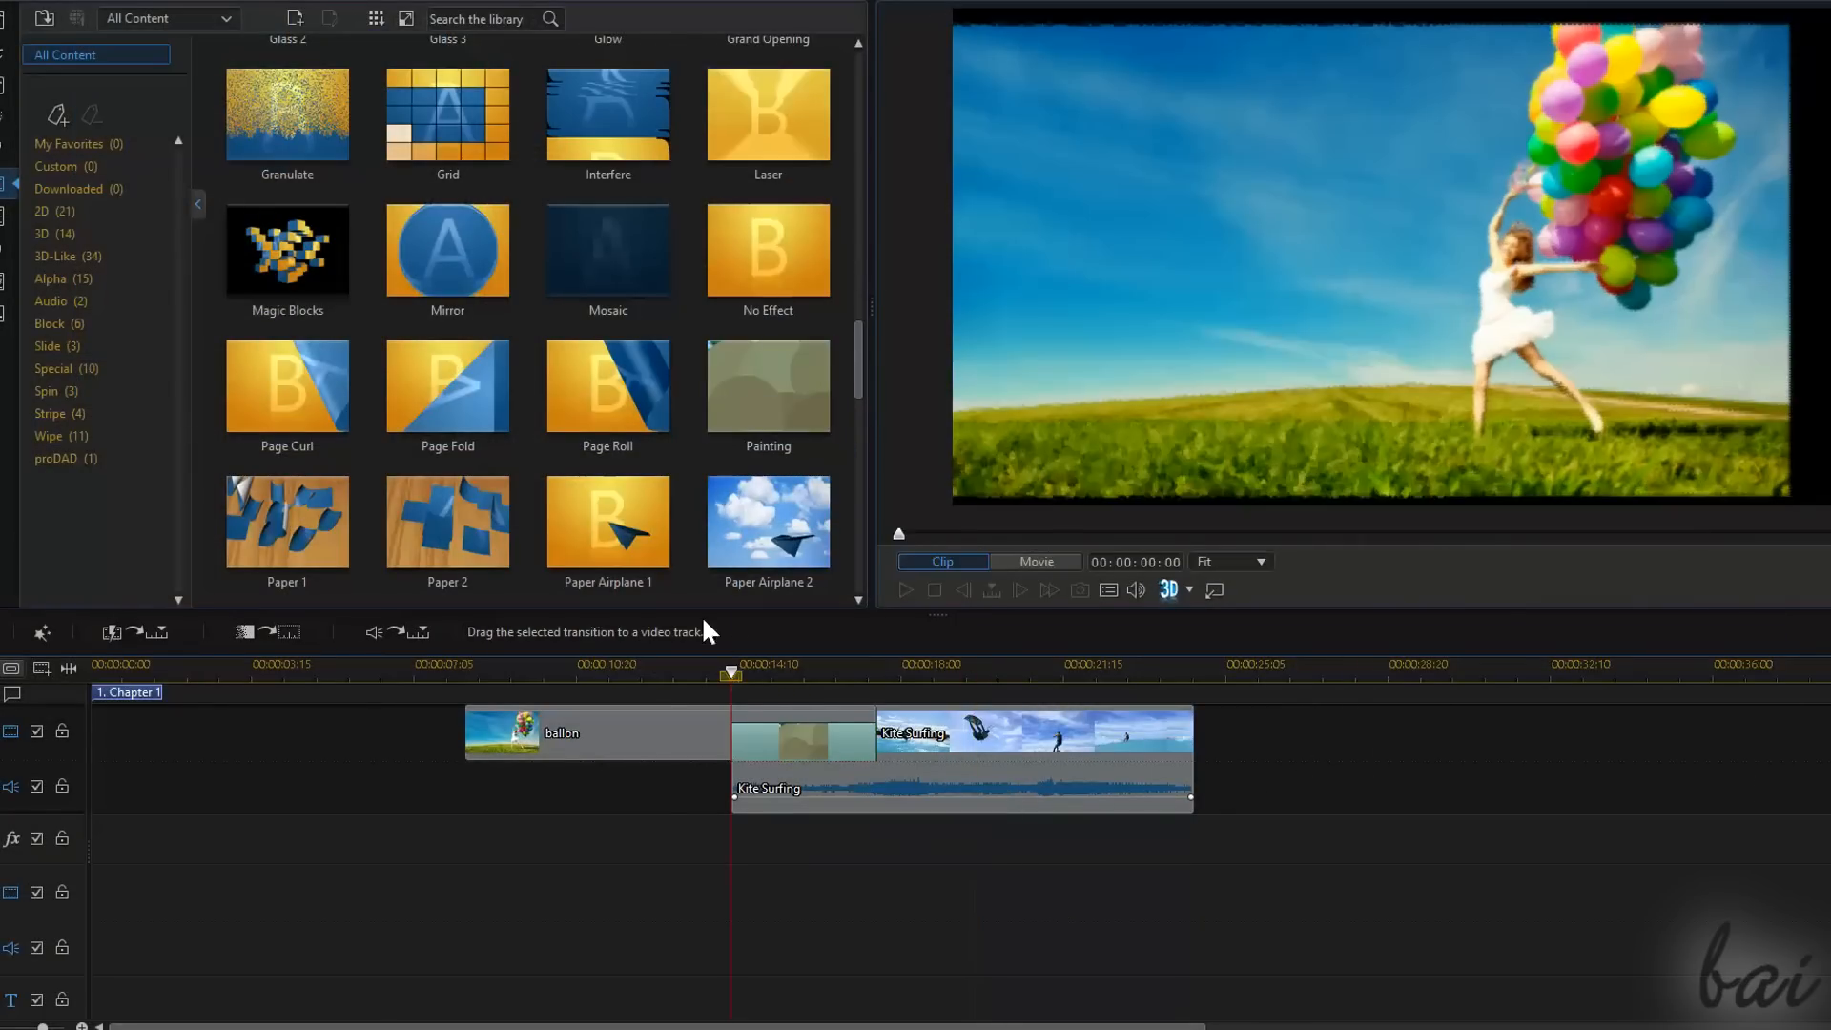
left_click(905, 590)
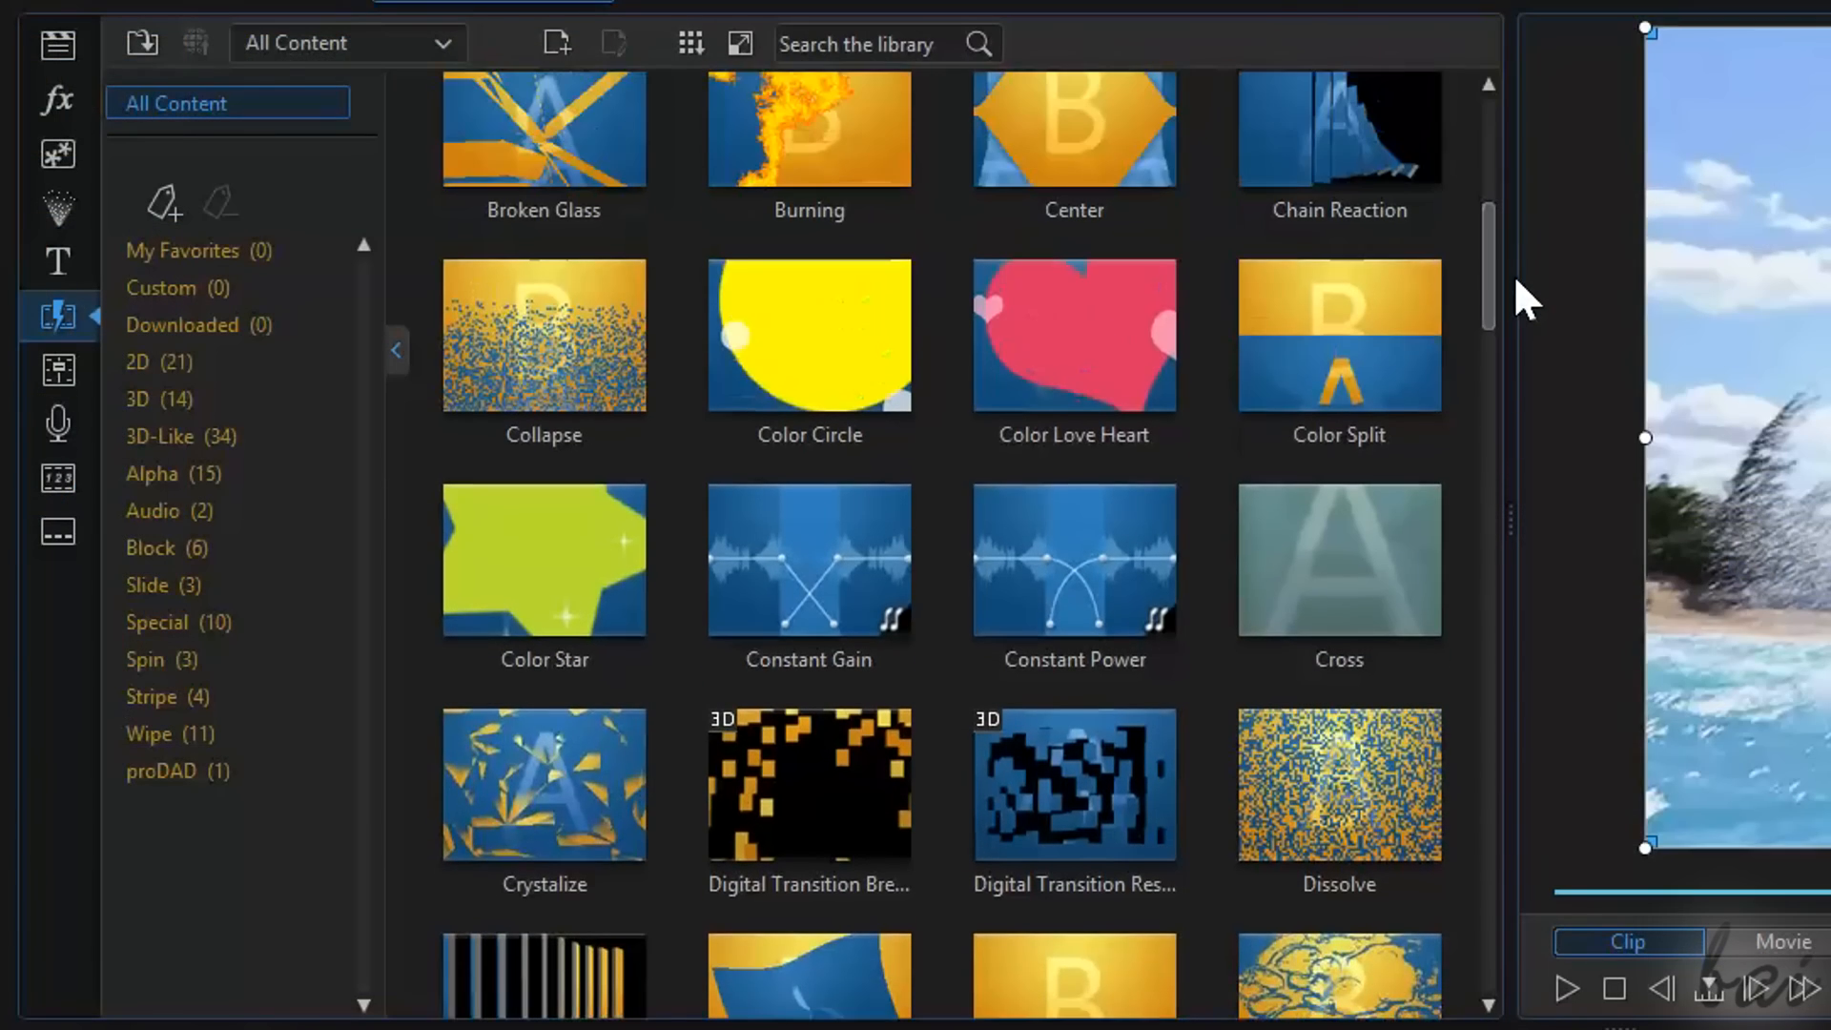
Add an audio transition to Kite Surfing's audio start, select it, and play back
left_click(1073, 561)
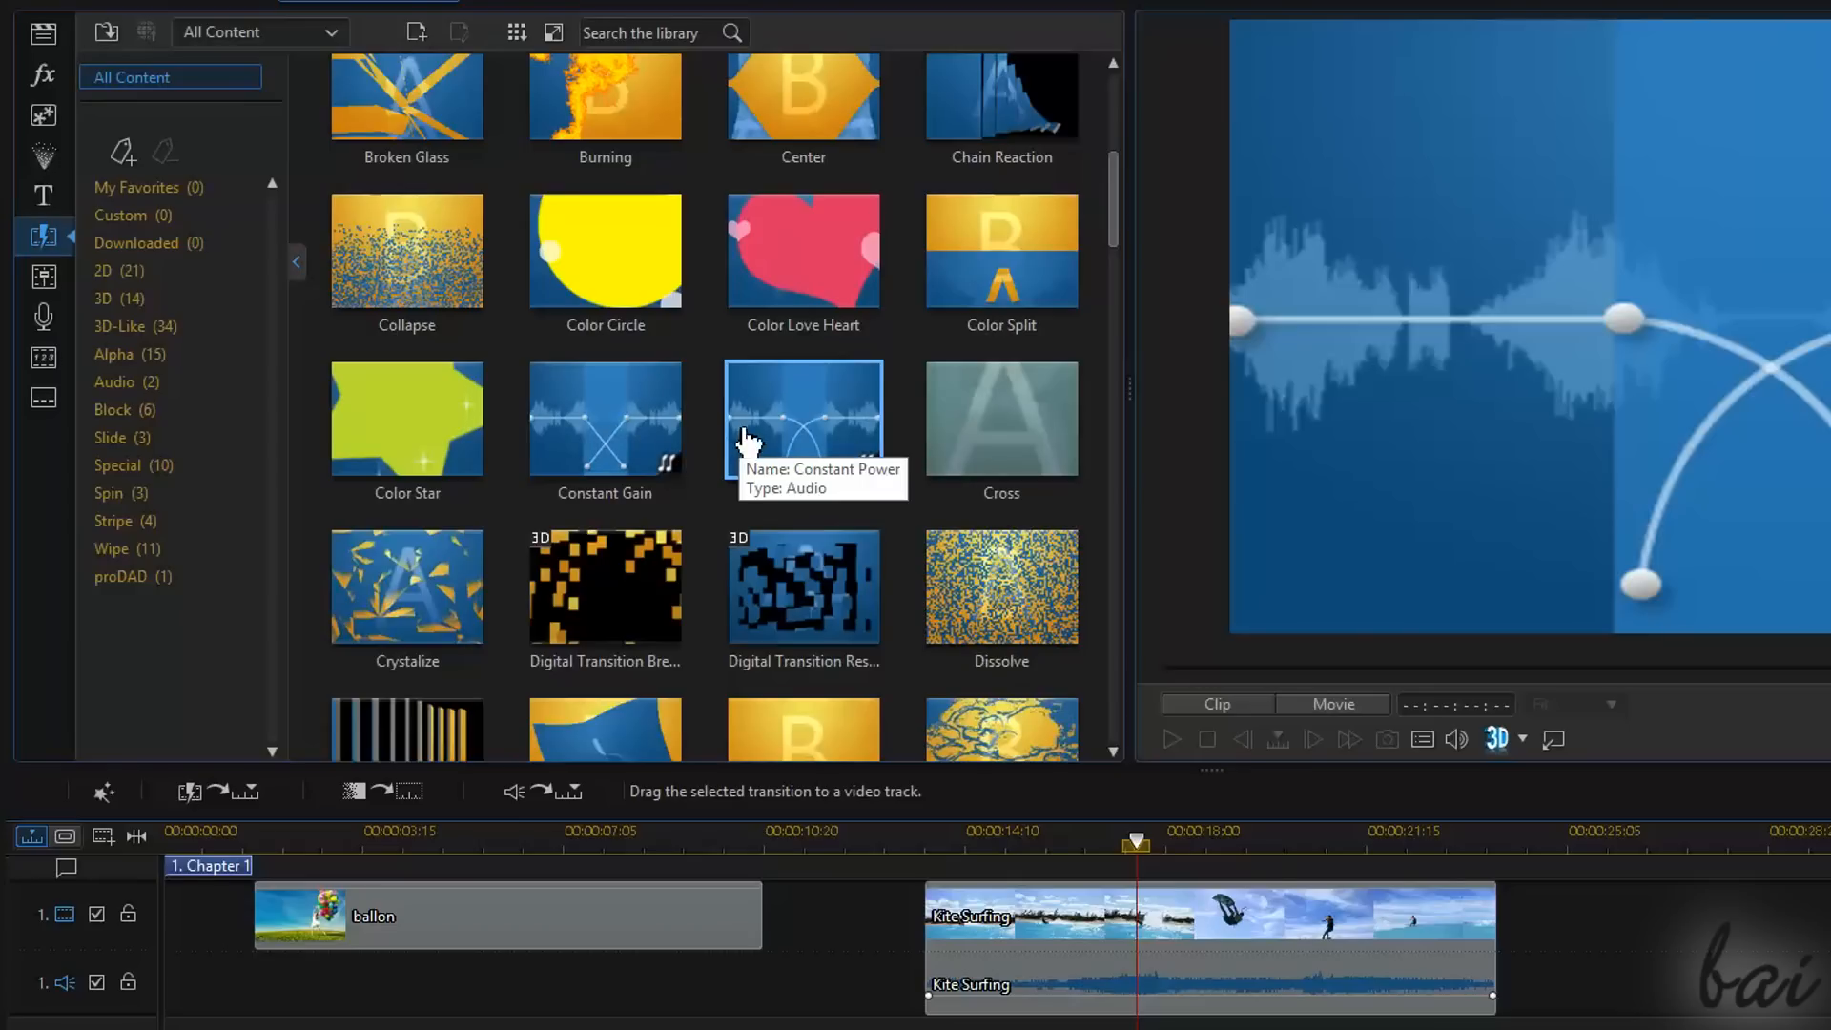
mouse_move(832, 432)
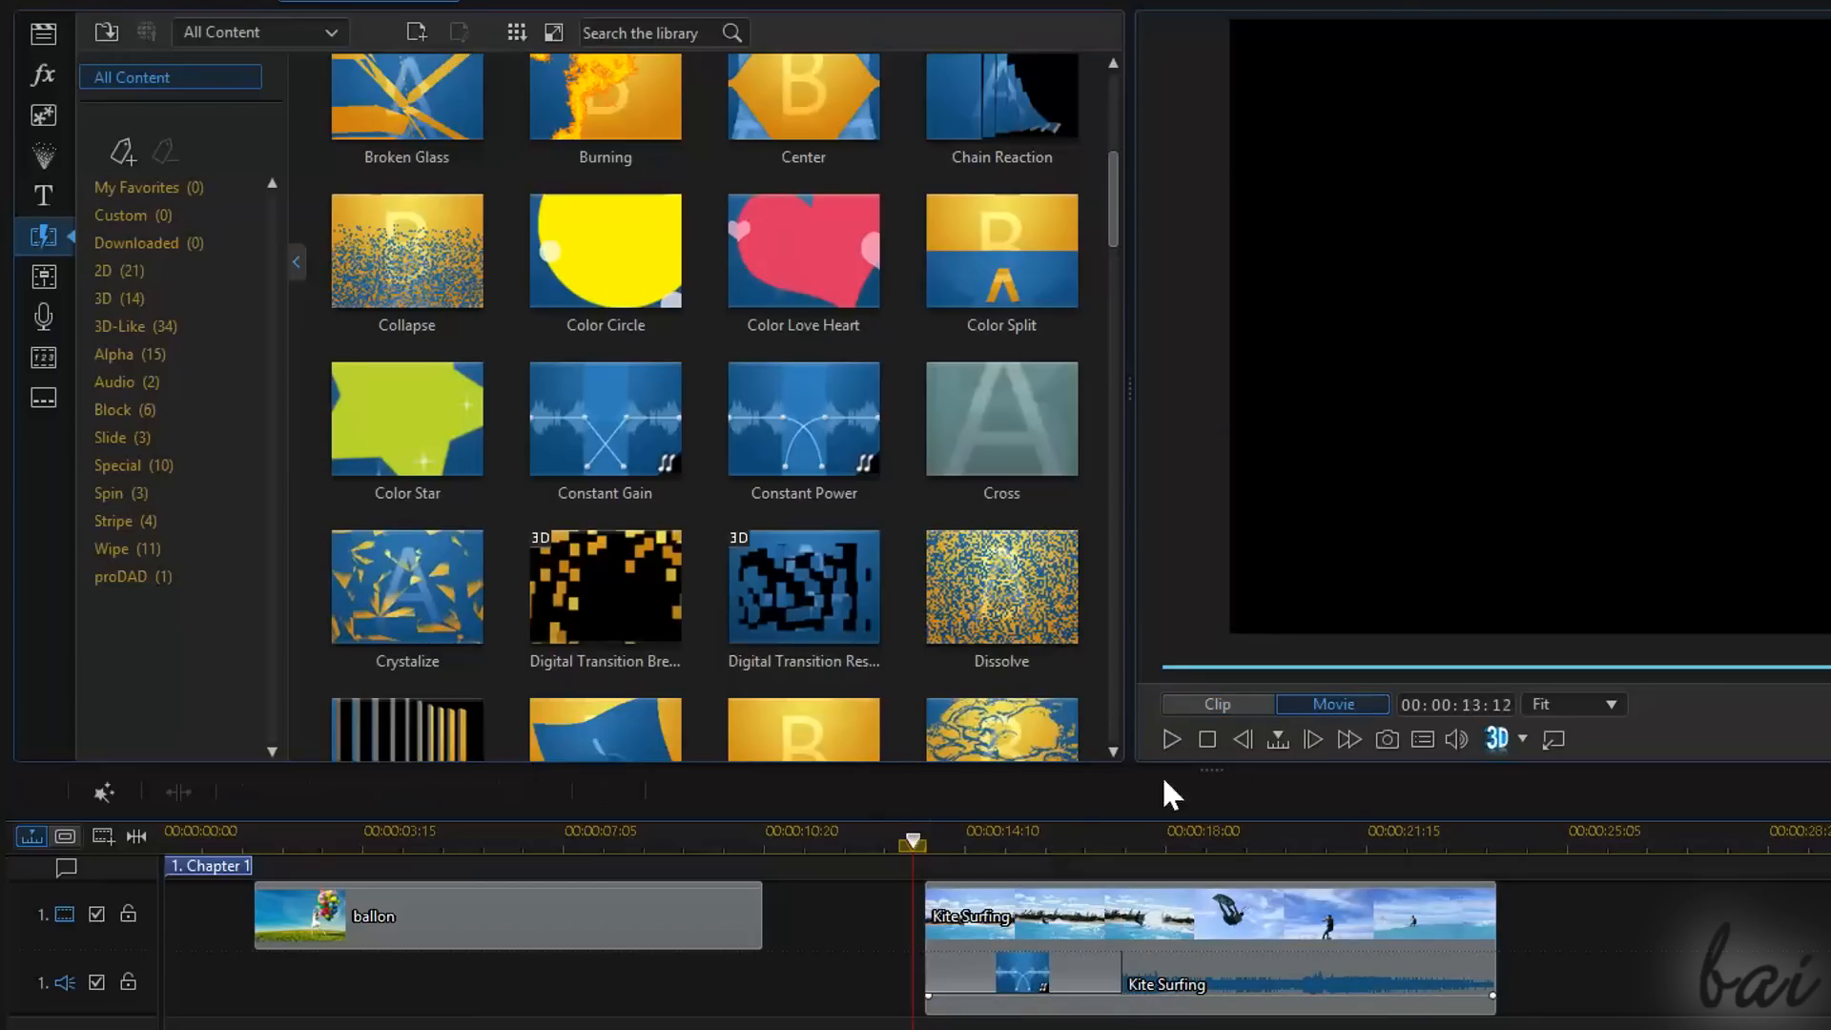
left_click(1170, 738)
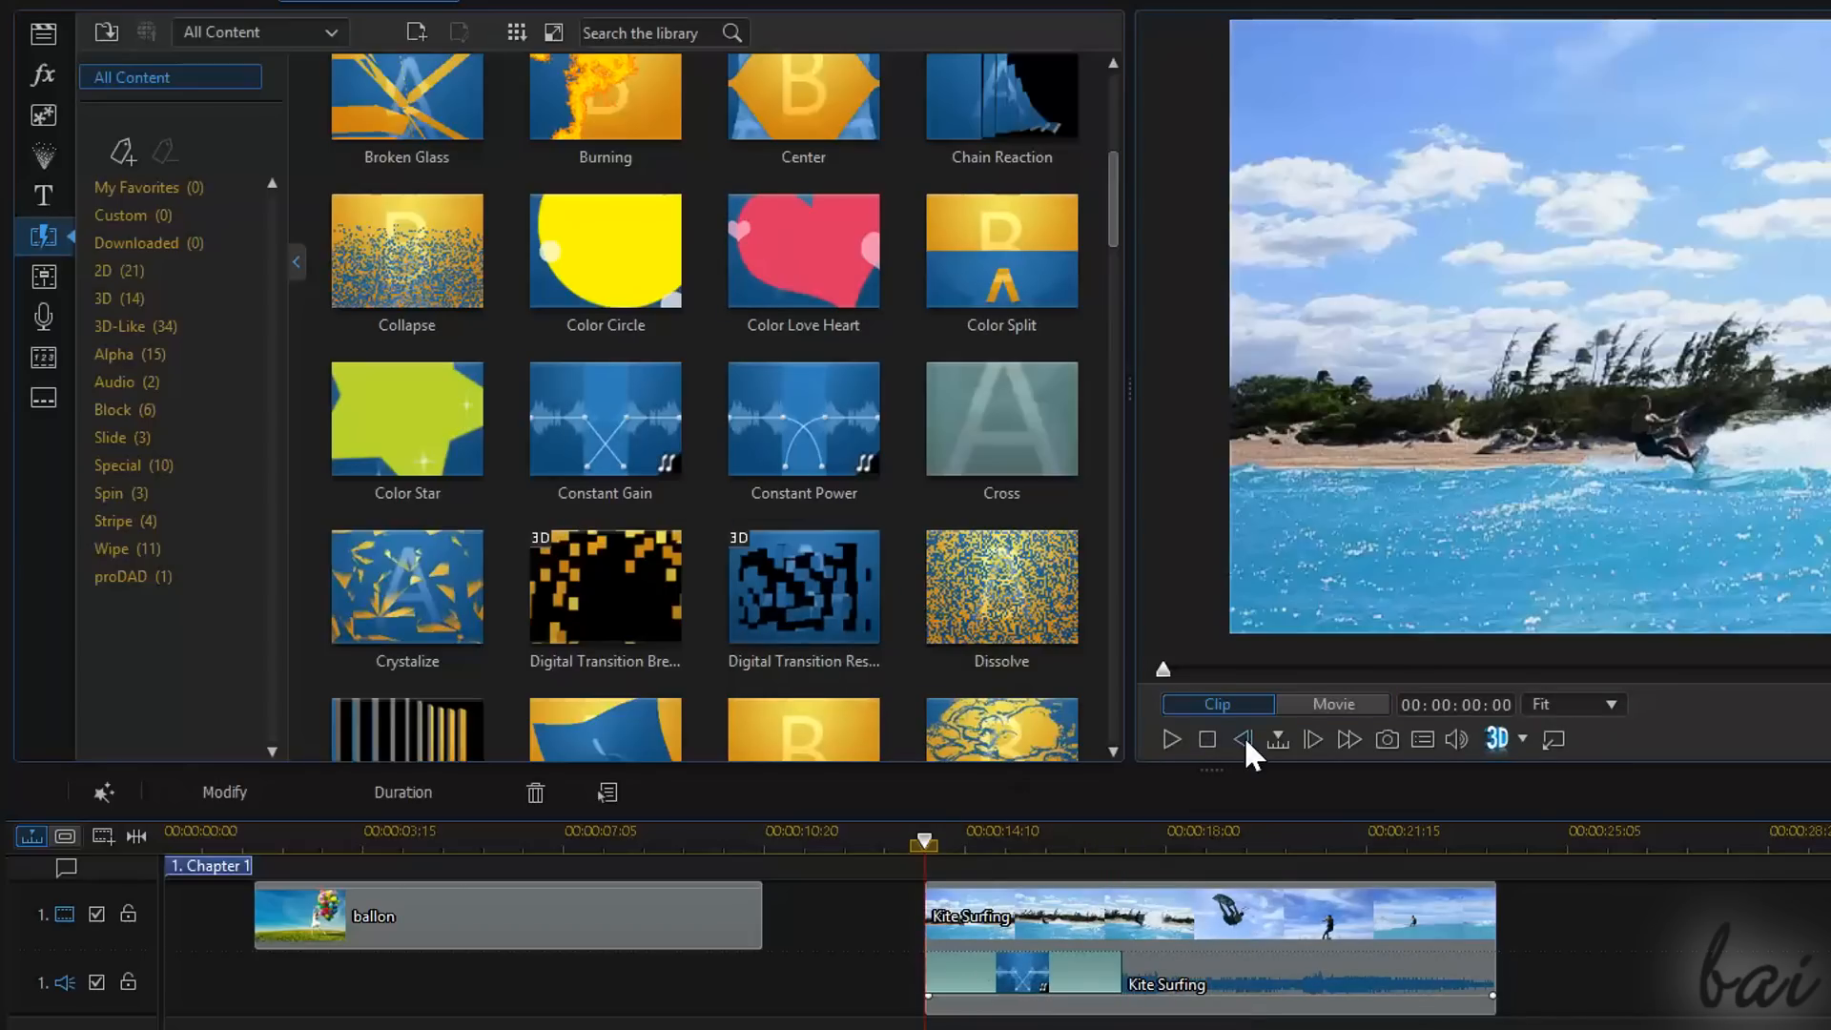
left_click(1171, 739)
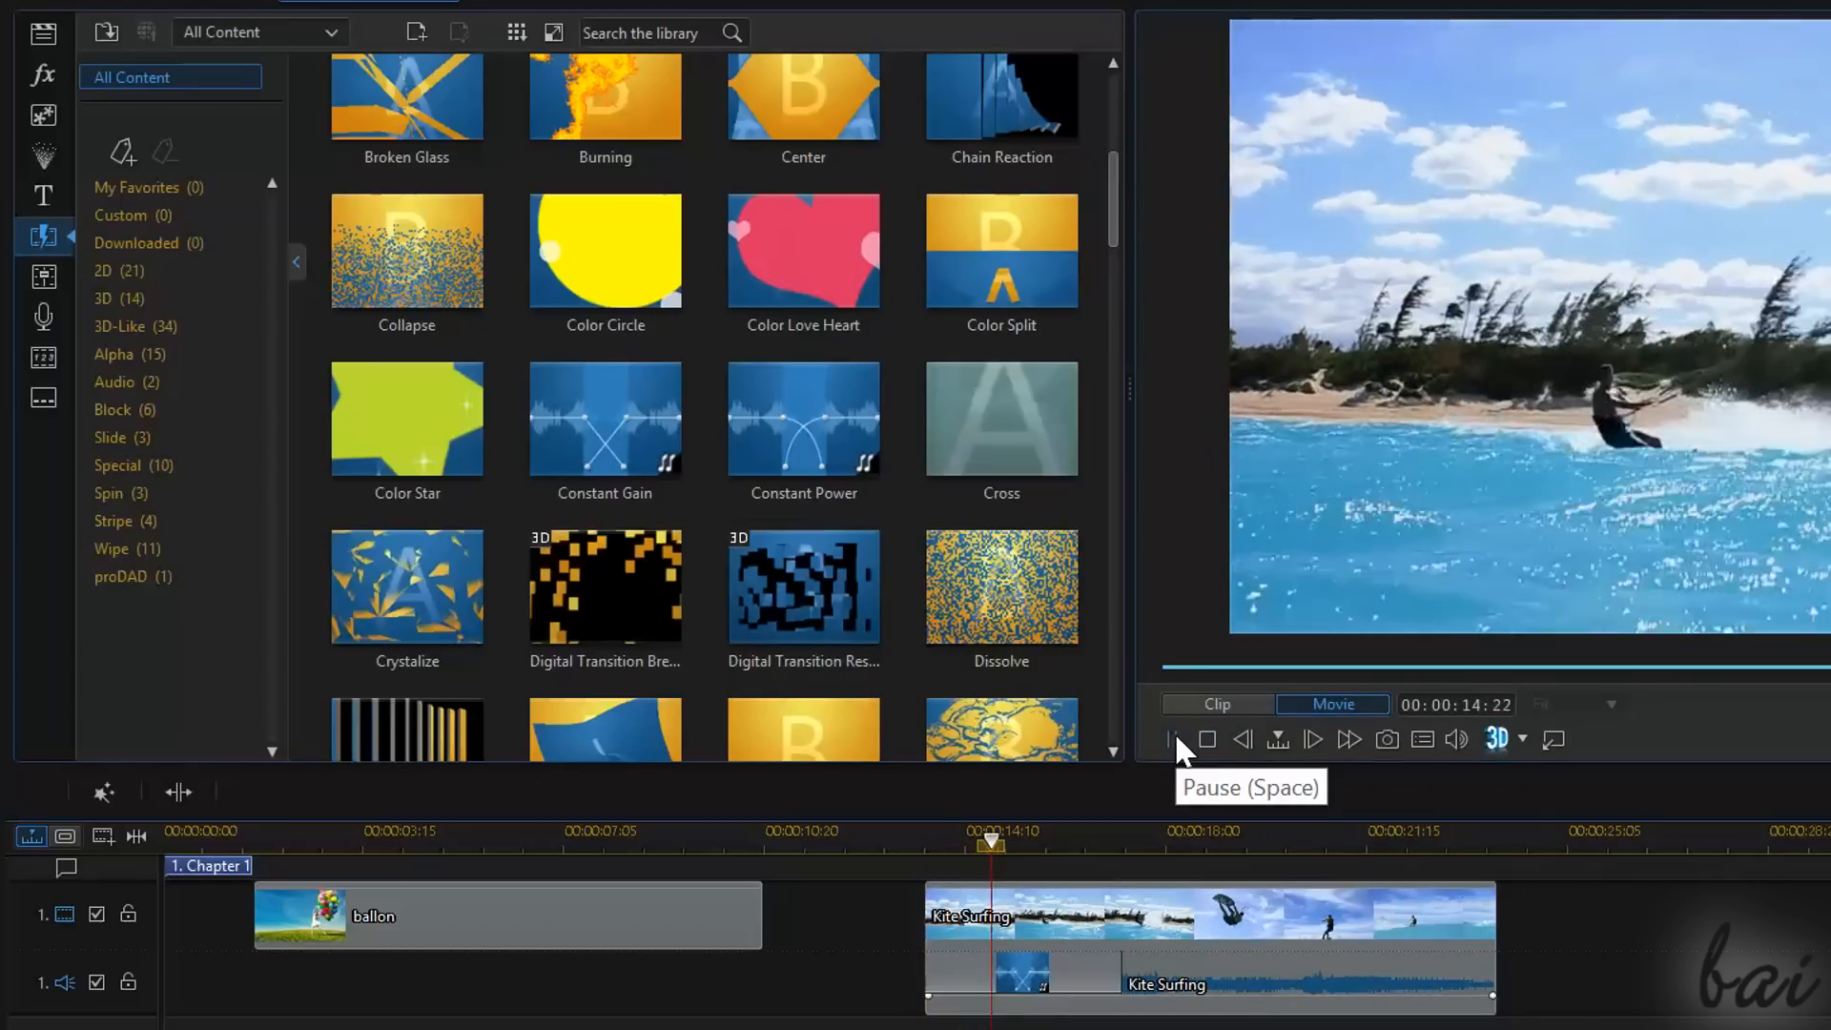